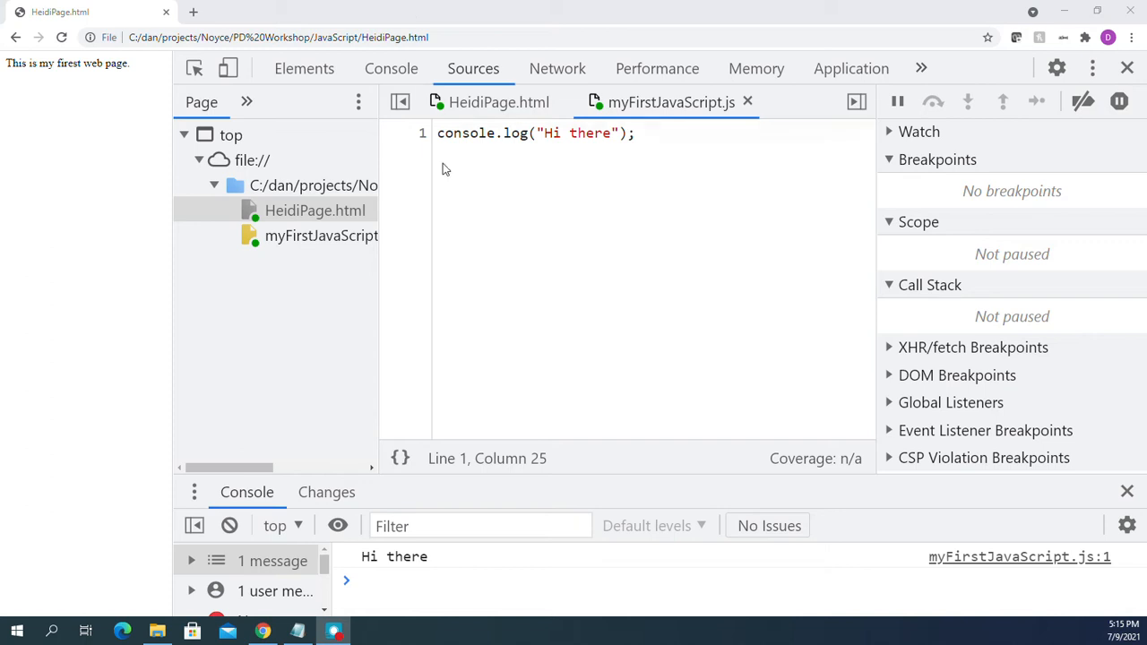
pyautogui.moveTo(506, 291)
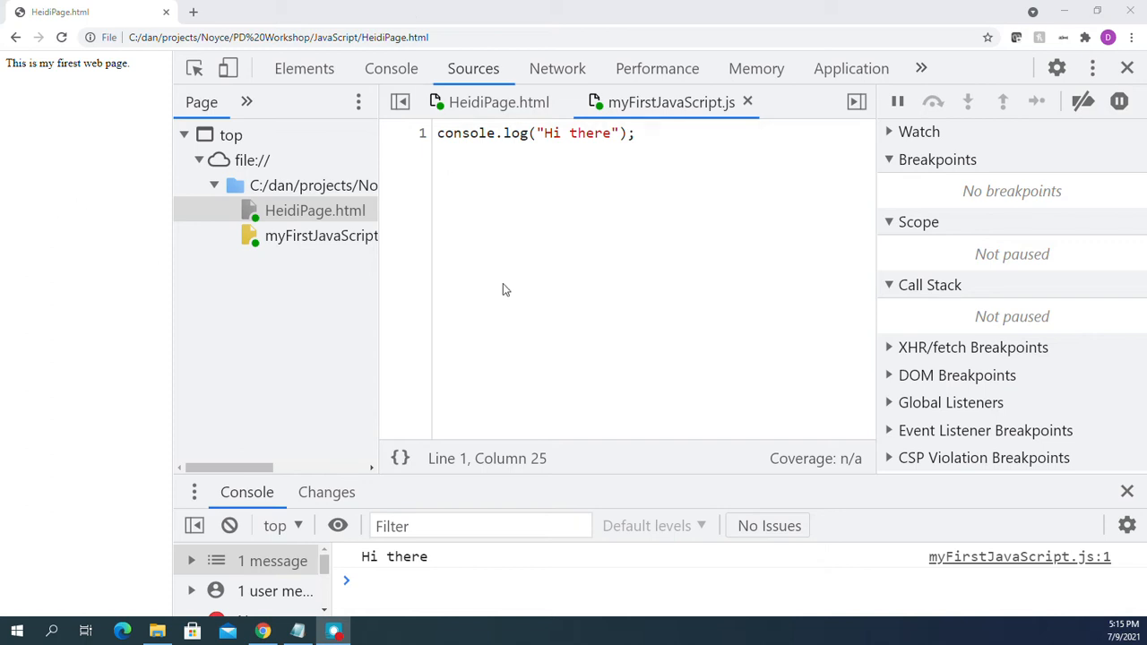
pyautogui.moveTo(513, 290)
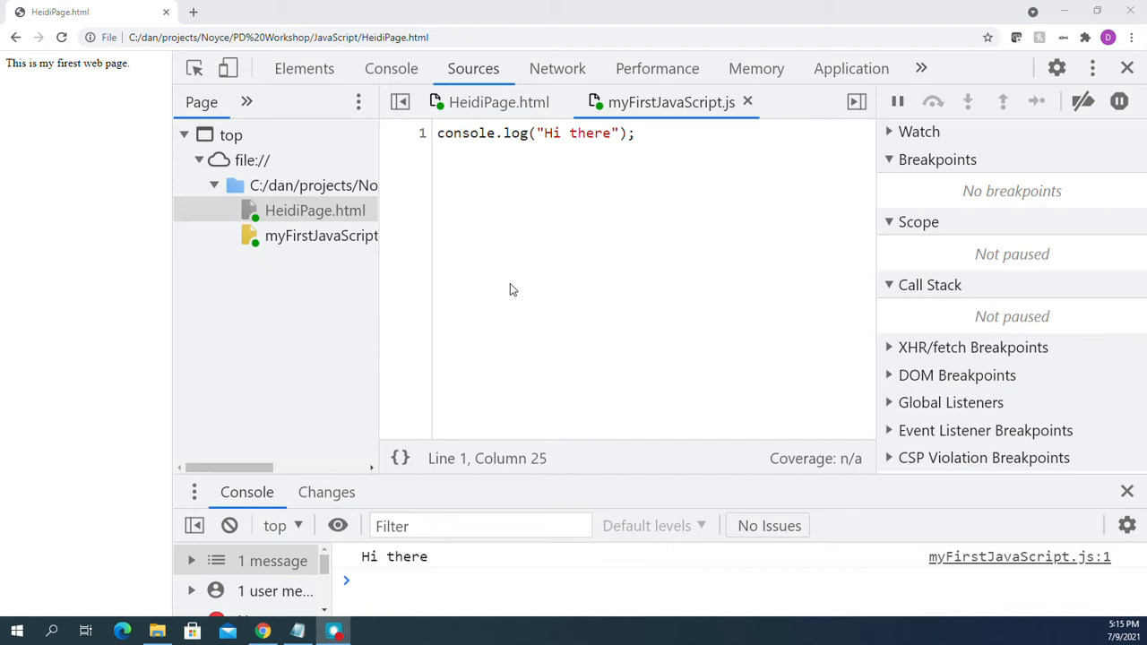
pyautogui.moveTo(527, 234)
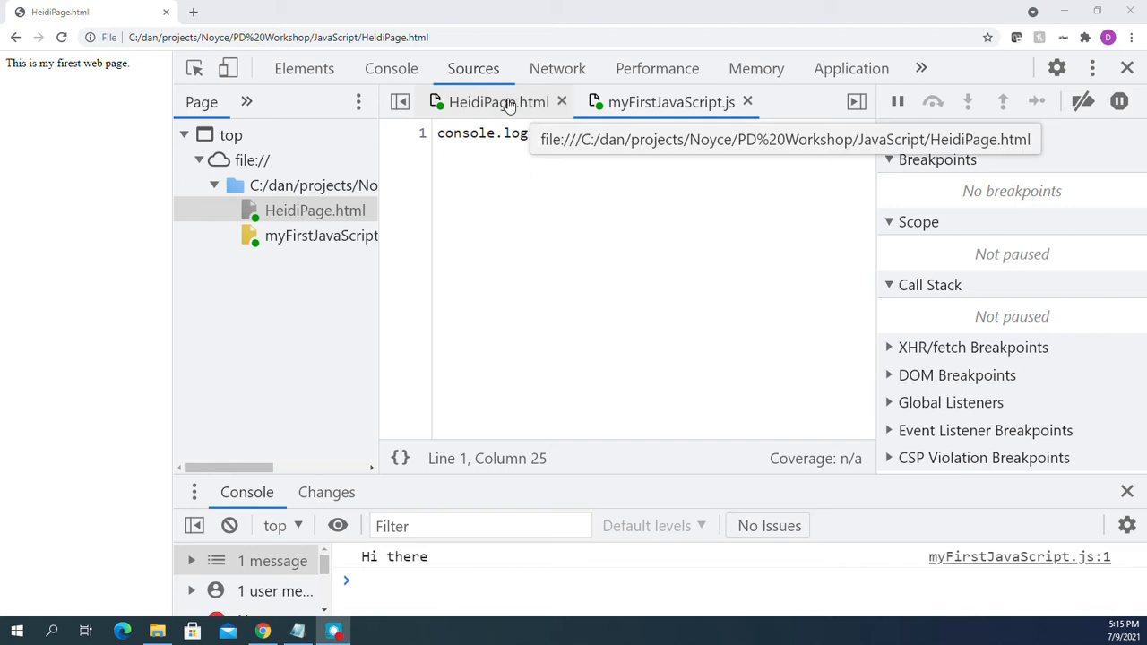
# Review HeidiPage.html and myFirstJavaScript.js, and inspect the data file window before dismissing it.
pyautogui.click(499, 101)
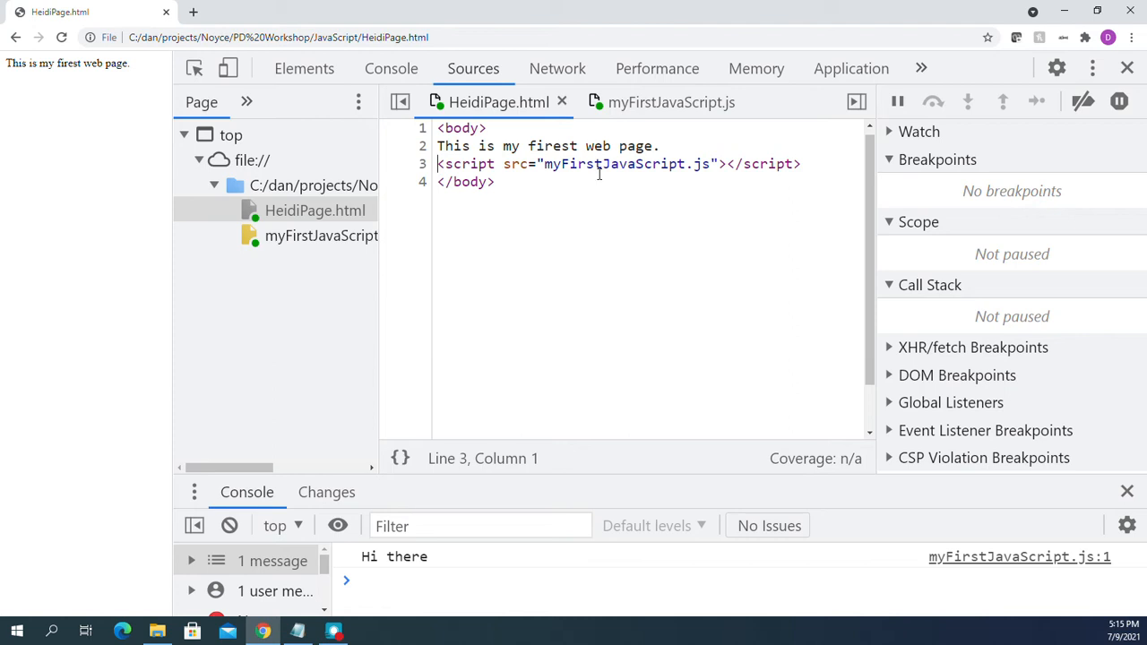
pyautogui.click(674, 102)
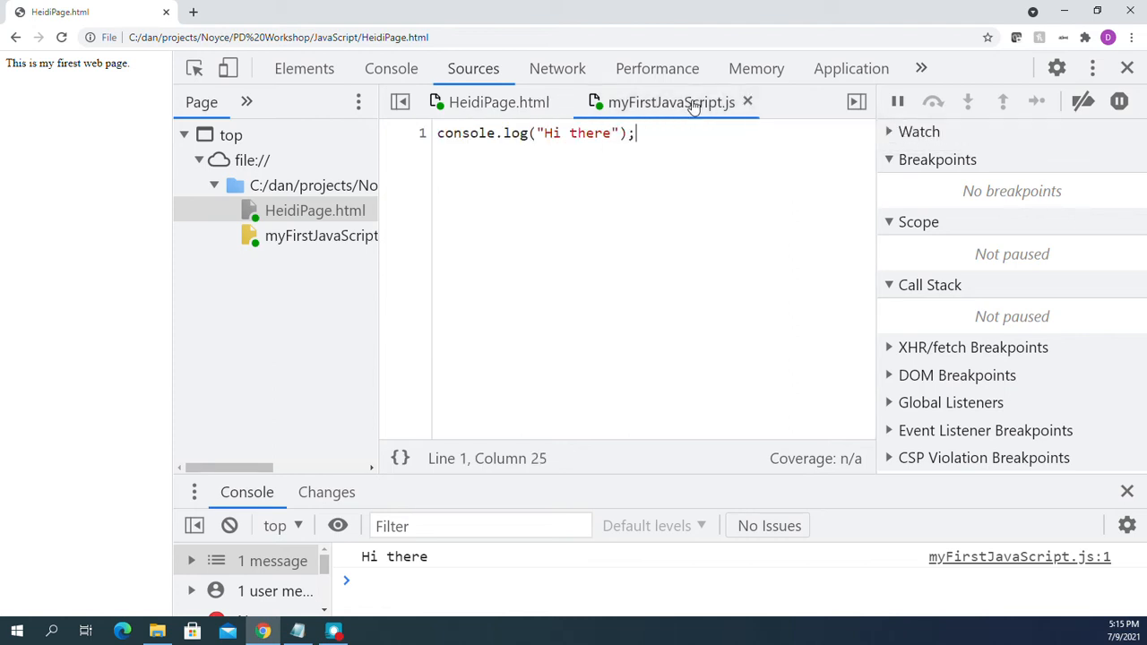
pyautogui.moveTo(577, 280)
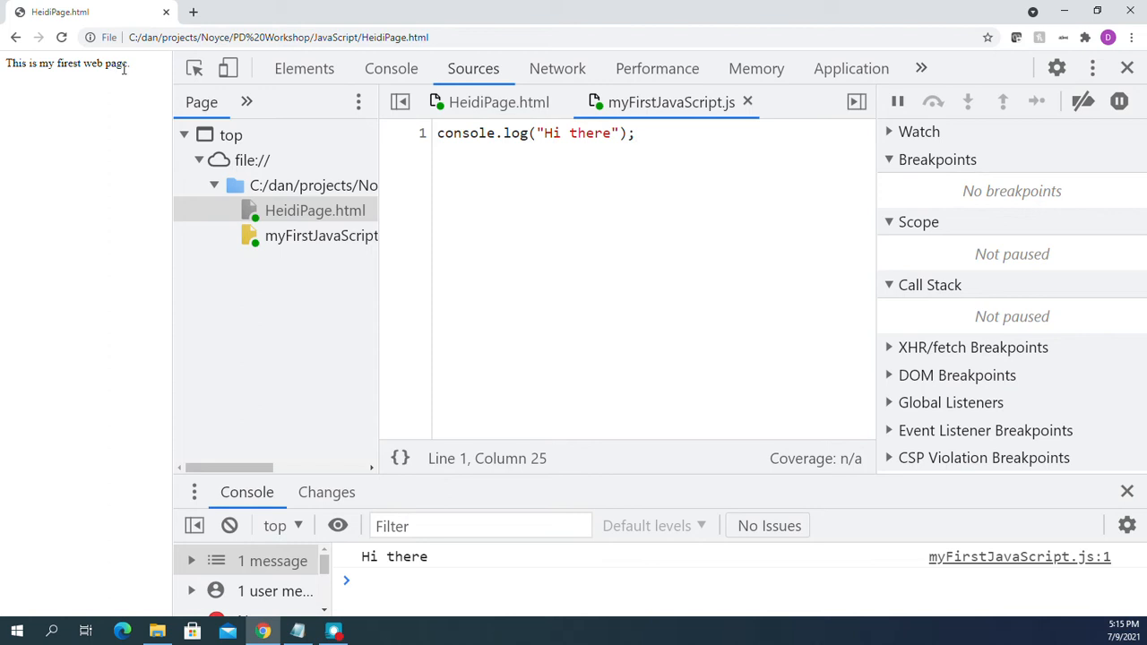
pyautogui.click(481, 527)
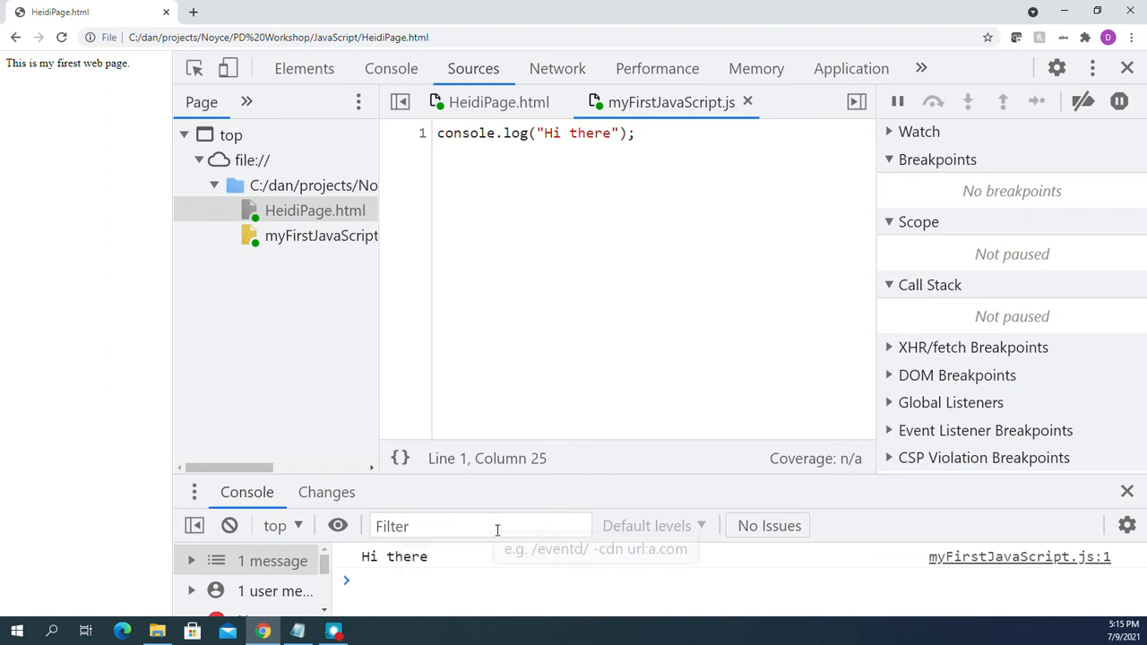
pyautogui.moveTo(842, 197)
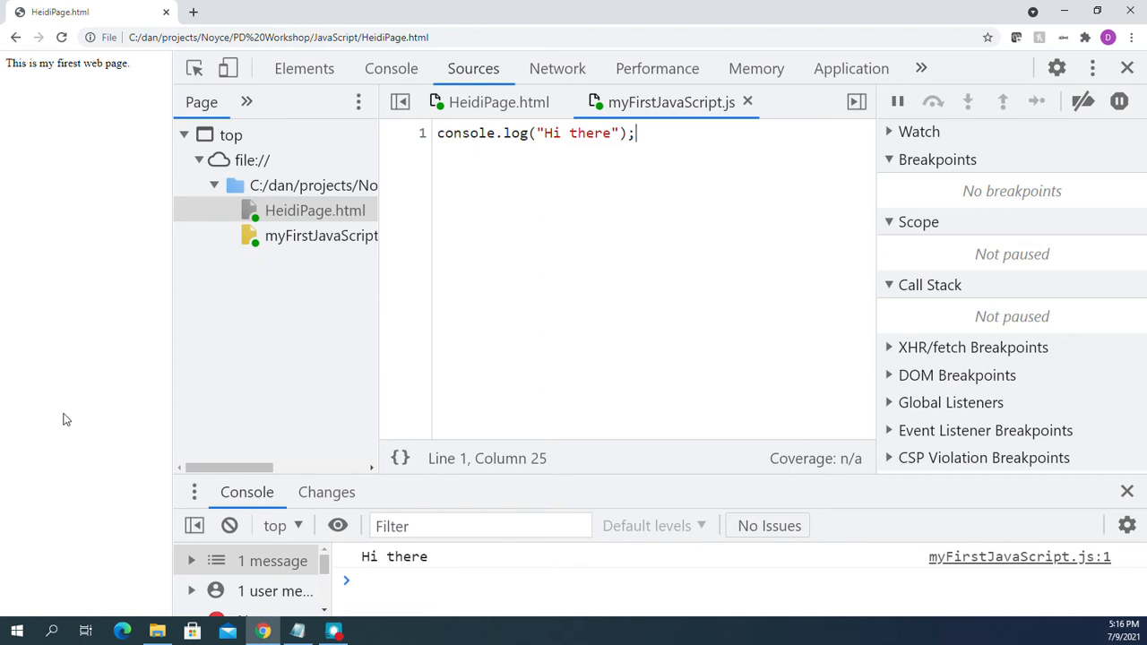
pyautogui.moveTo(49, 412)
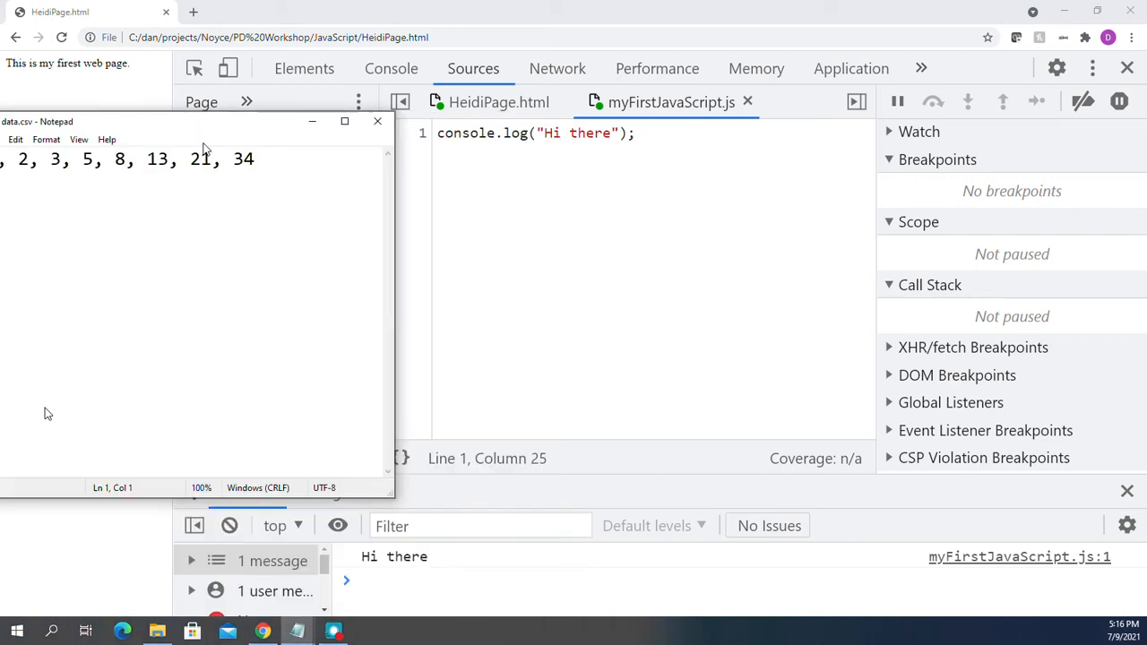
pyautogui.moveTo(189, 122); pyautogui.dragTo(484, 161)
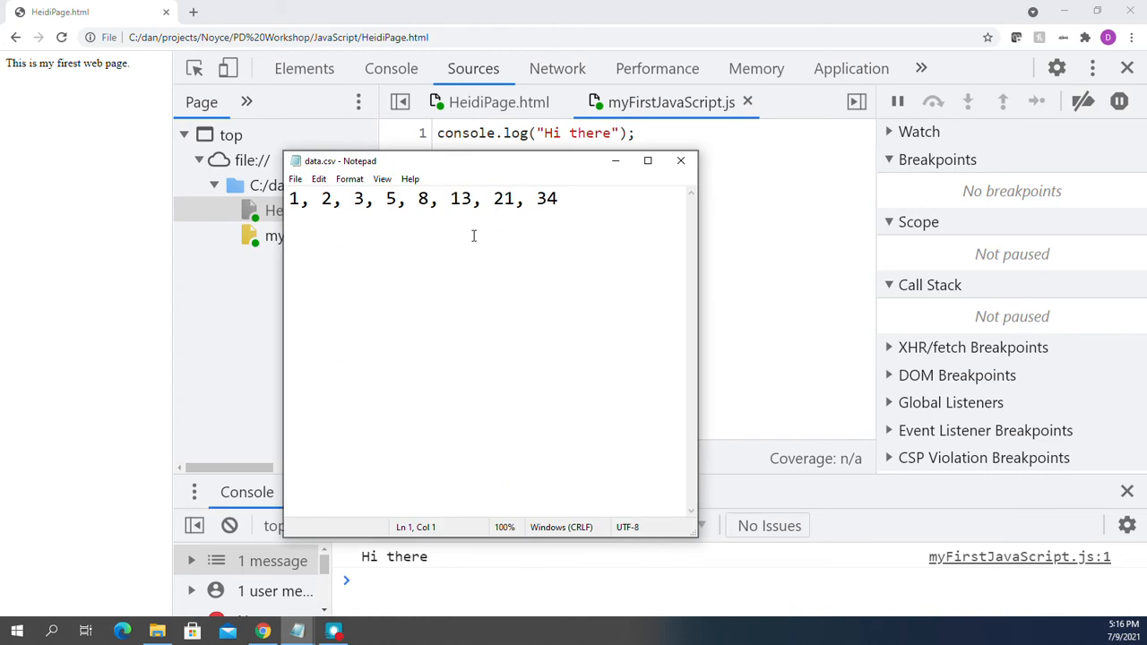
pyautogui.moveTo(344, 228)
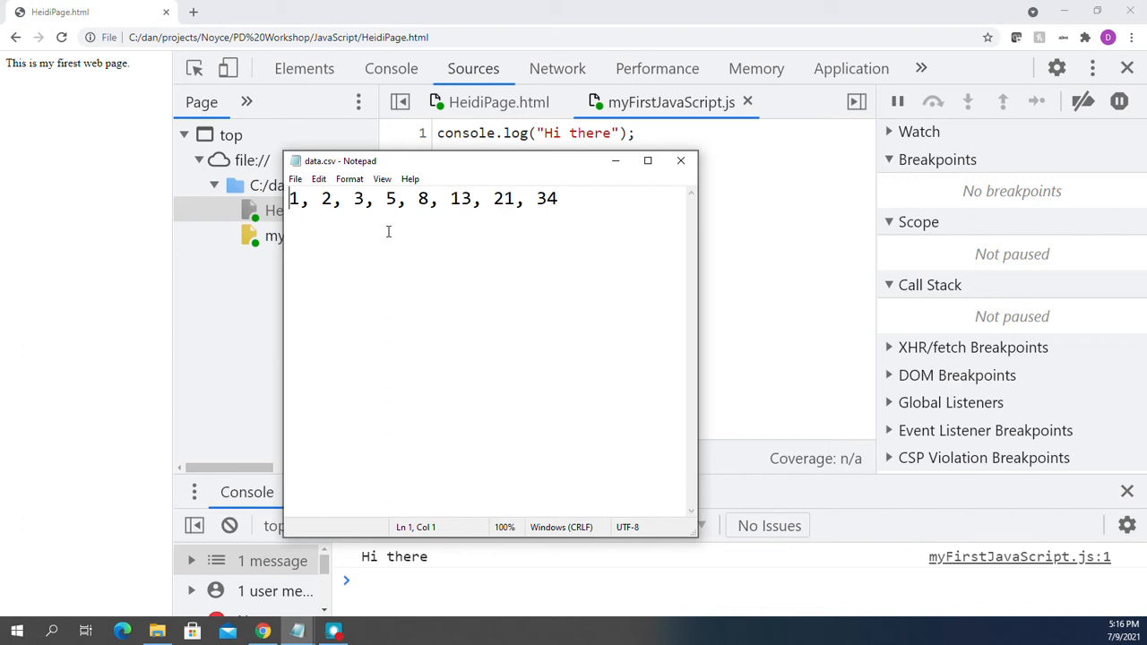
pyautogui.moveTo(366, 233)
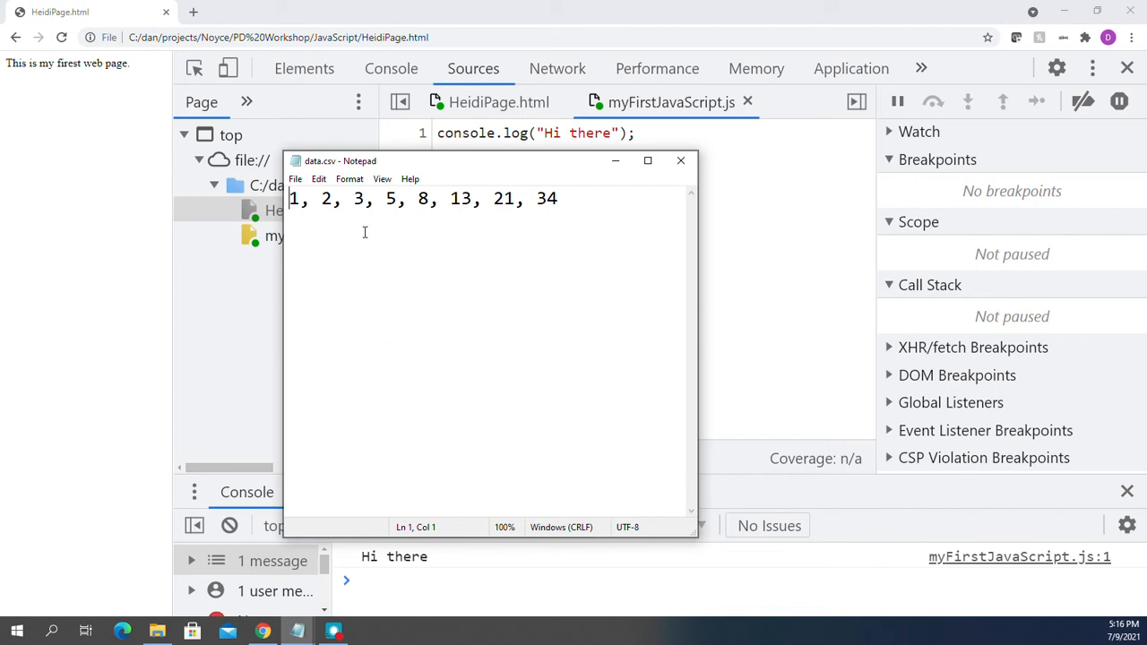
pyautogui.moveTo(416, 247)
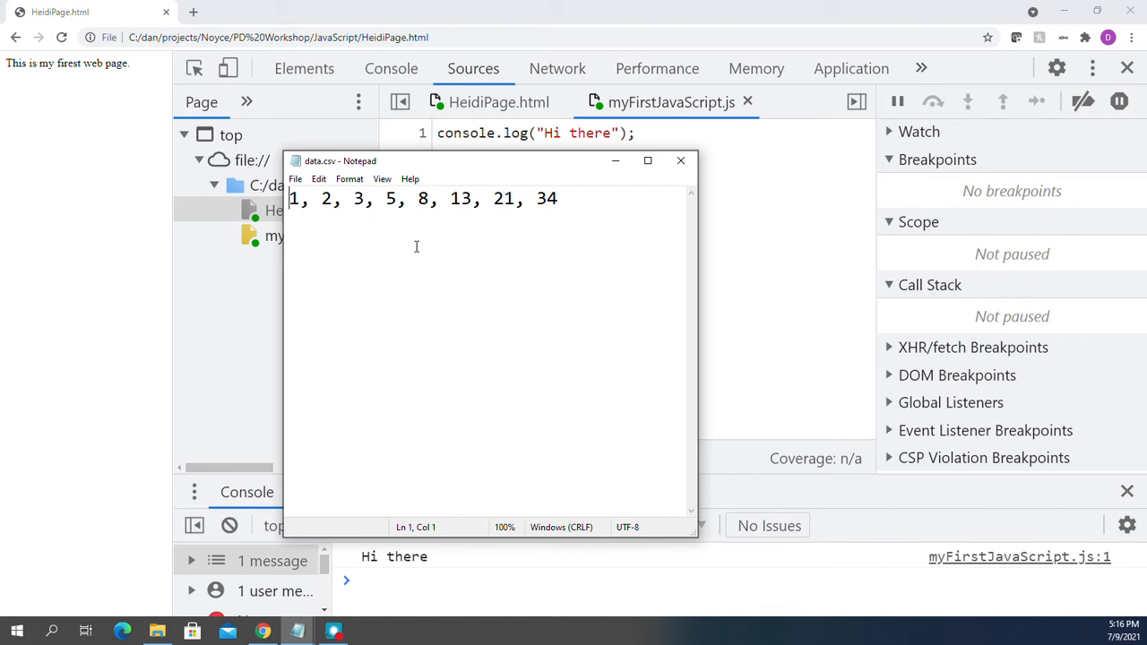
pyautogui.moveTo(487, 254)
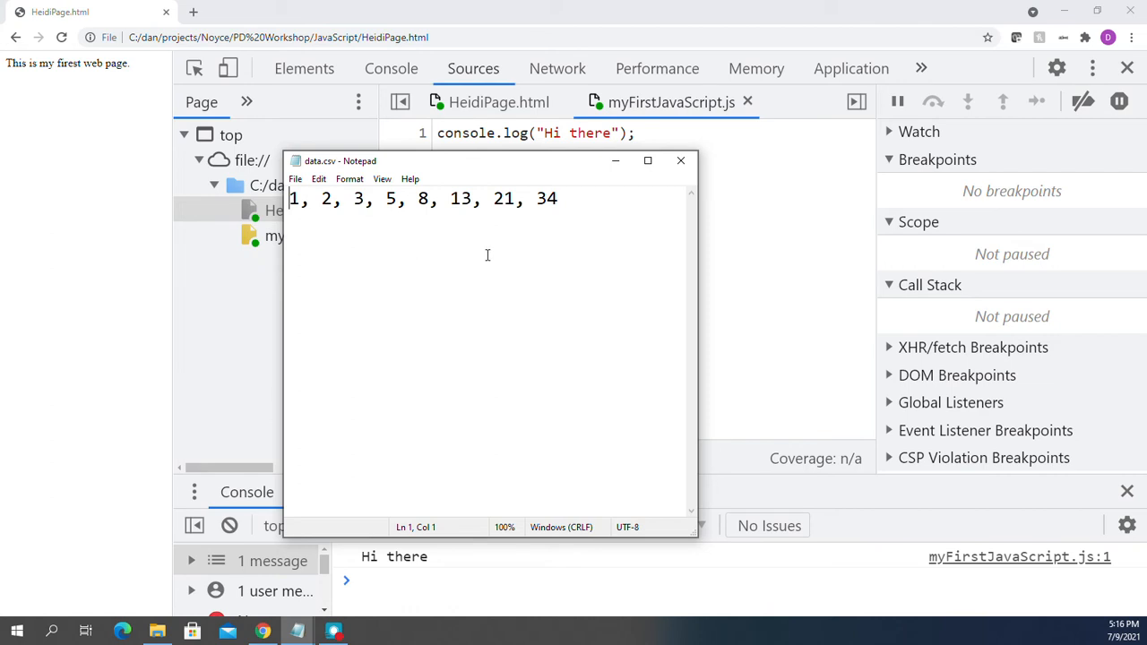
pyautogui.moveTo(488, 121)
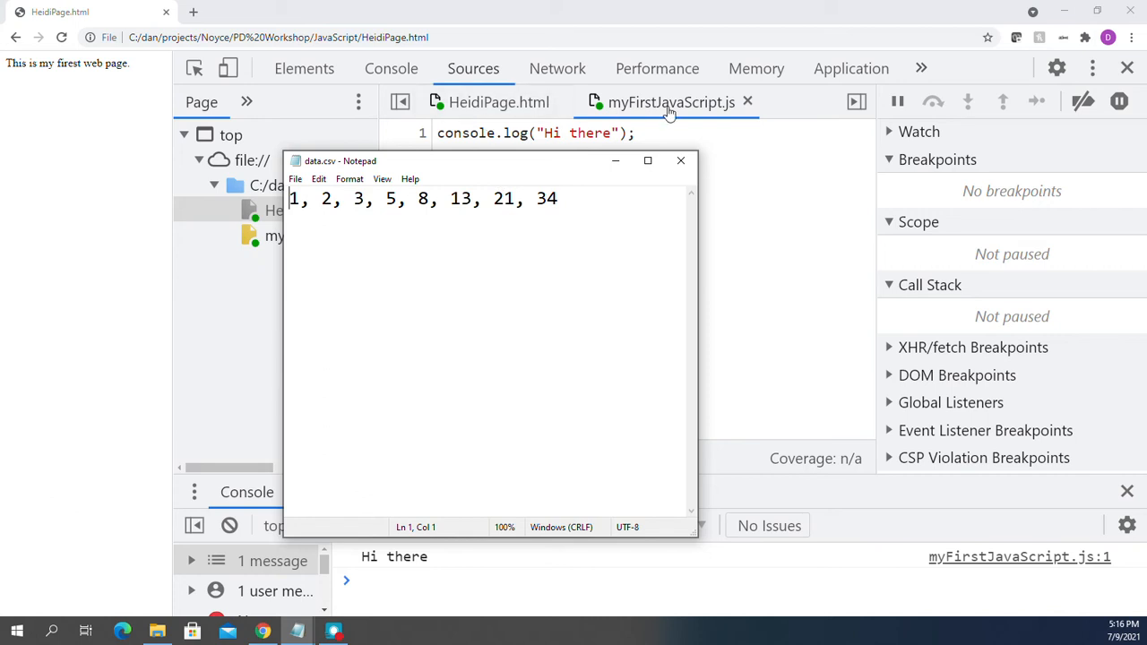
pyautogui.moveTo(671, 111)
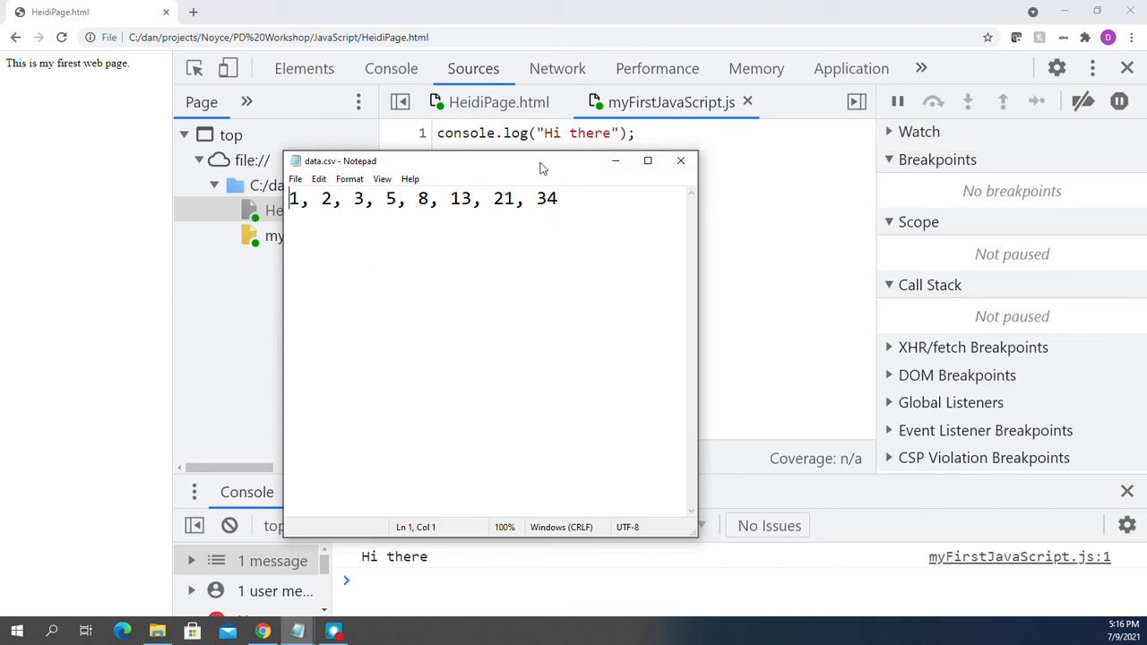
pyautogui.click(682, 161)
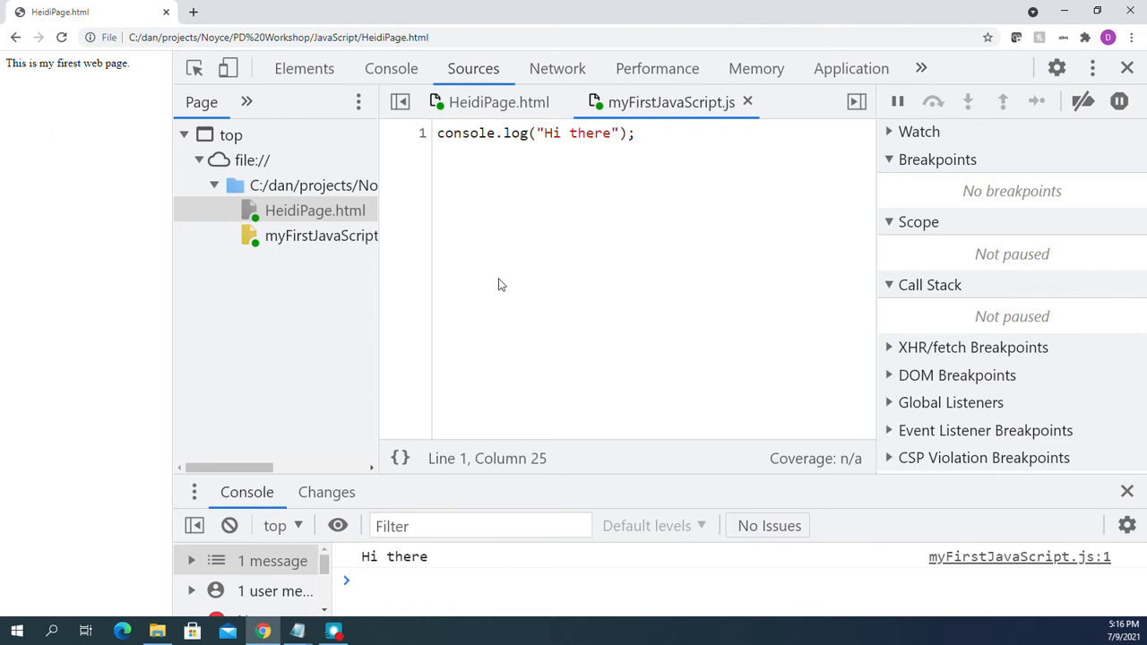
# Add <input type='file' id='files' name='files[]'></input> to HeidiPage.html in the Sources editor.
pyautogui.click(499, 101)
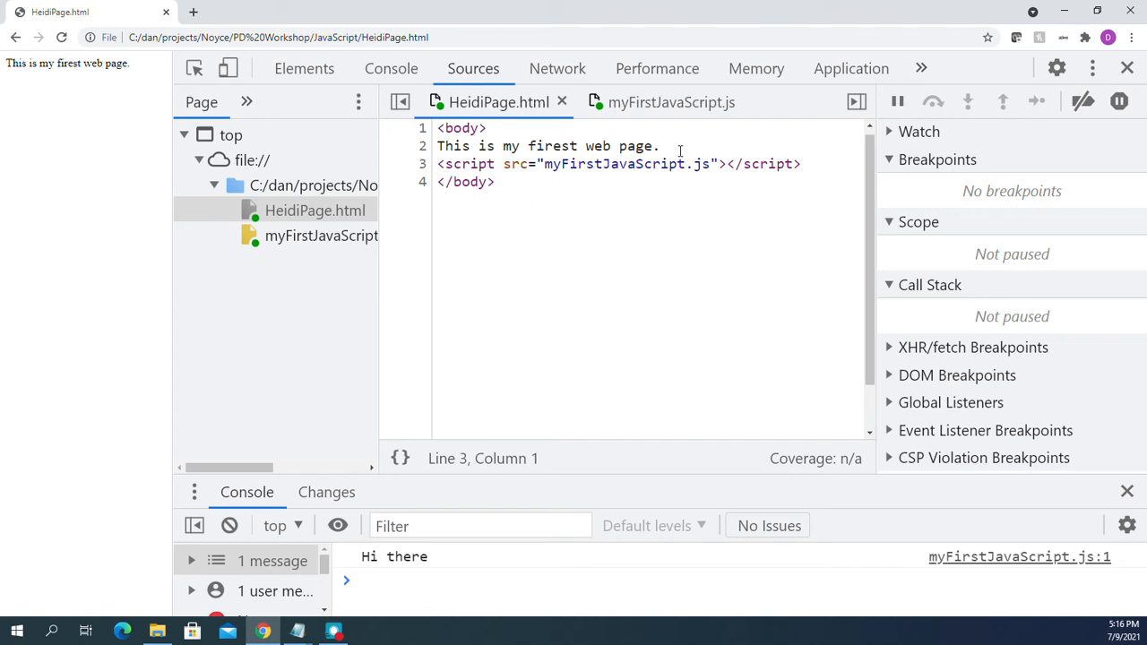
pyautogui.click(676, 145)
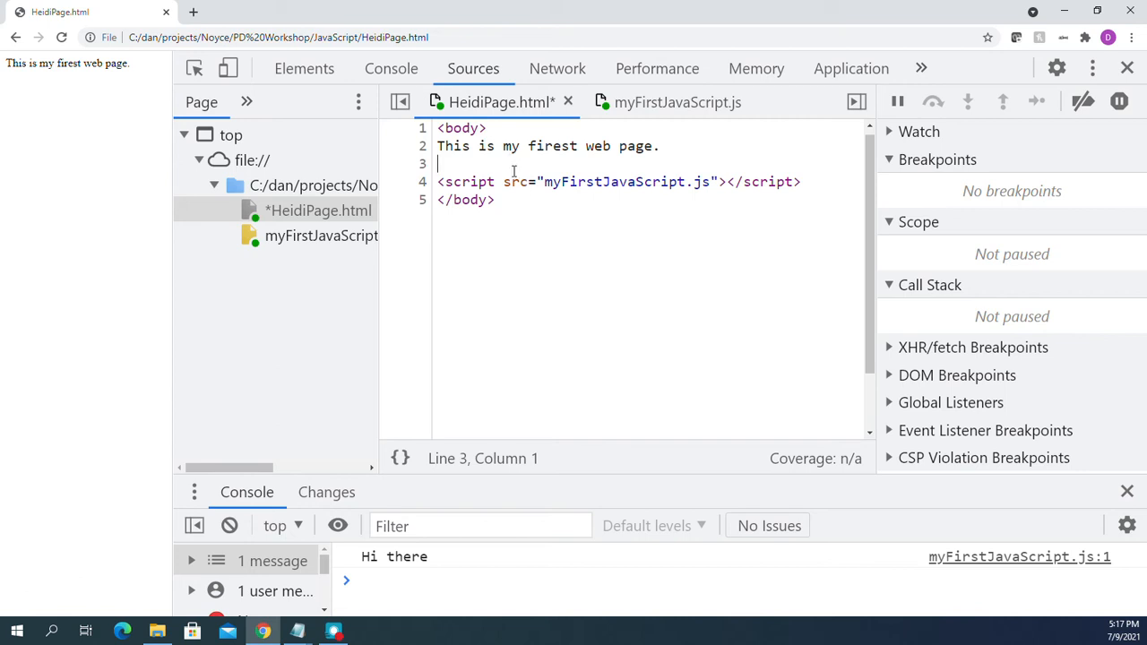
pyautogui.write('<input')
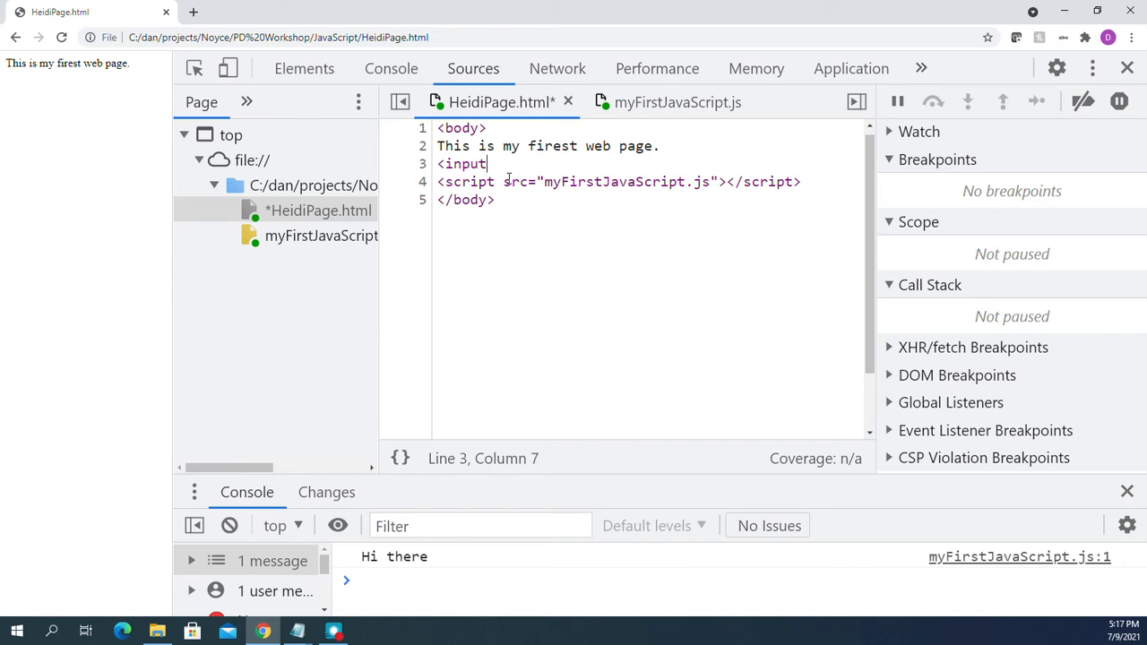
pyautogui.write("type='")
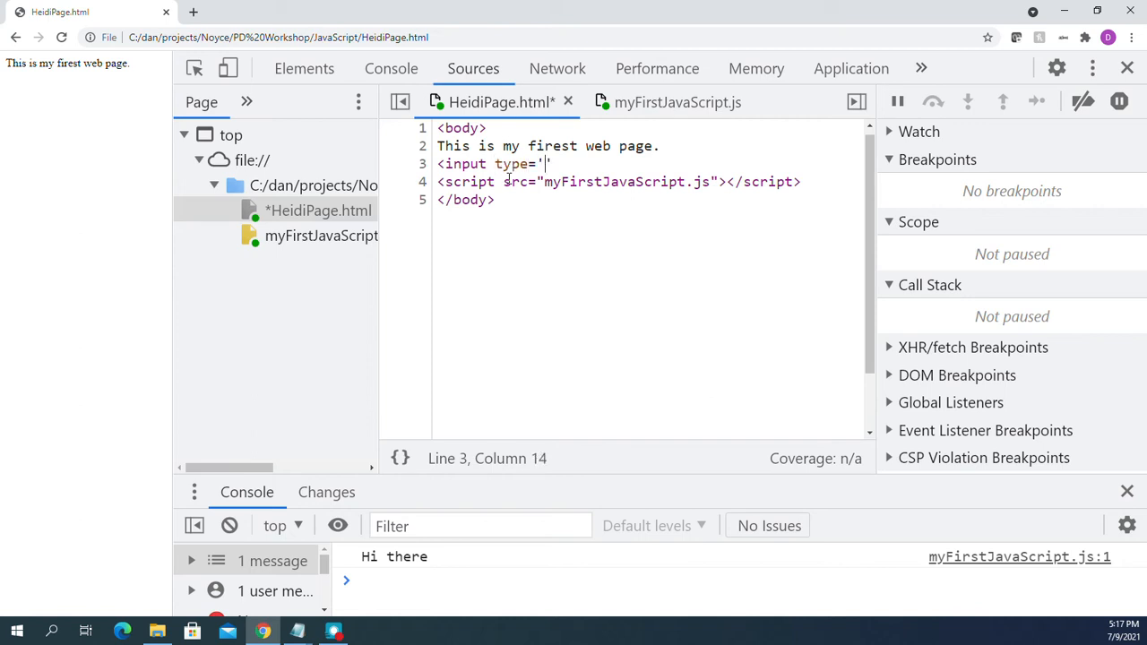
pyautogui.write('f')
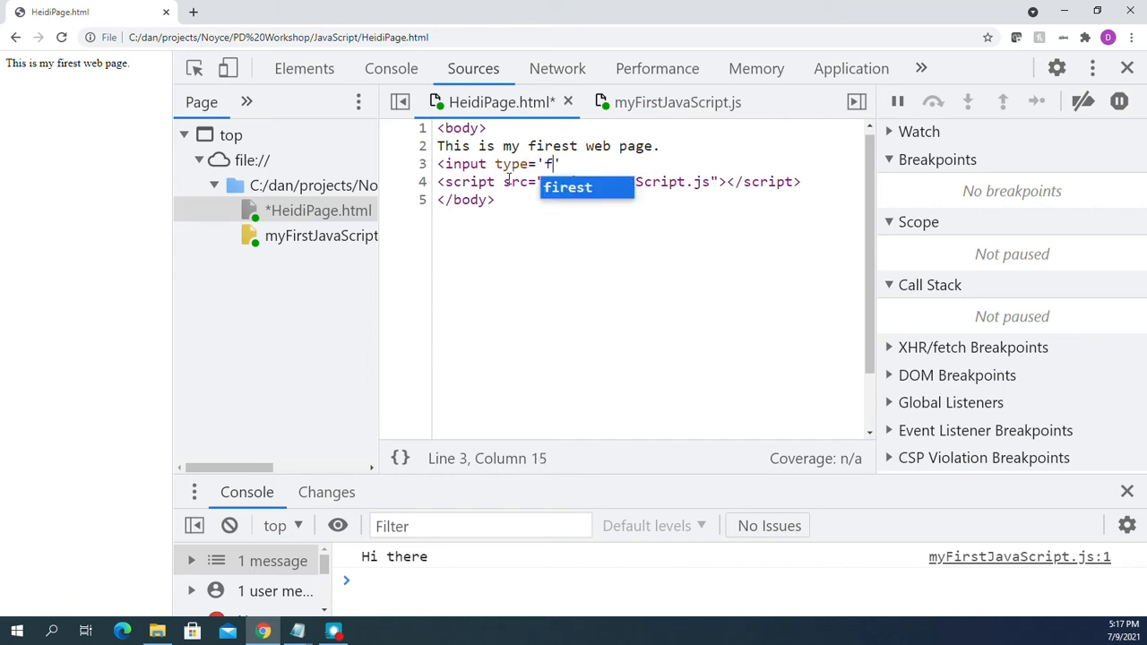
pyautogui.write("ile'")
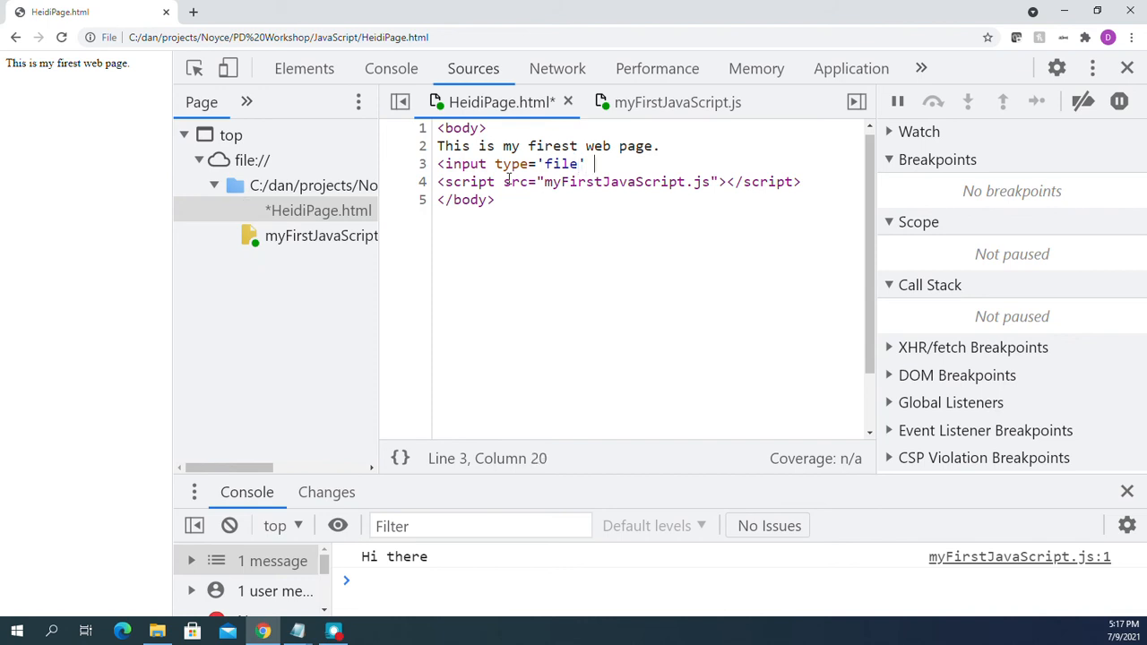
pyautogui.write("id='")
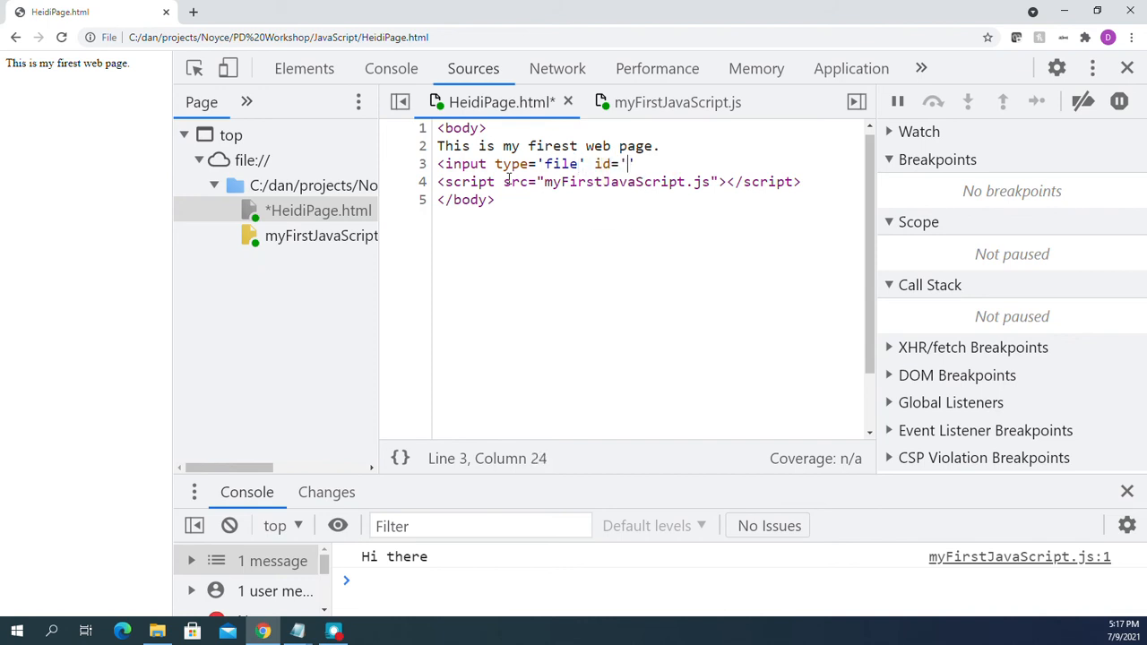
pyautogui.write('files')
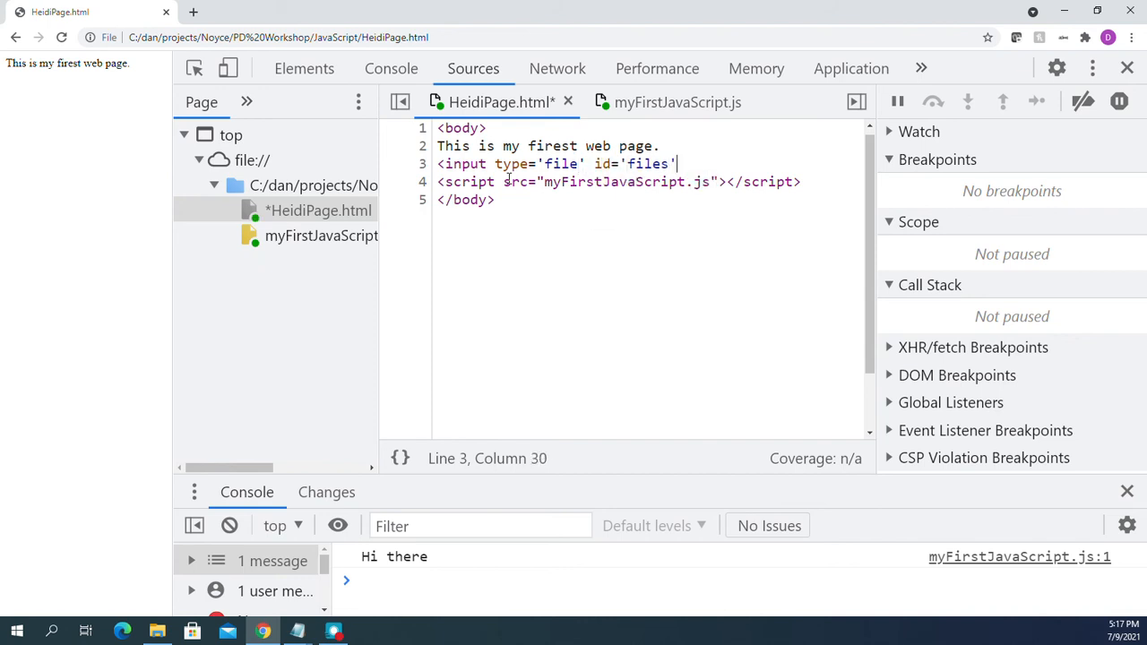
pyautogui.write('name')
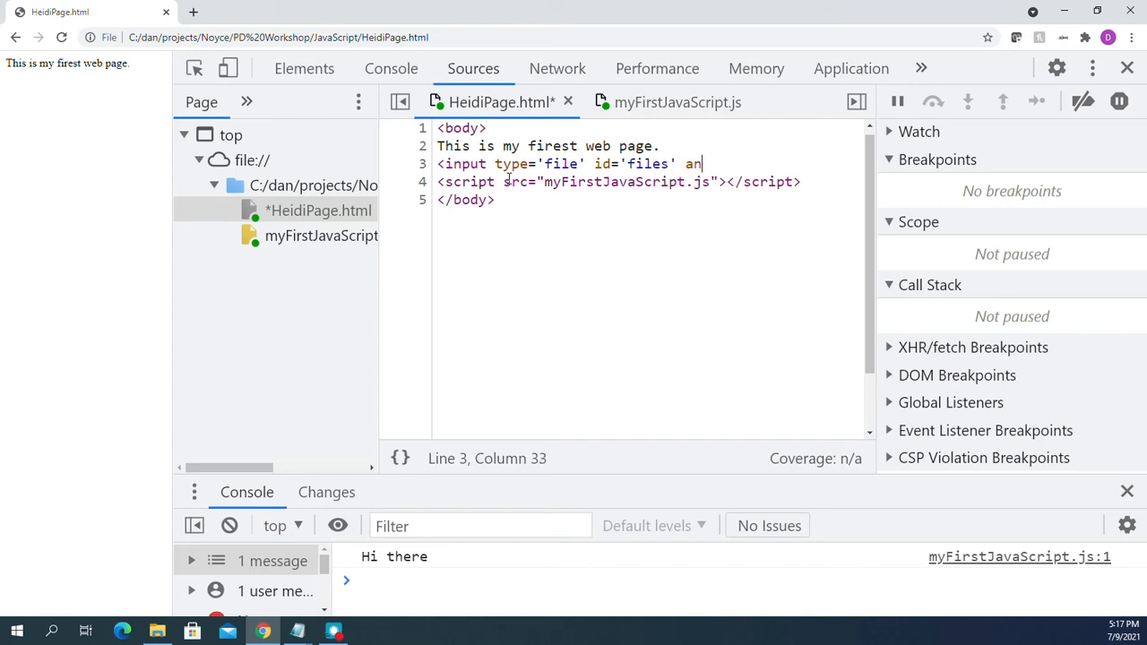
pyautogui.press('Backspace')
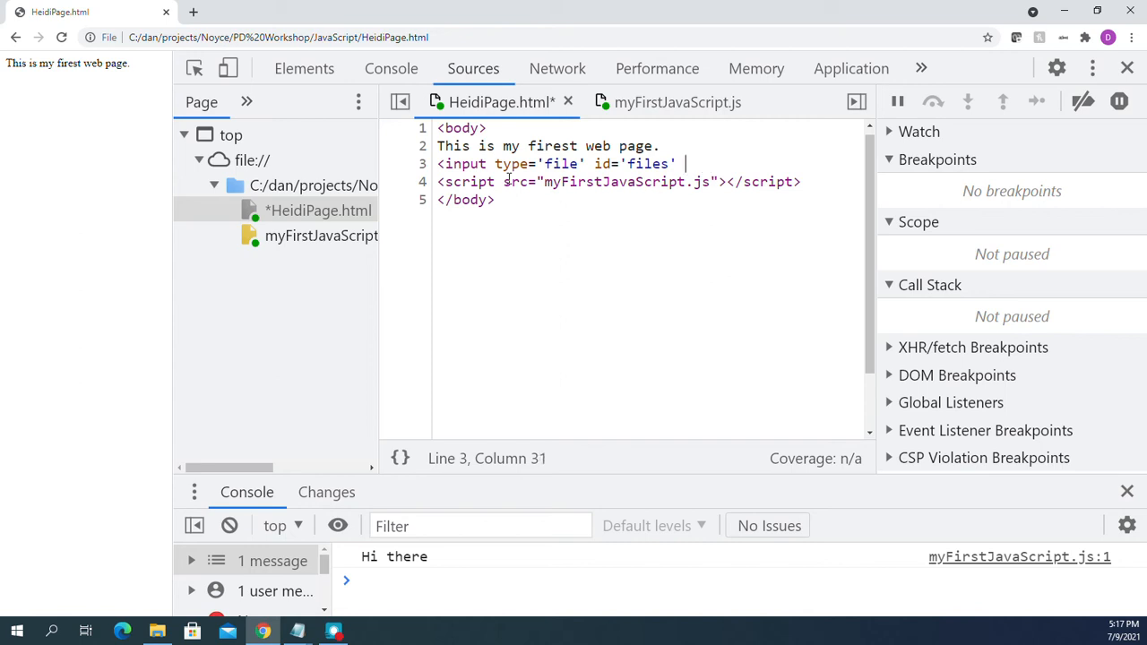
pyautogui.write('name=')
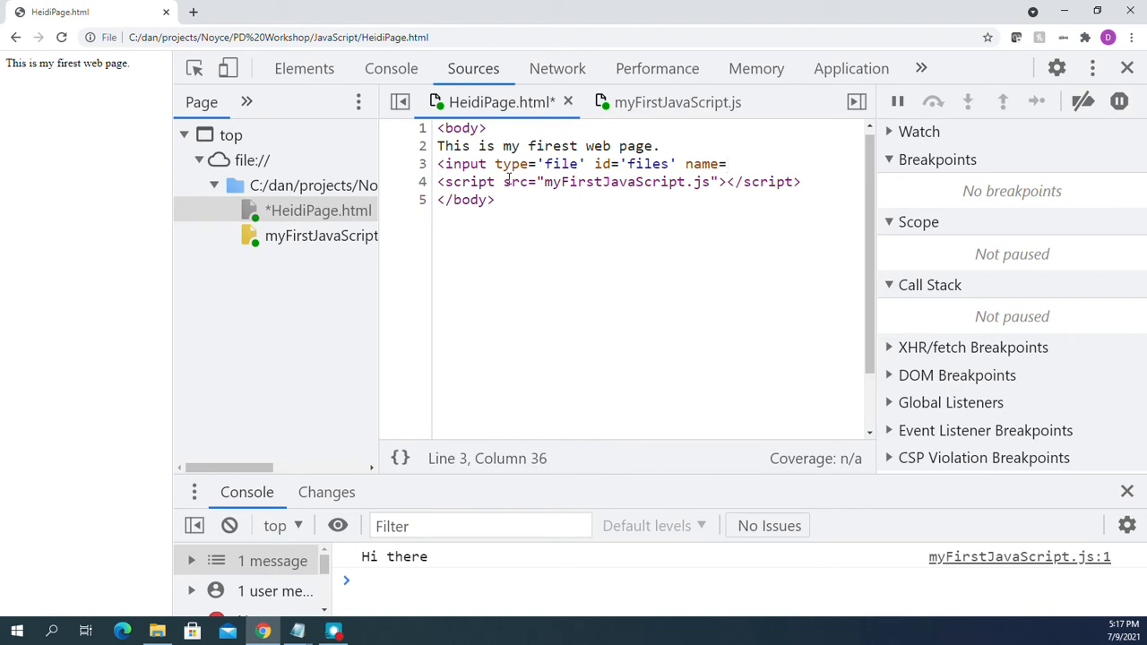
pyautogui.write("'files'")
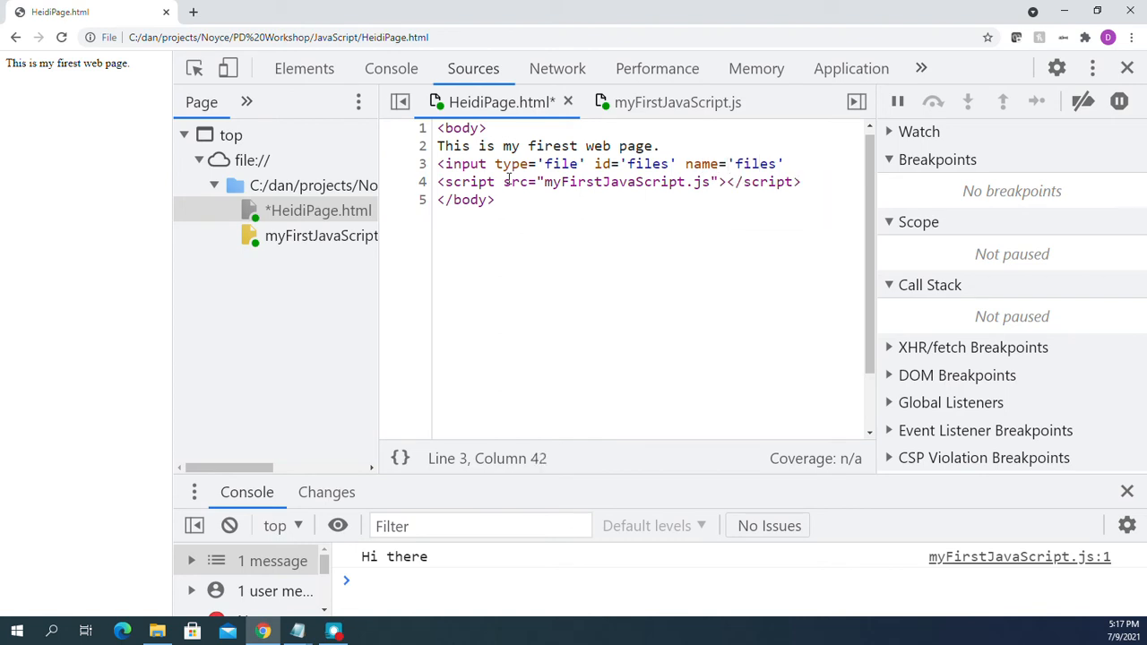
pyautogui.write('[]')
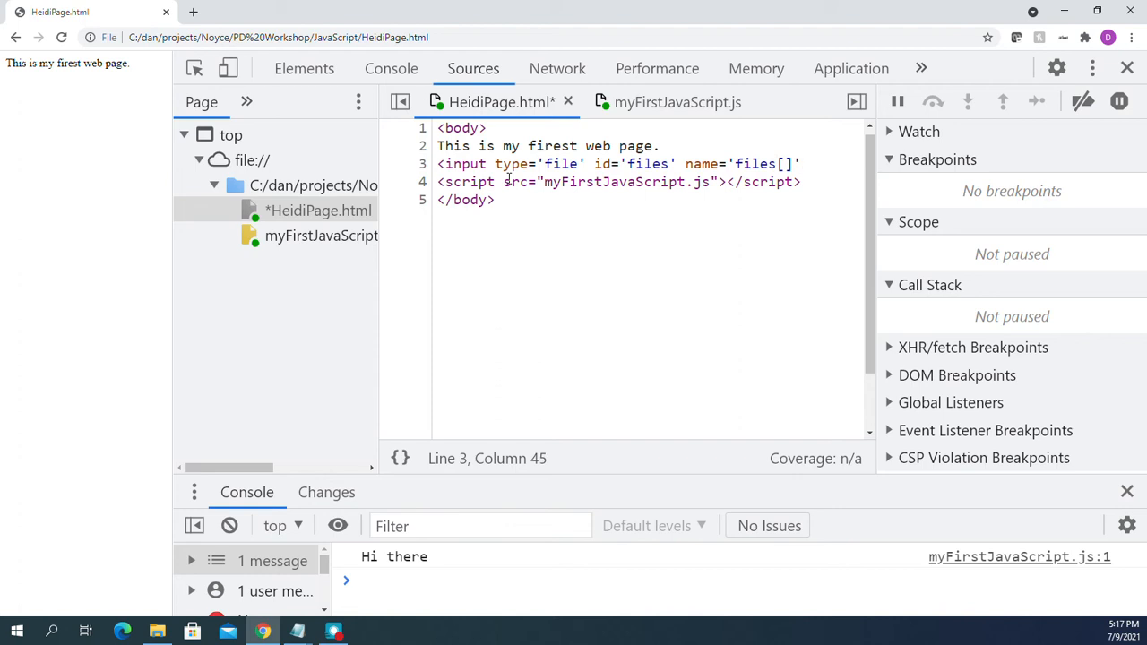
pyautogui.write('>,/')
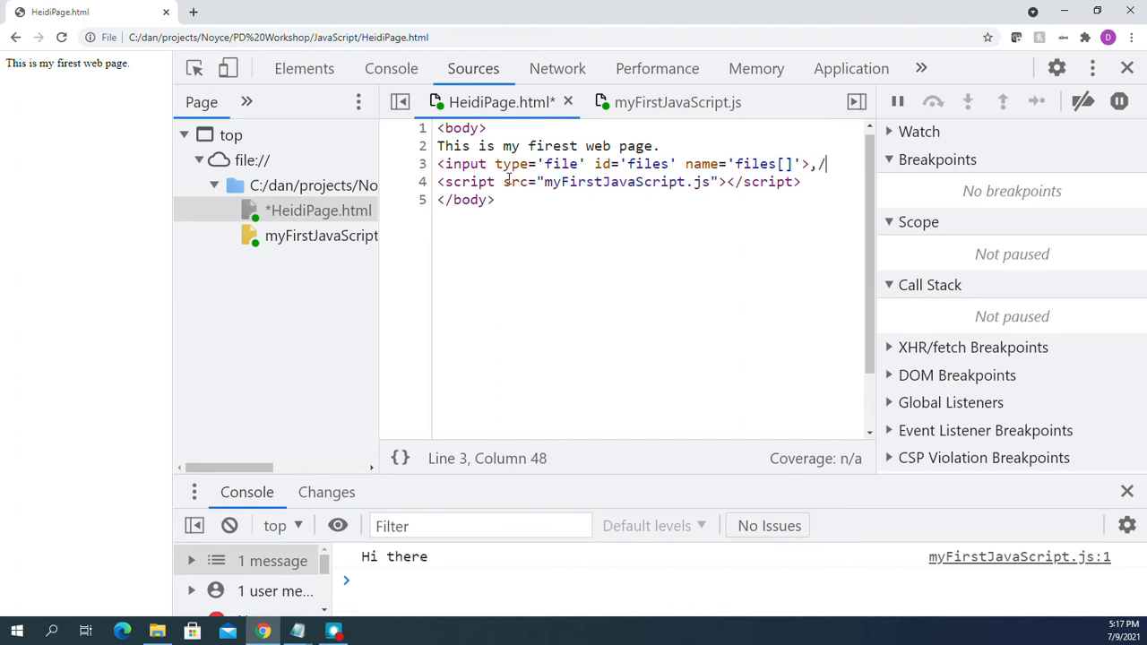
pyautogui.press('Backspace')
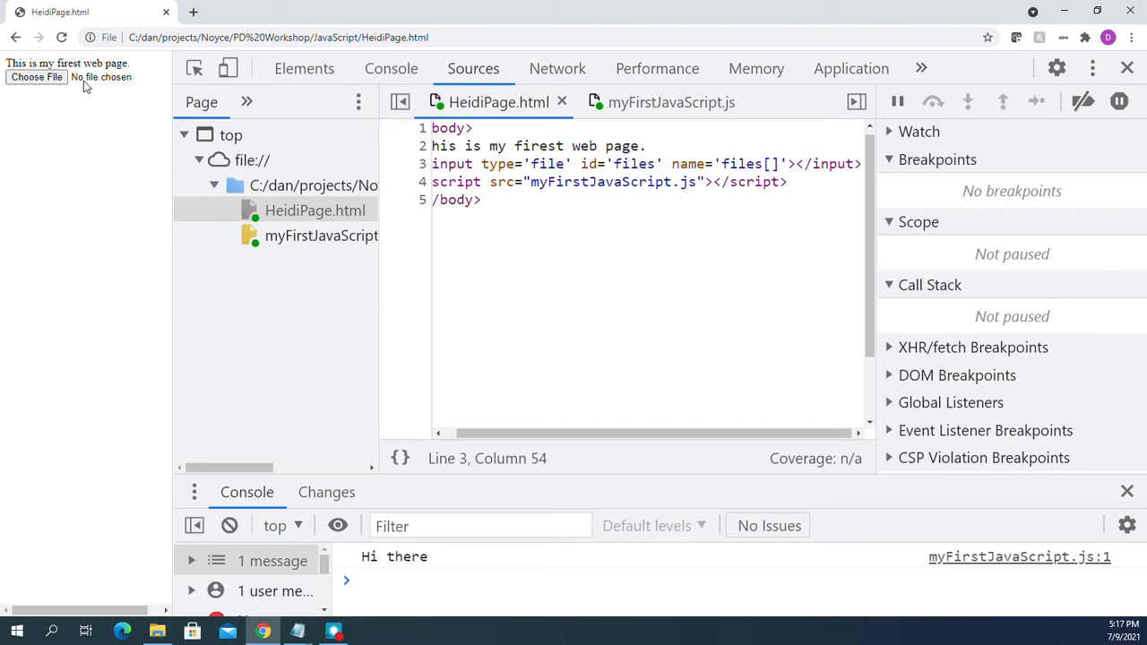
pyautogui.moveTo(46, 84)
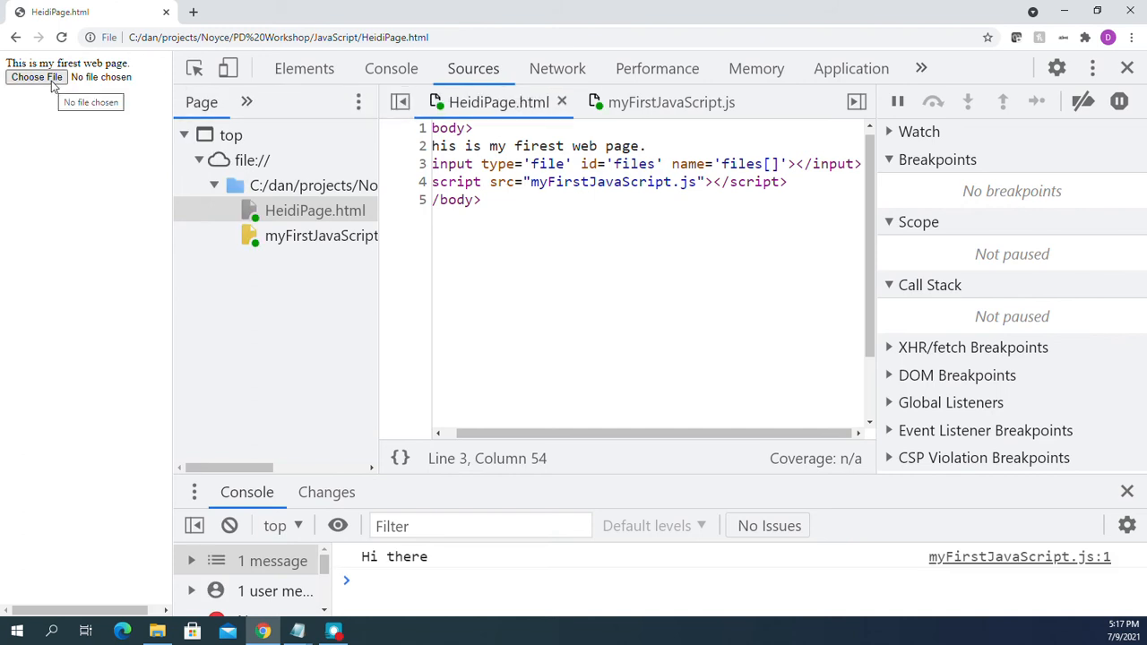
# Pick data.csv through the page's Choose File dialog and confirm it as the chosen file.
pyautogui.click(38, 84)
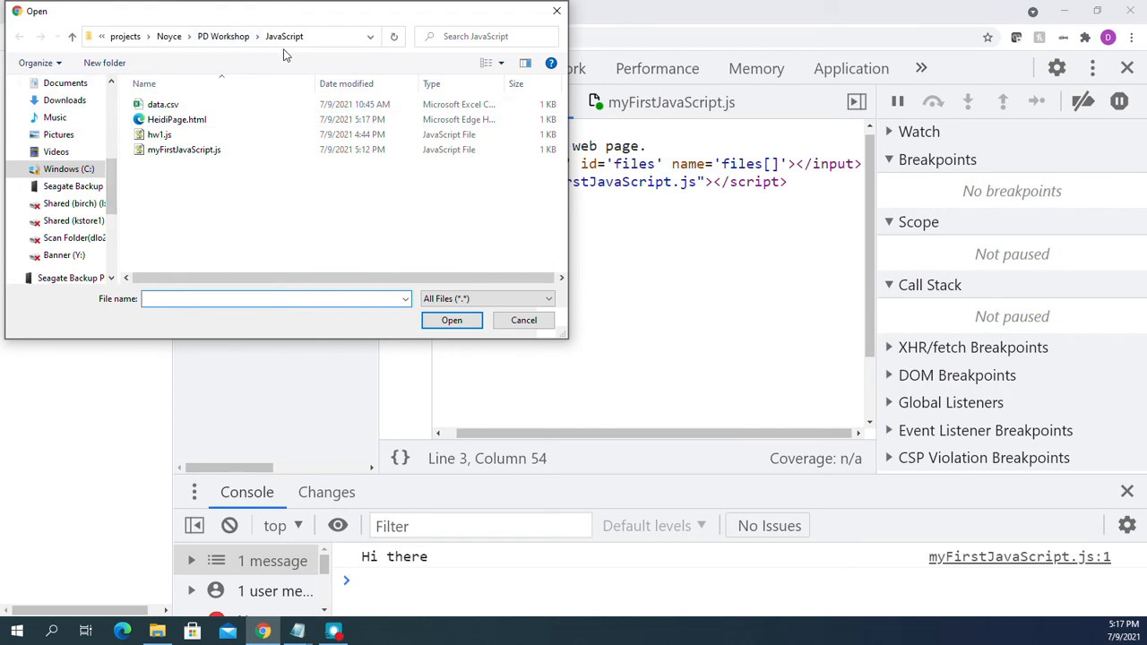
pyautogui.click(163, 102)
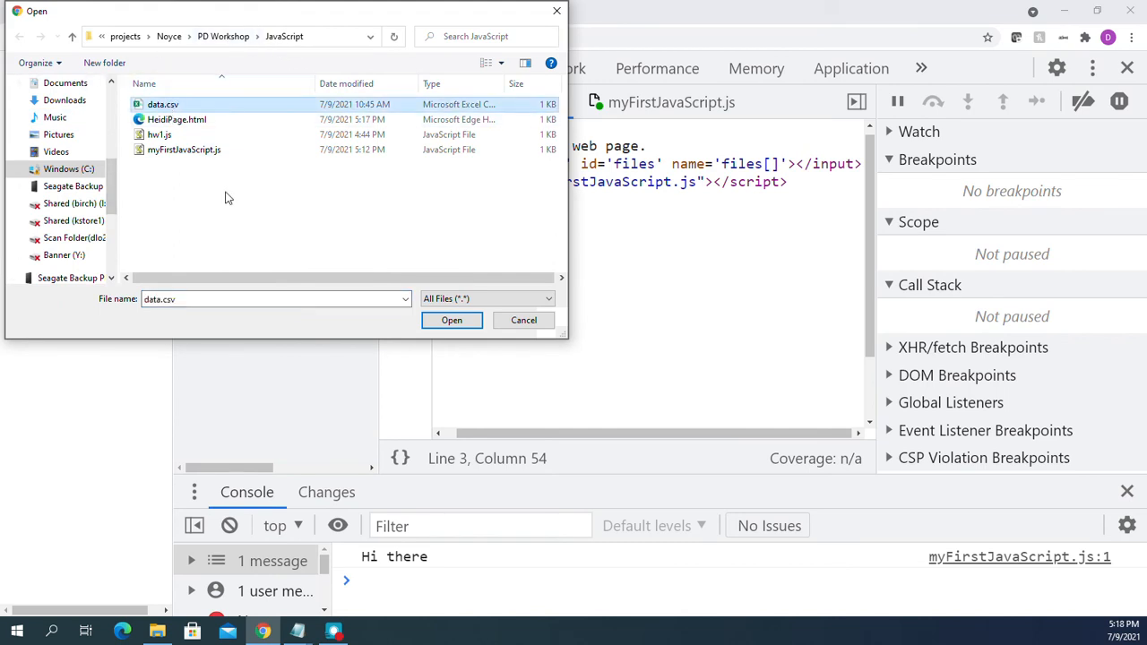
pyautogui.moveTo(437, 337)
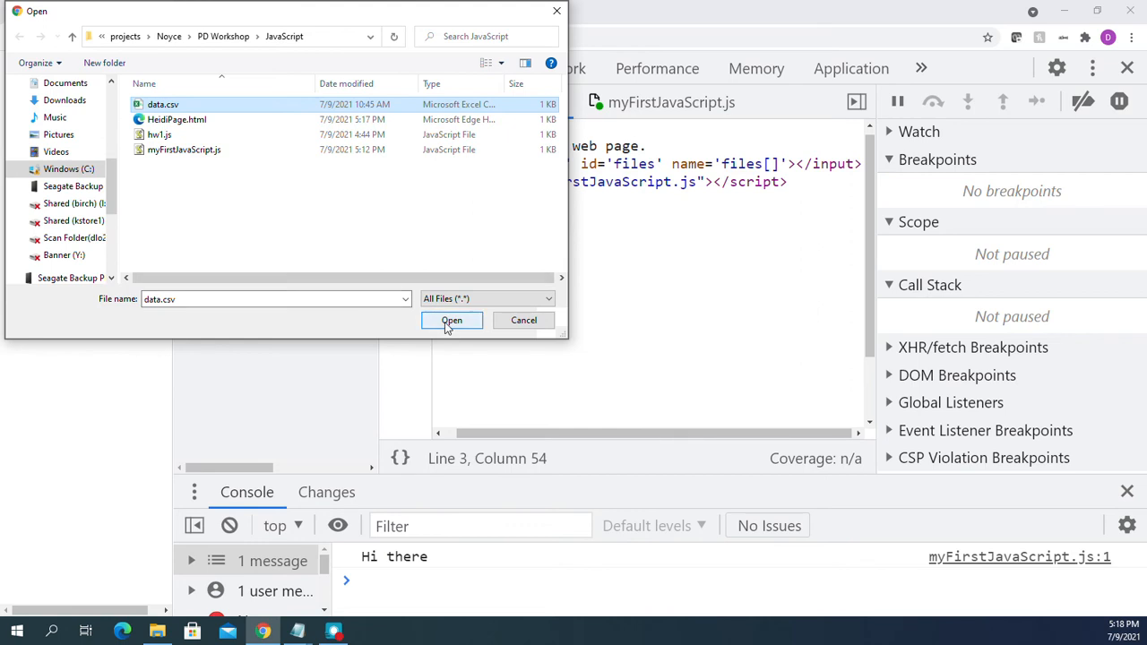
pyautogui.click(451, 319)
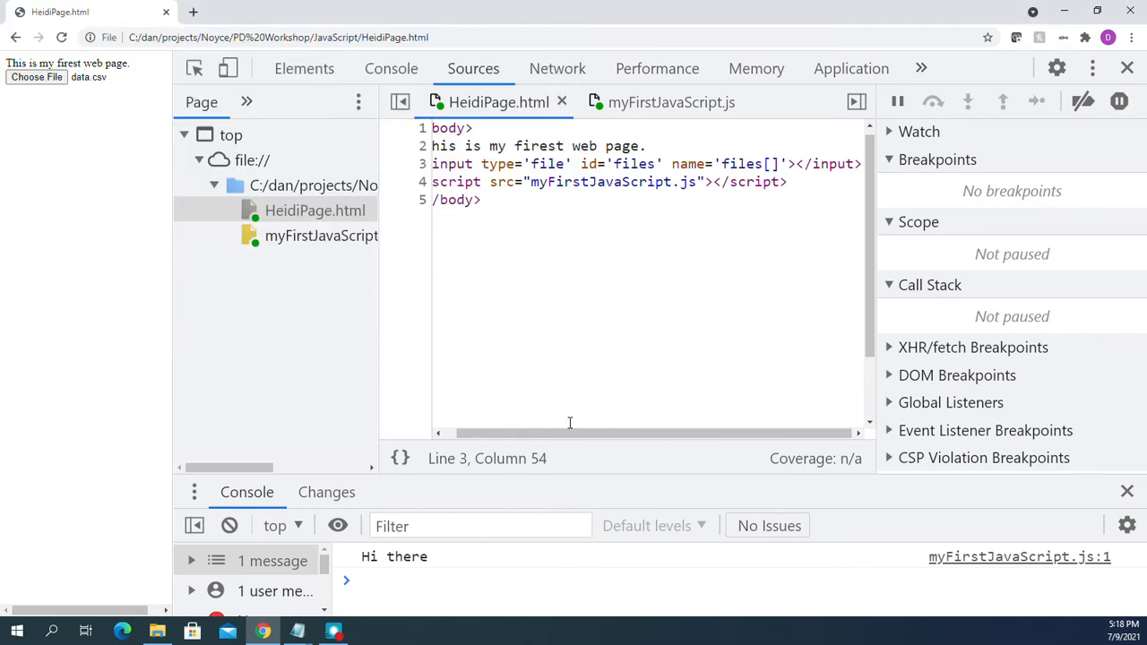
# Add a '// register onchange function' comment on line 1 of myFirstJavaScript.js with a new line below.
pyautogui.click(669, 101)
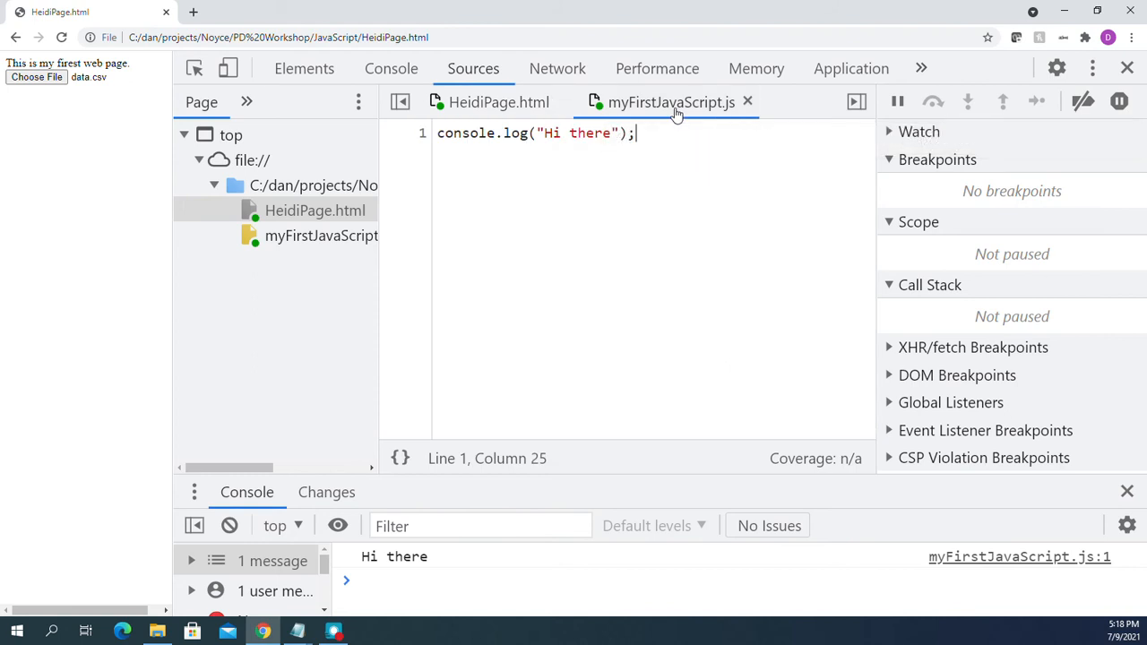
pyautogui.moveTo(581, 273)
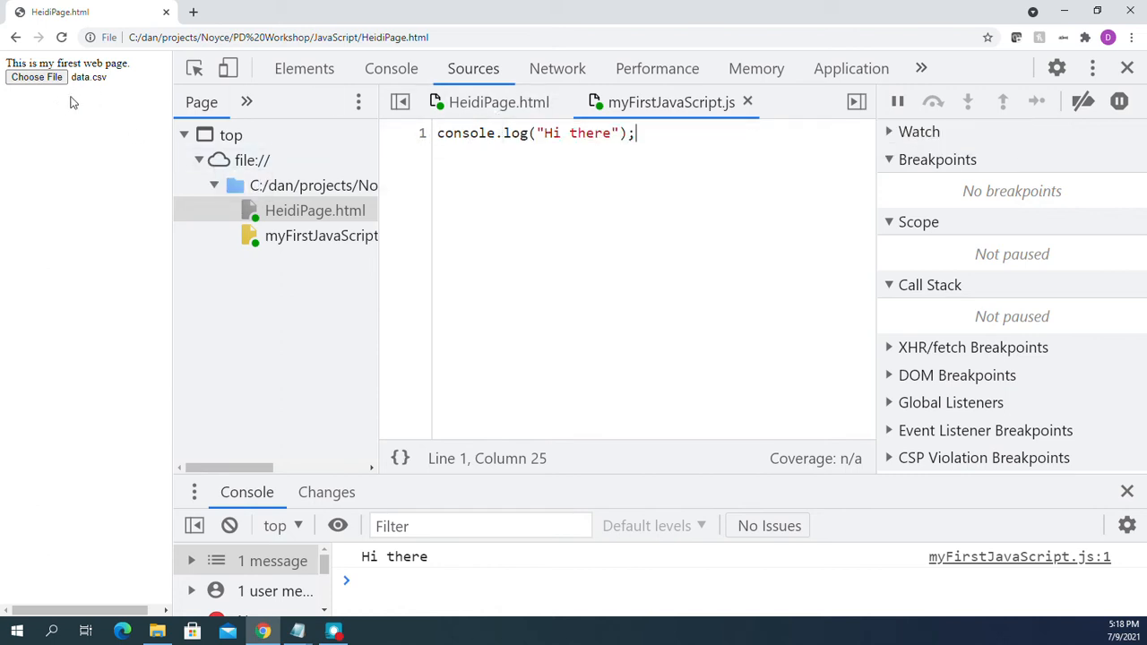
pyautogui.moveTo(611, 156)
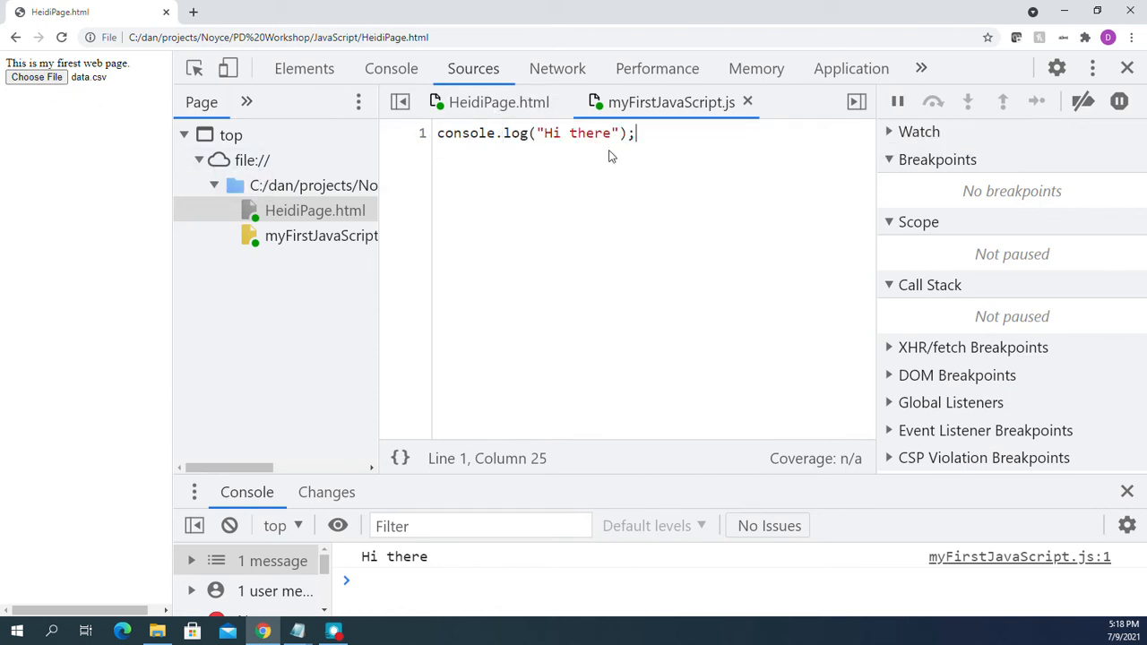
pyautogui.moveTo(676, 102)
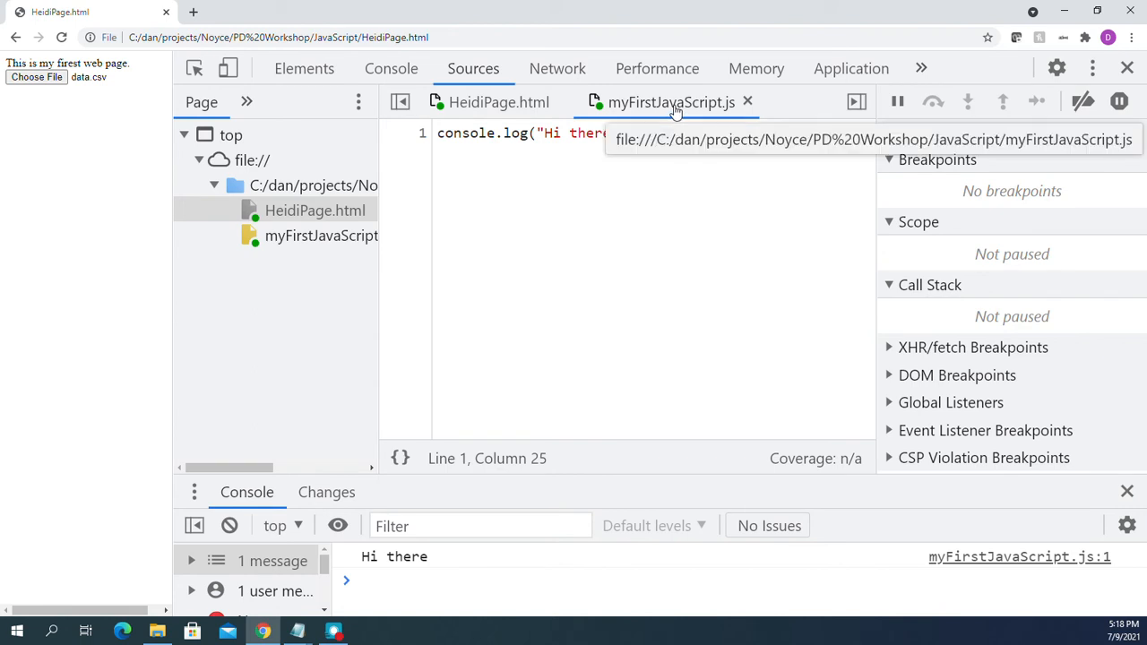
pyautogui.moveTo(659, 168)
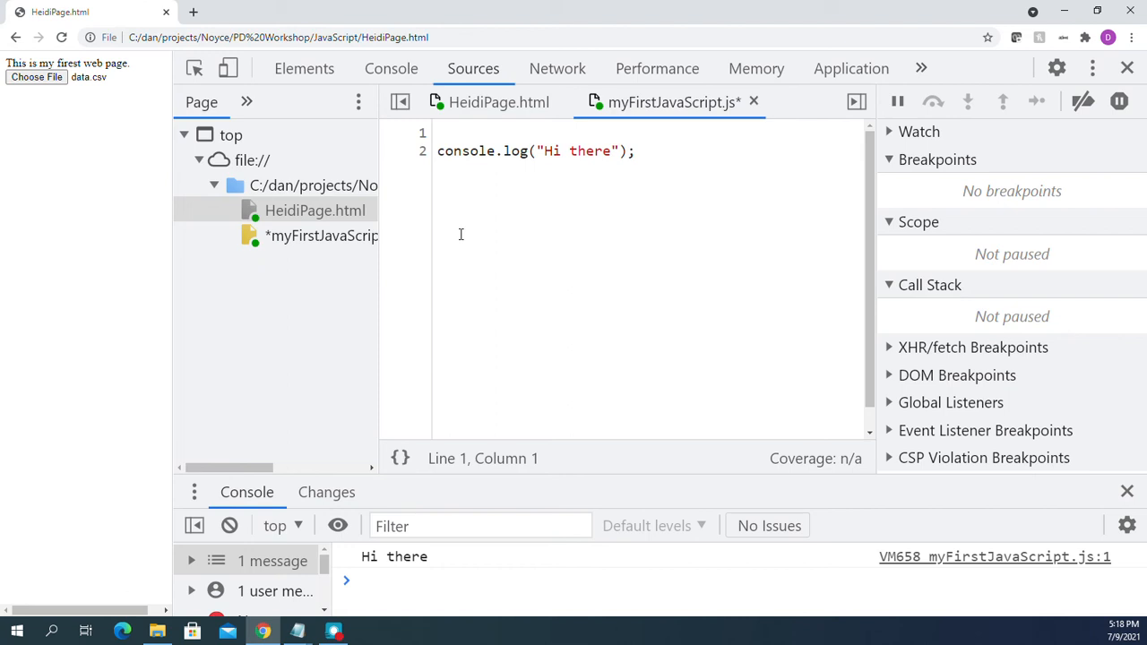
pyautogui.write('// registe')
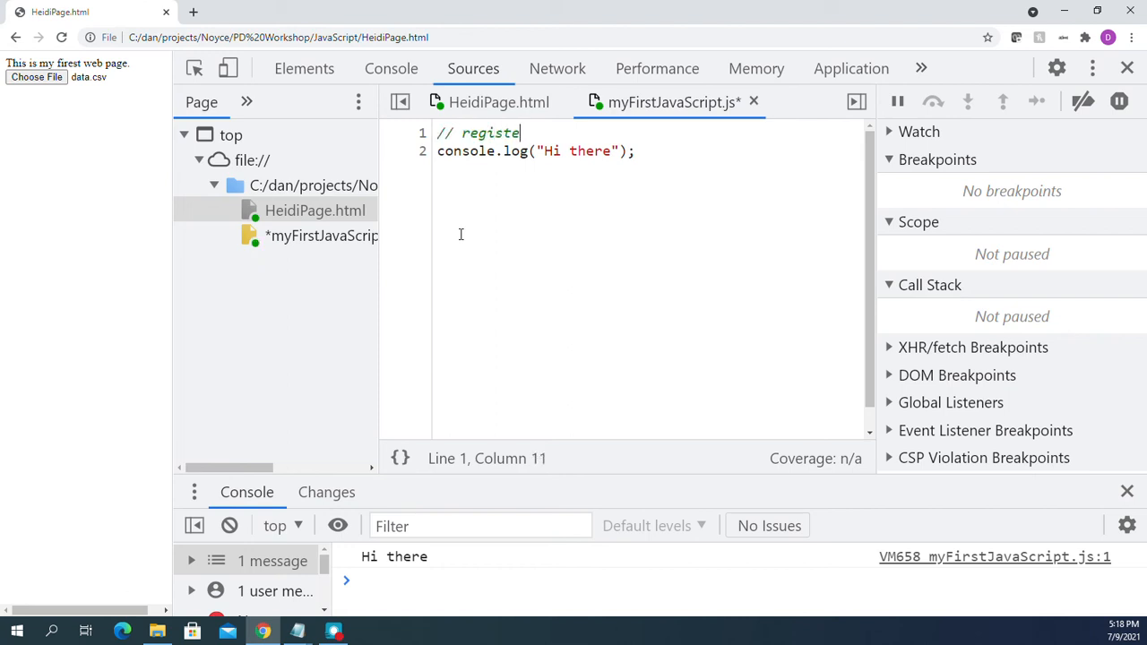
pyautogui.write('r onch')
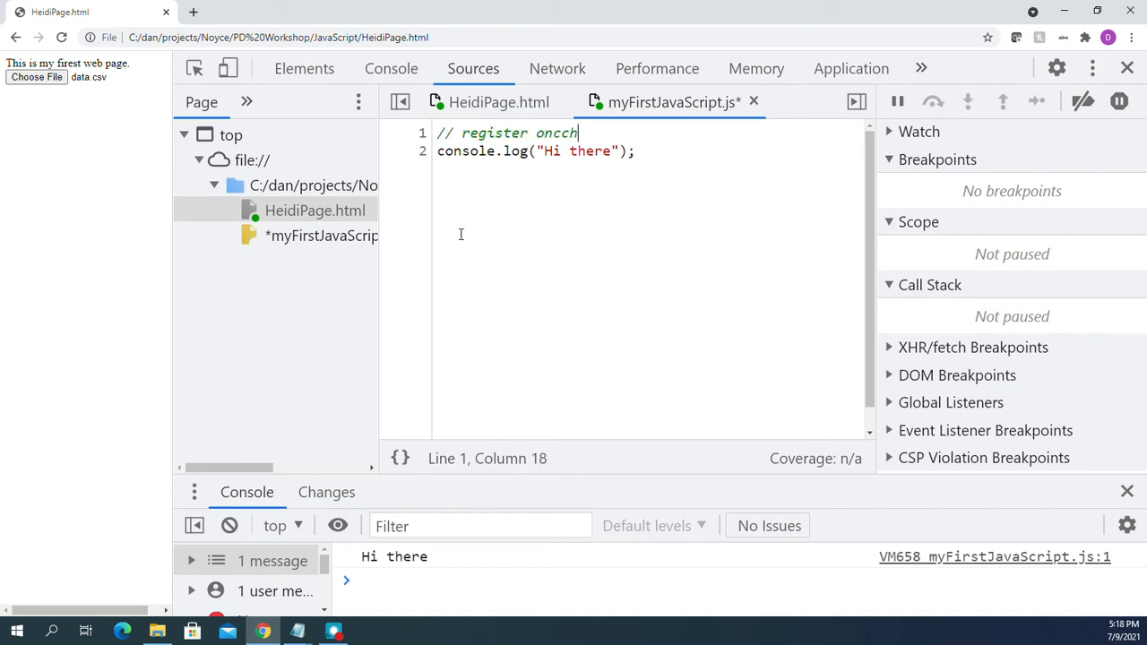
pyautogui.write('an')
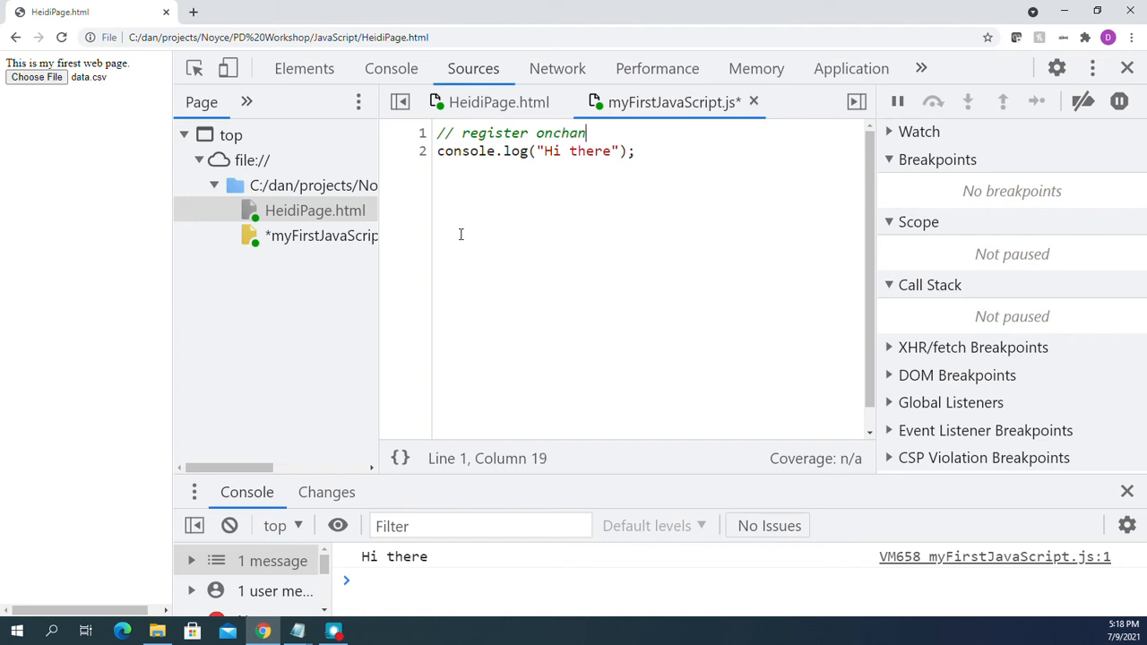
pyautogui.write('ge')
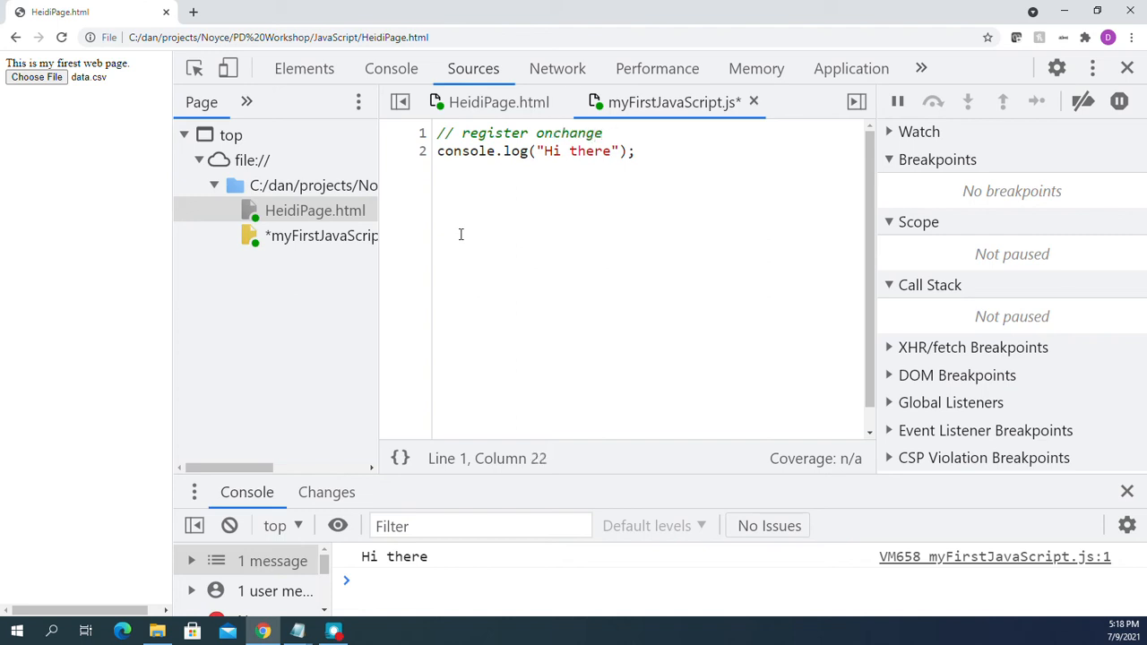
pyautogui.write('function')
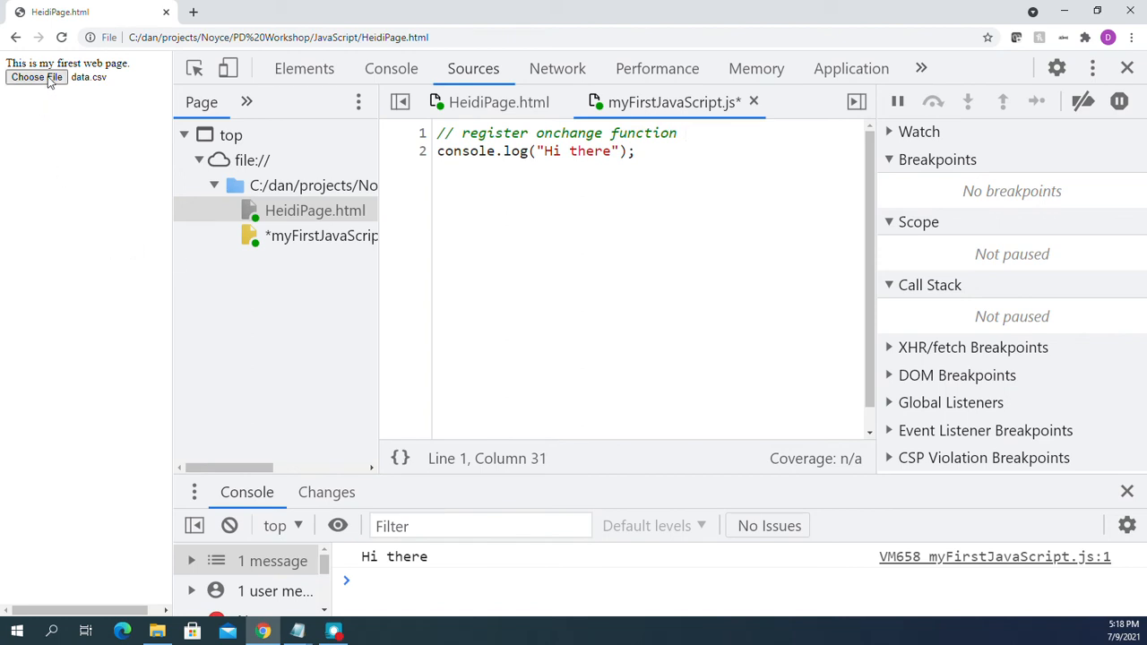
pyautogui.click(40, 82)
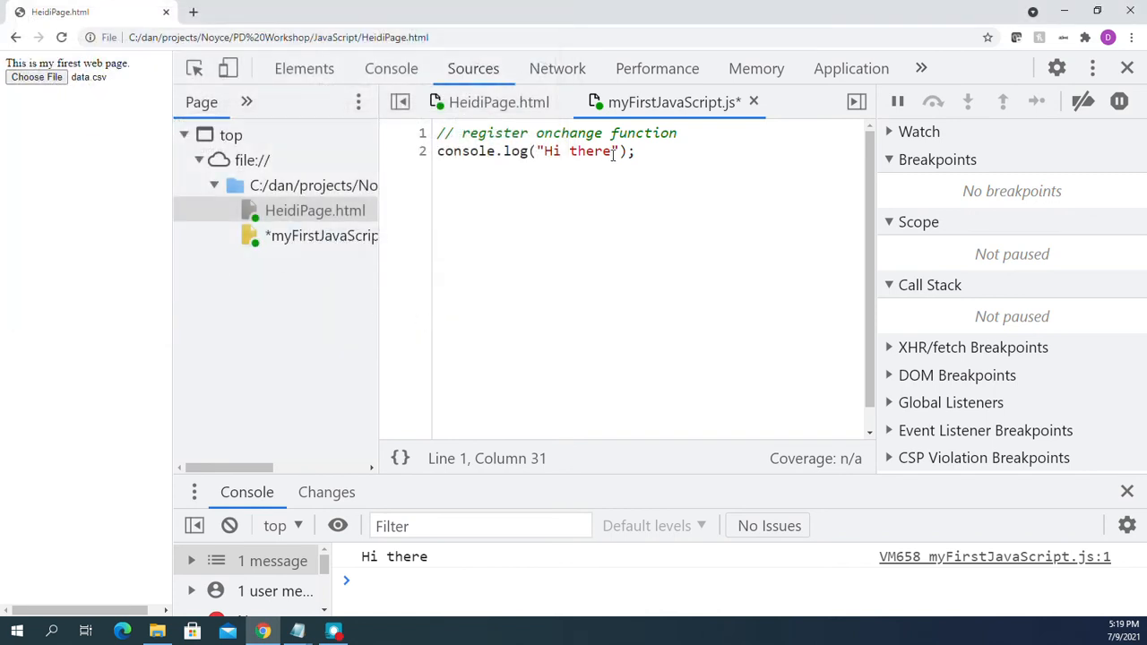
pyautogui.press('Enter')
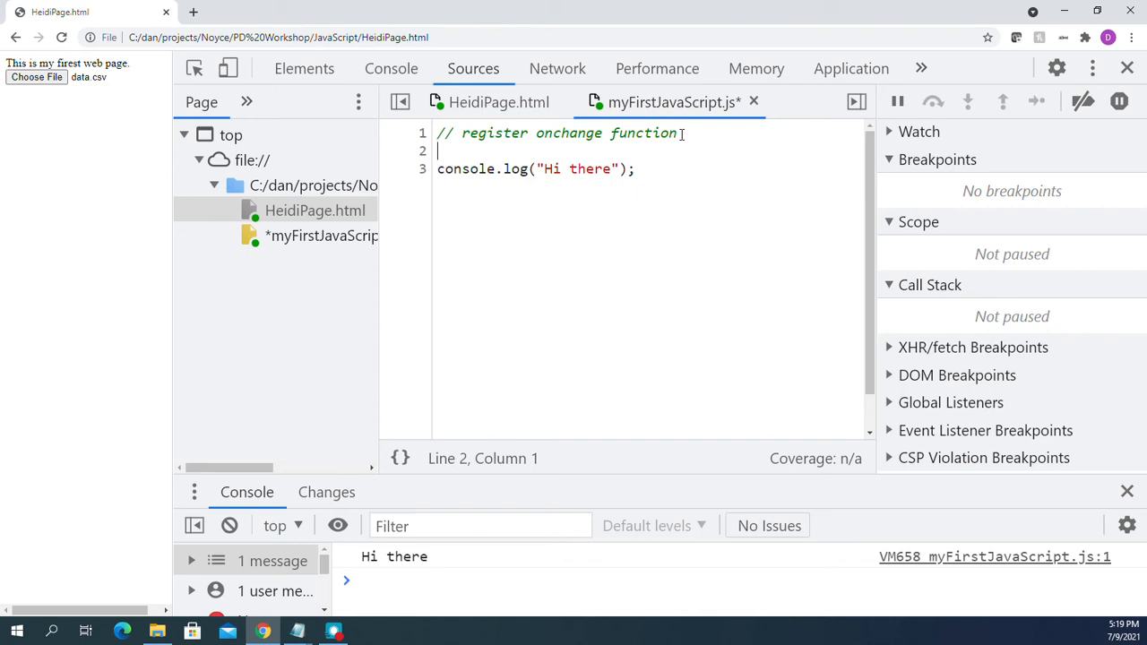
# Write document.getElementById('files').onchange = function() with an empty body.
pyautogui.write('docu')
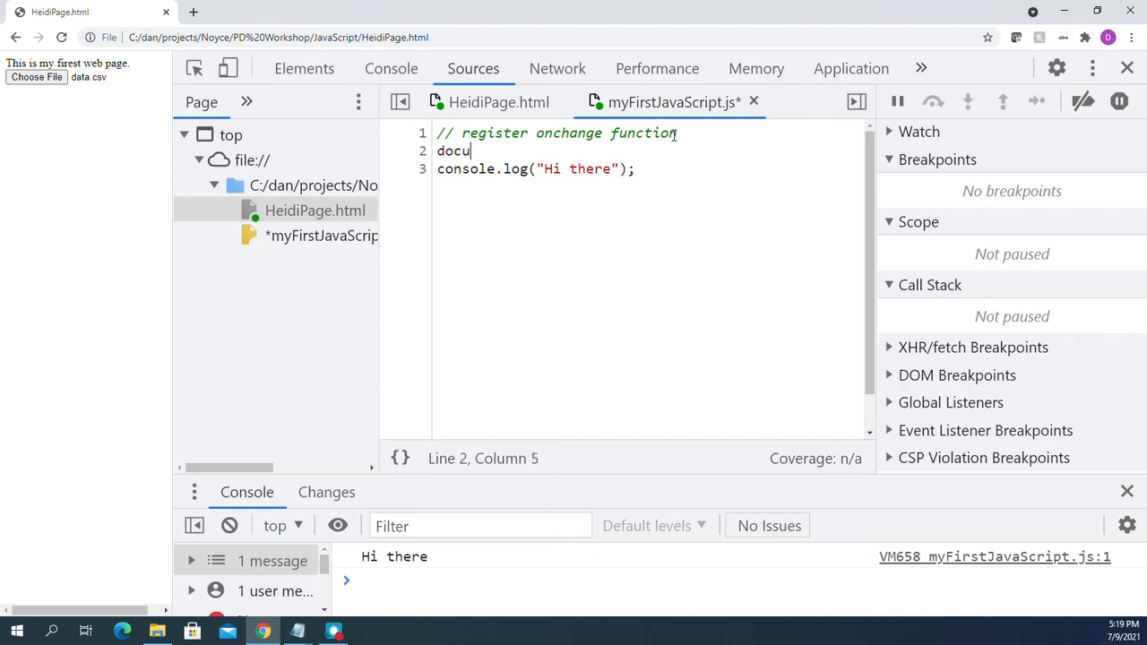
pyautogui.press('Backspace')
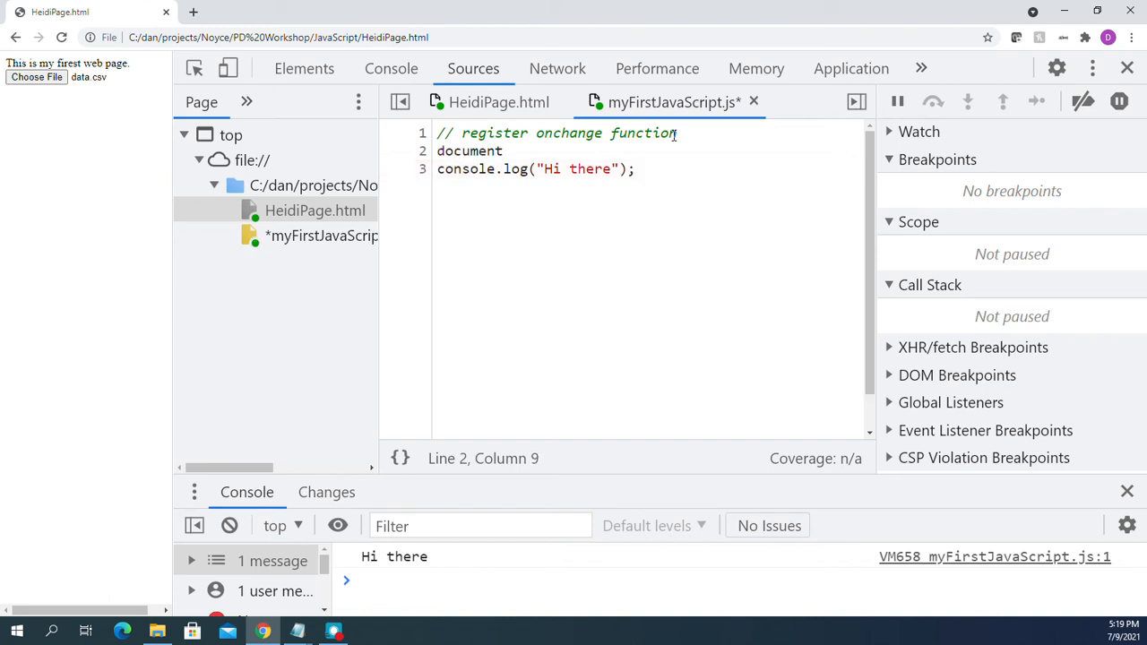
pyautogui.write('.getEle')
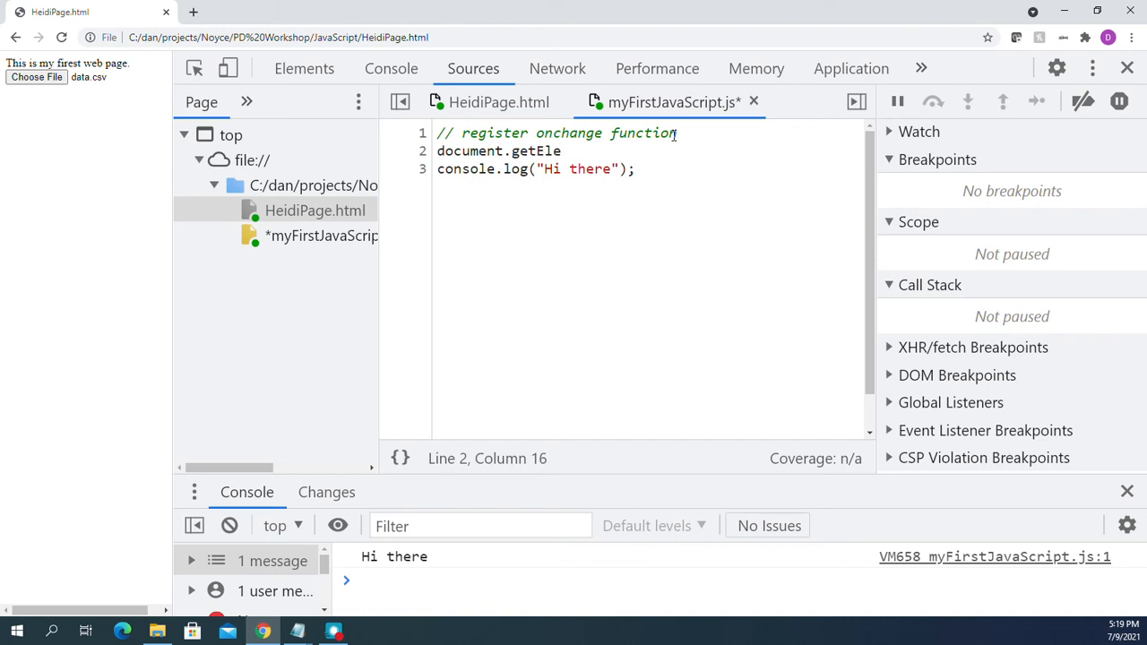
pyautogui.write('mentBy')
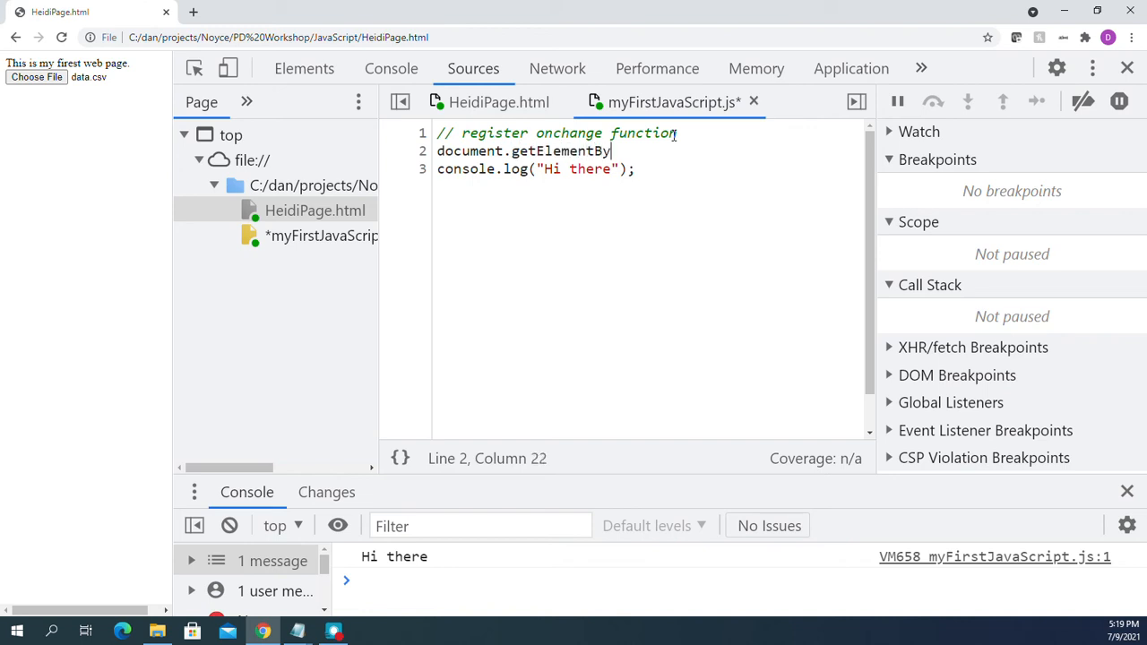
pyautogui.write('Id()')
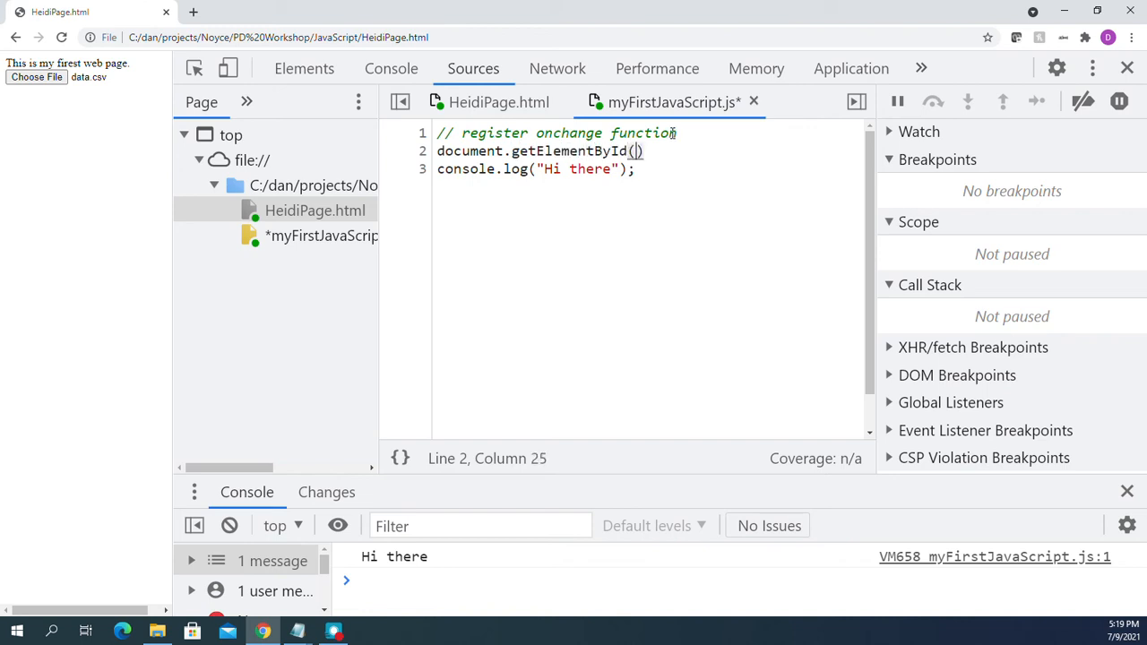
pyautogui.write("''")
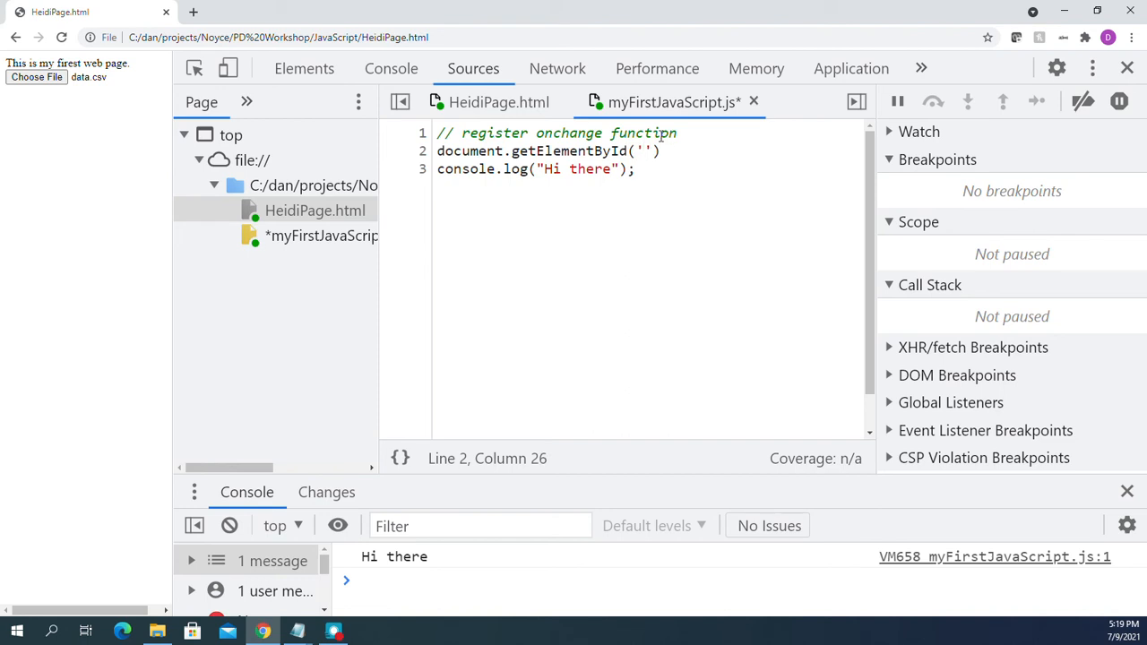
pyautogui.write('files')
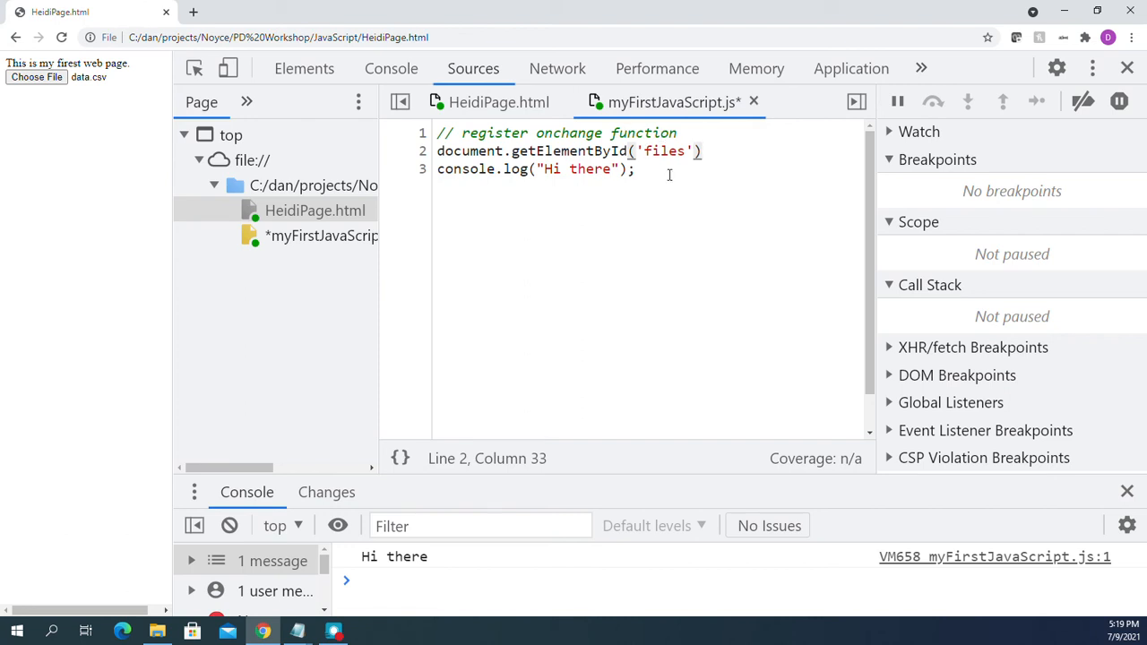
pyautogui.write('.')
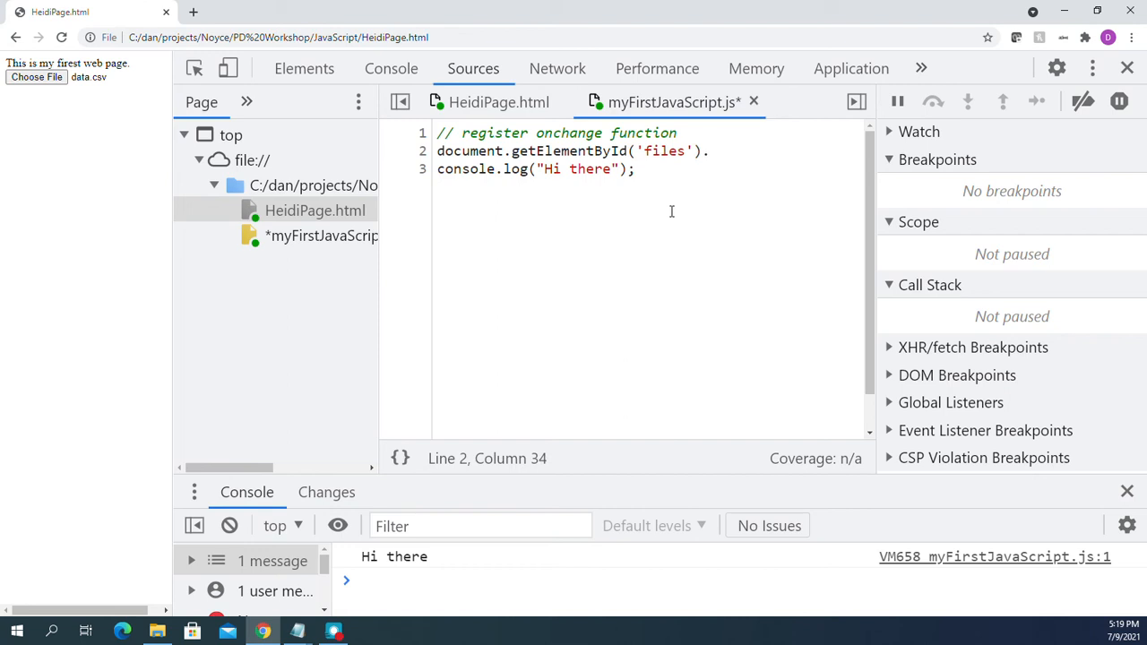
pyautogui.write('onchange')
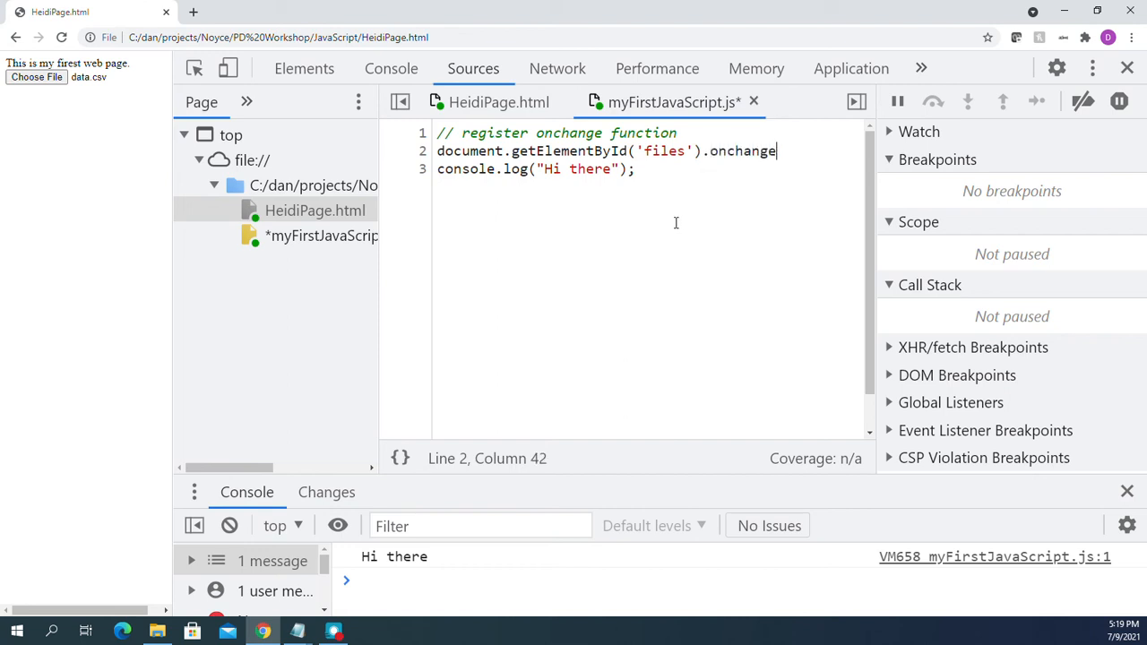
pyautogui.write('" "')
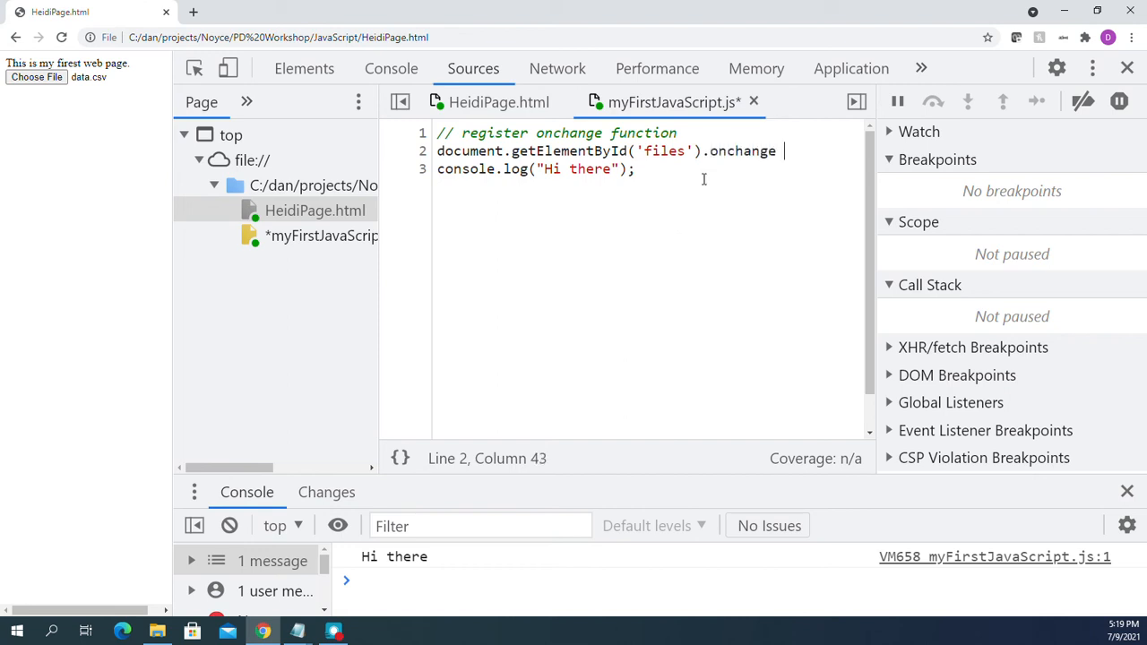
pyautogui.write('= f')
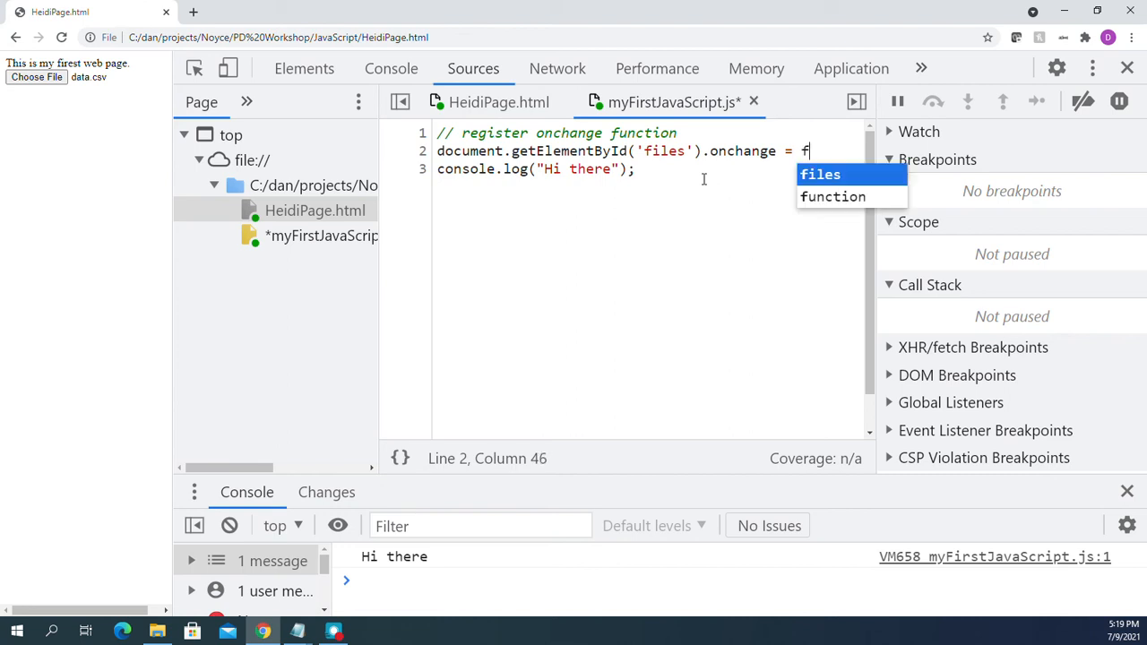
pyautogui.write('uc')
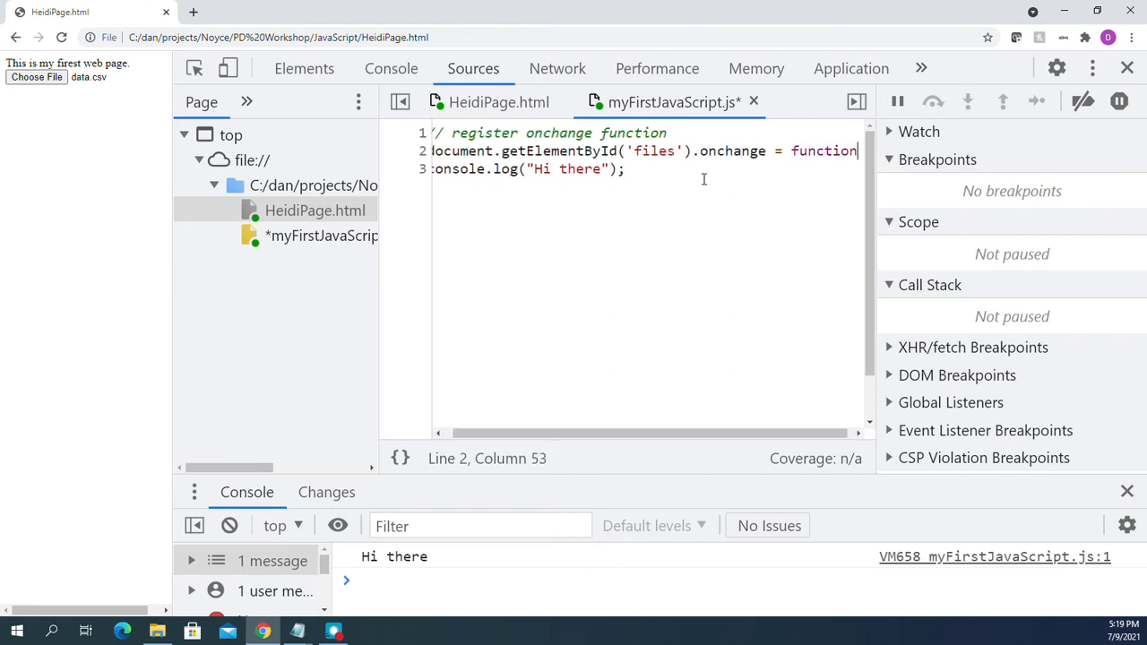
pyautogui.write('()')
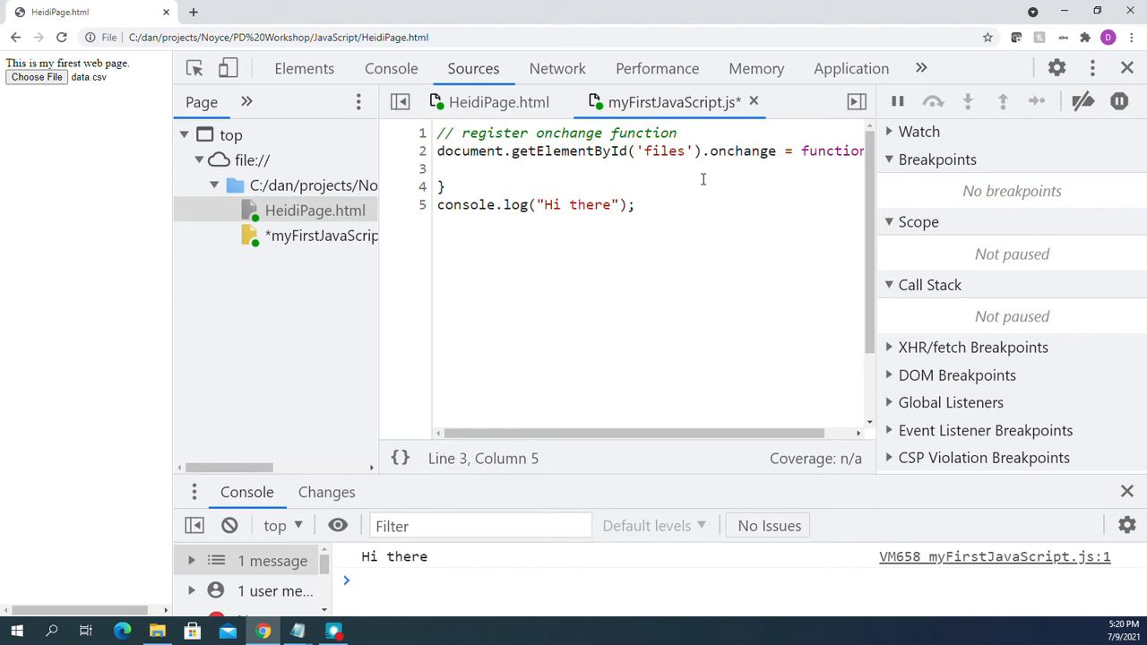
# Inside the handler write let file = this.files[0]; followed by console.log(file);.
pyautogui.write('let file =')
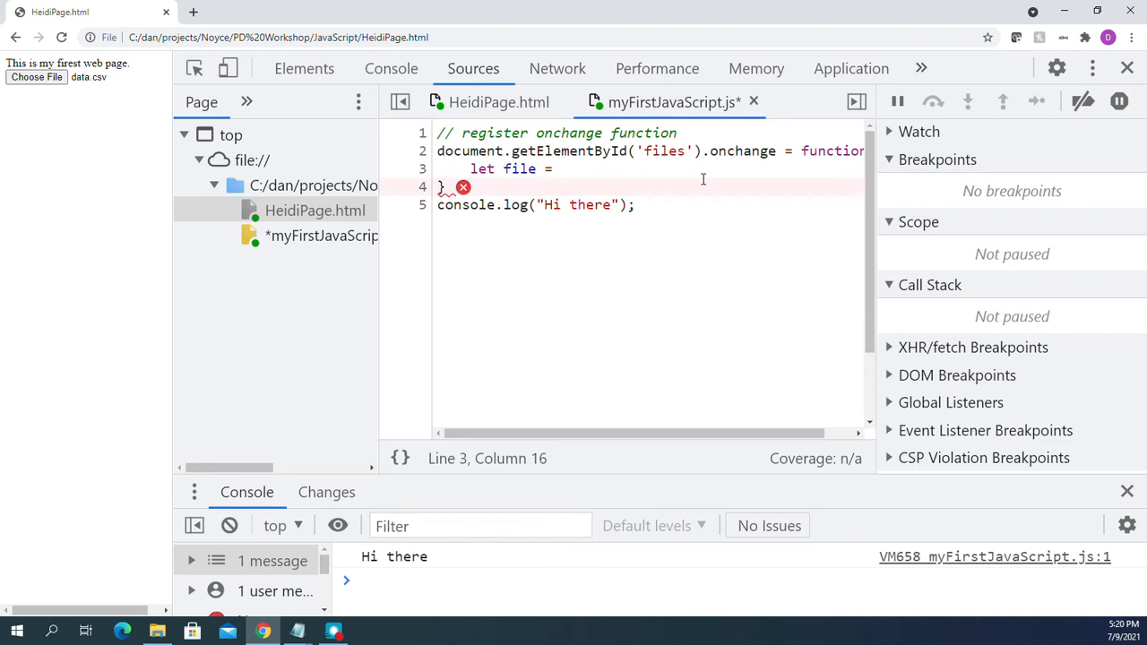
pyautogui.write('this.')
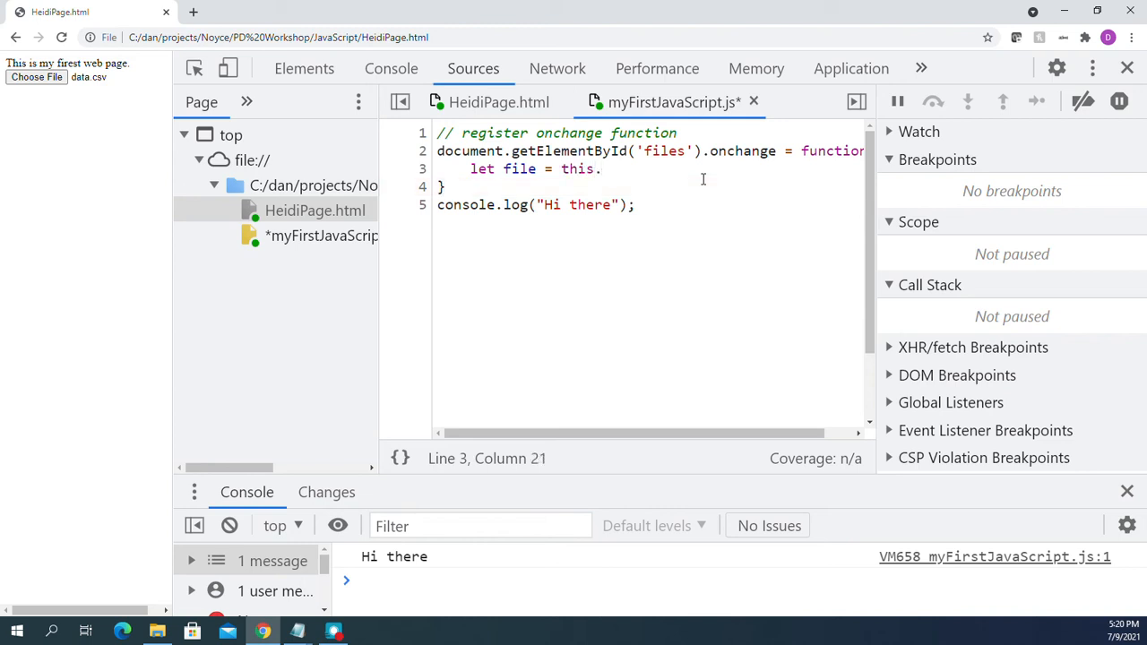
pyautogui.write('files[]')
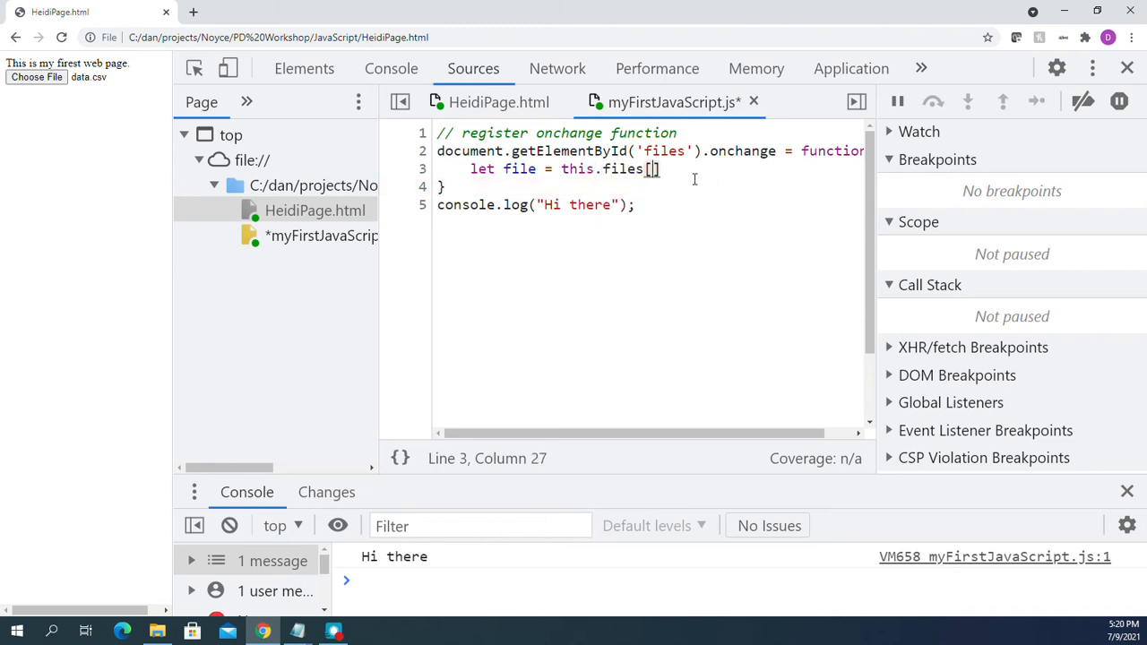
pyautogui.write('0')
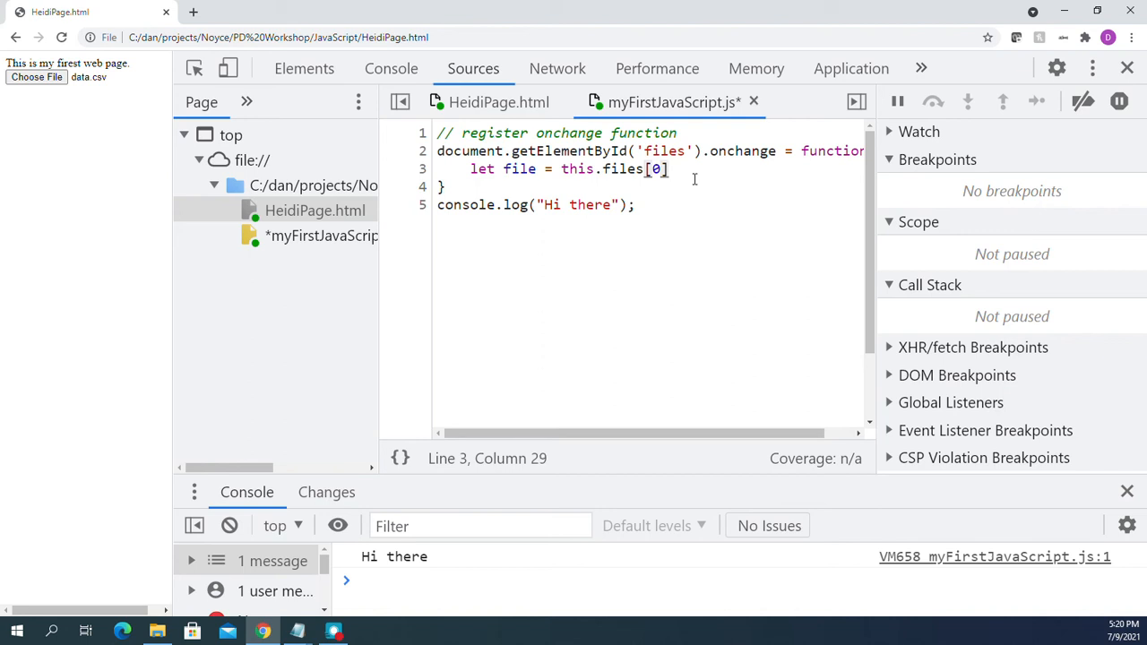
pyautogui.write(';')
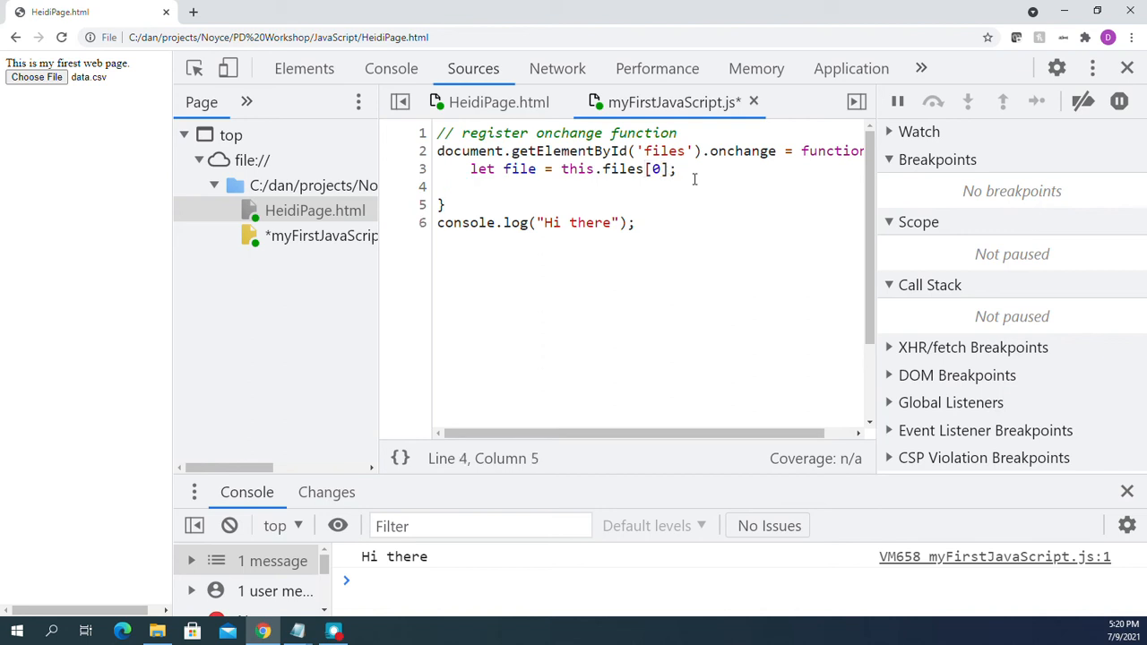
pyautogui.write('console.l')
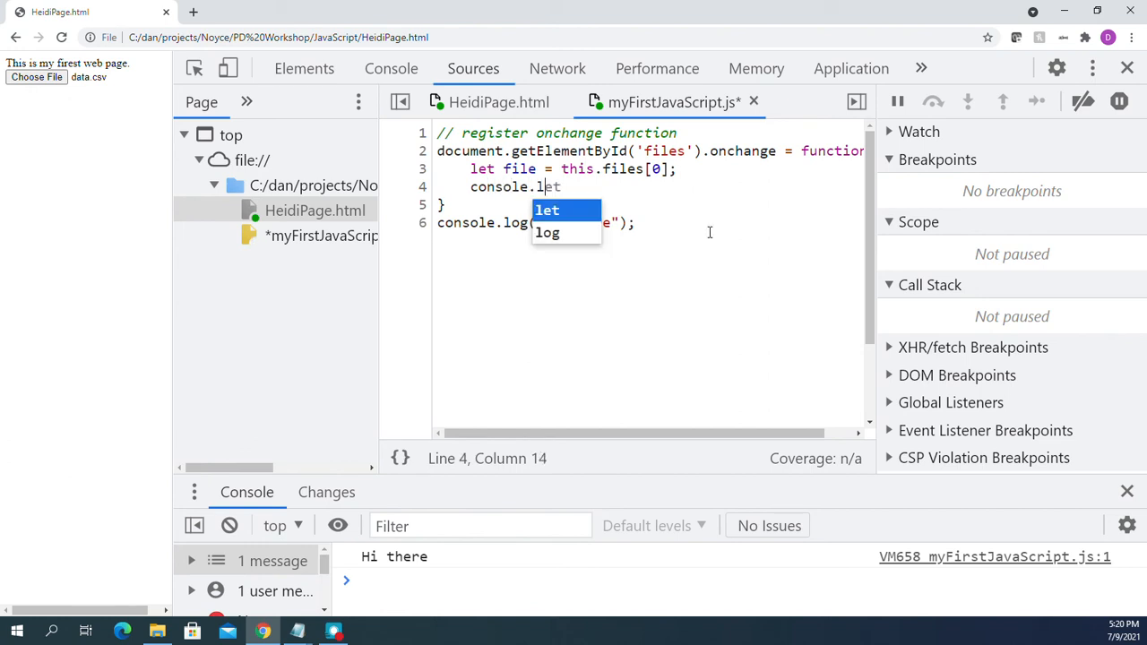
pyautogui.press('Tab')
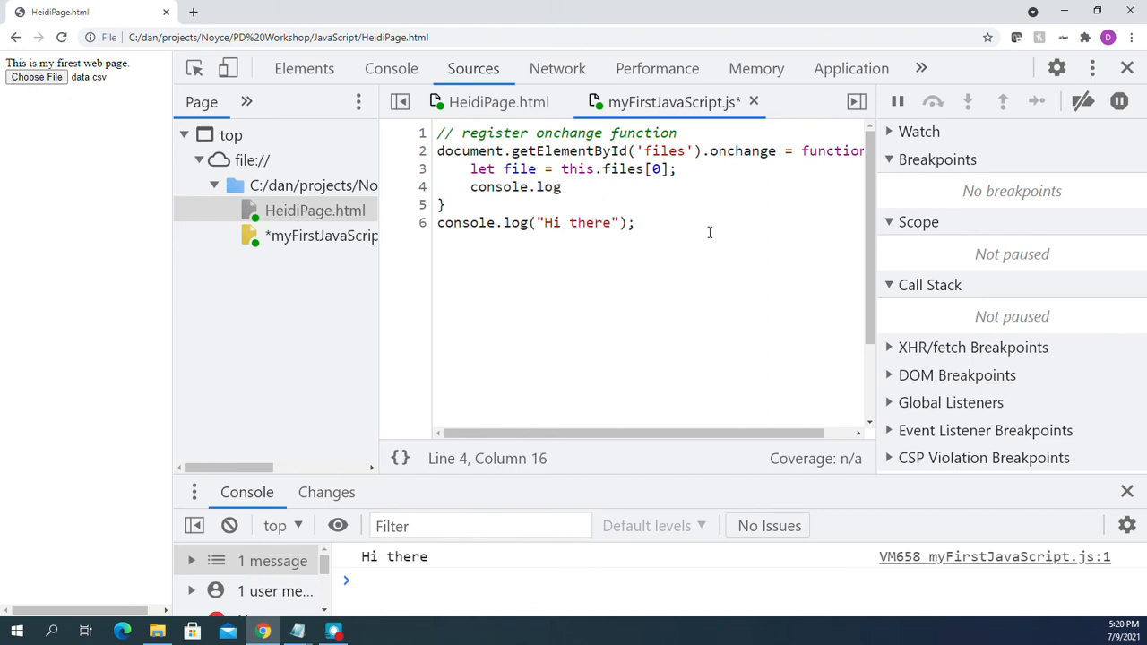
pyautogui.write('(fie')
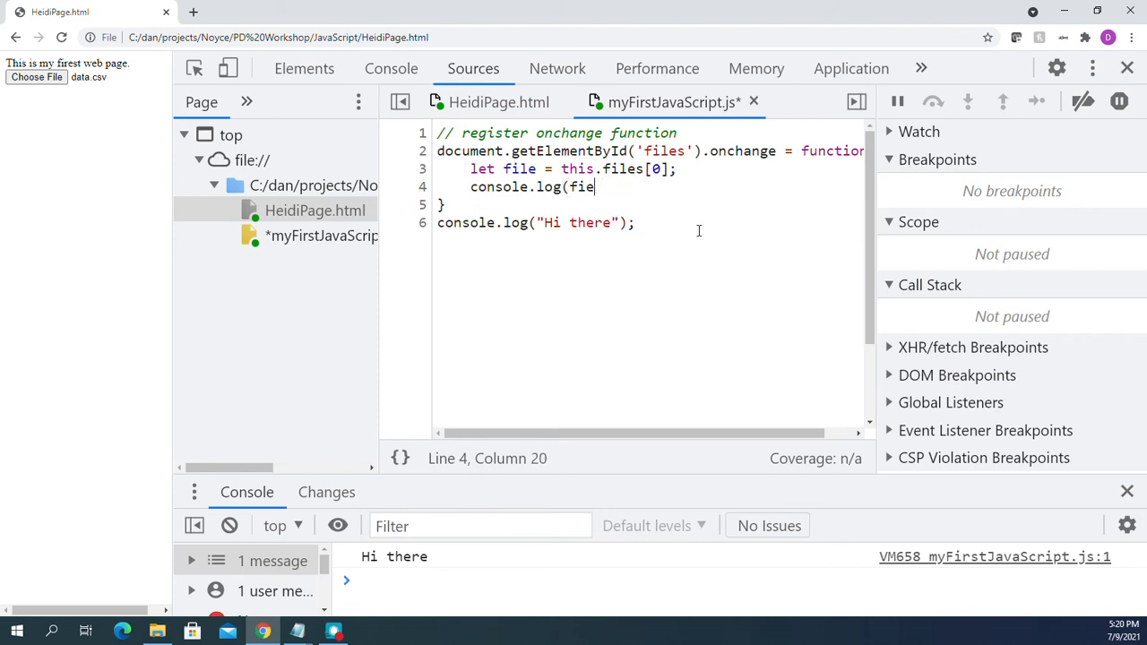
pyautogui.write('le);')
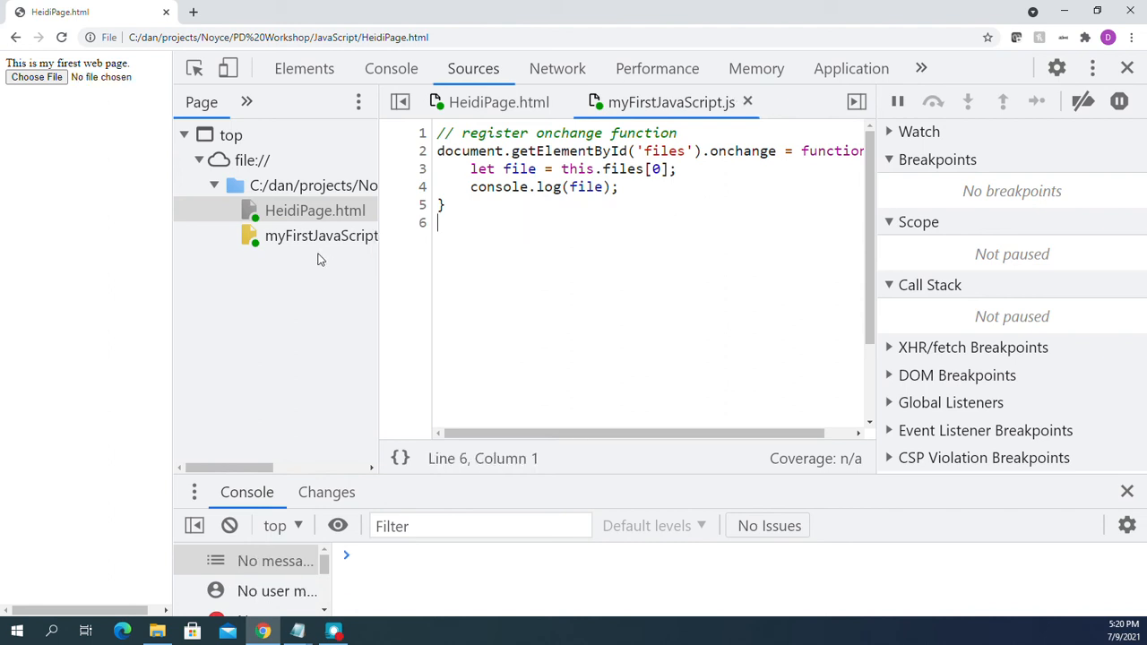
# Load data.csv through the page's file chooser so the handler logs its File object.
pyautogui.click(36, 84)
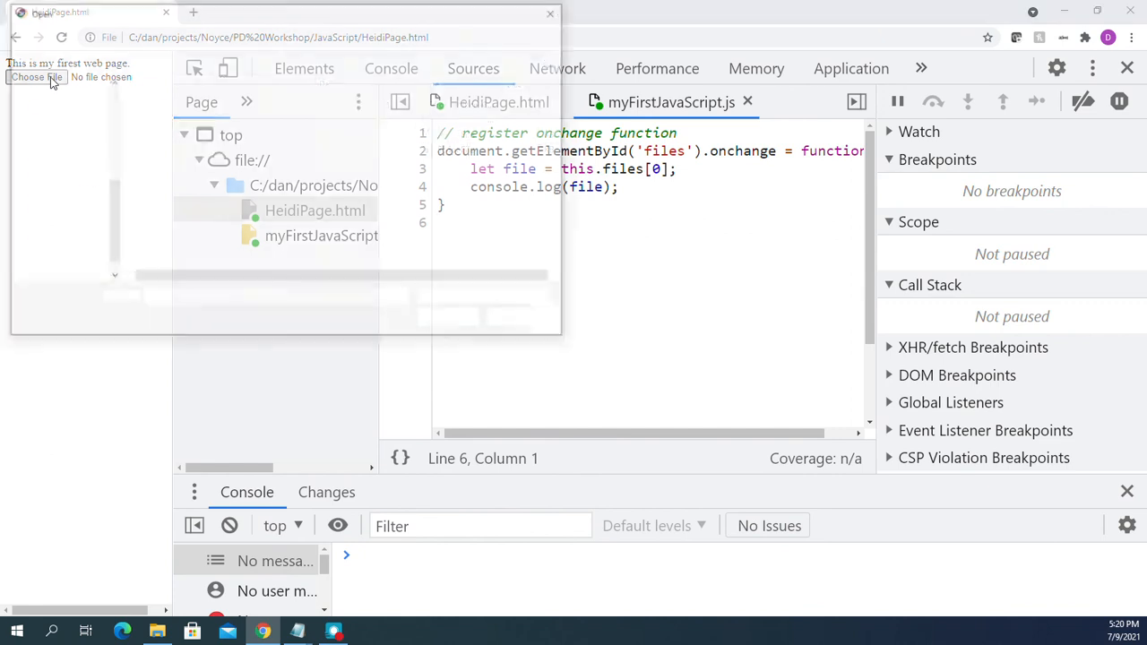
pyautogui.click(38, 79)
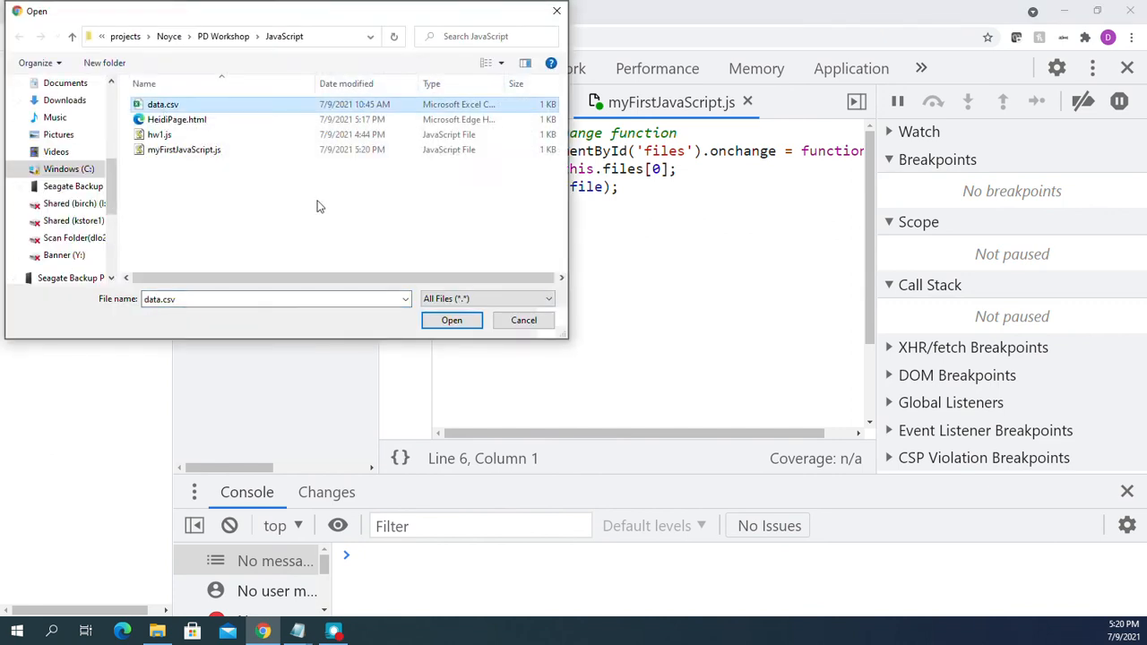
pyautogui.click(452, 319)
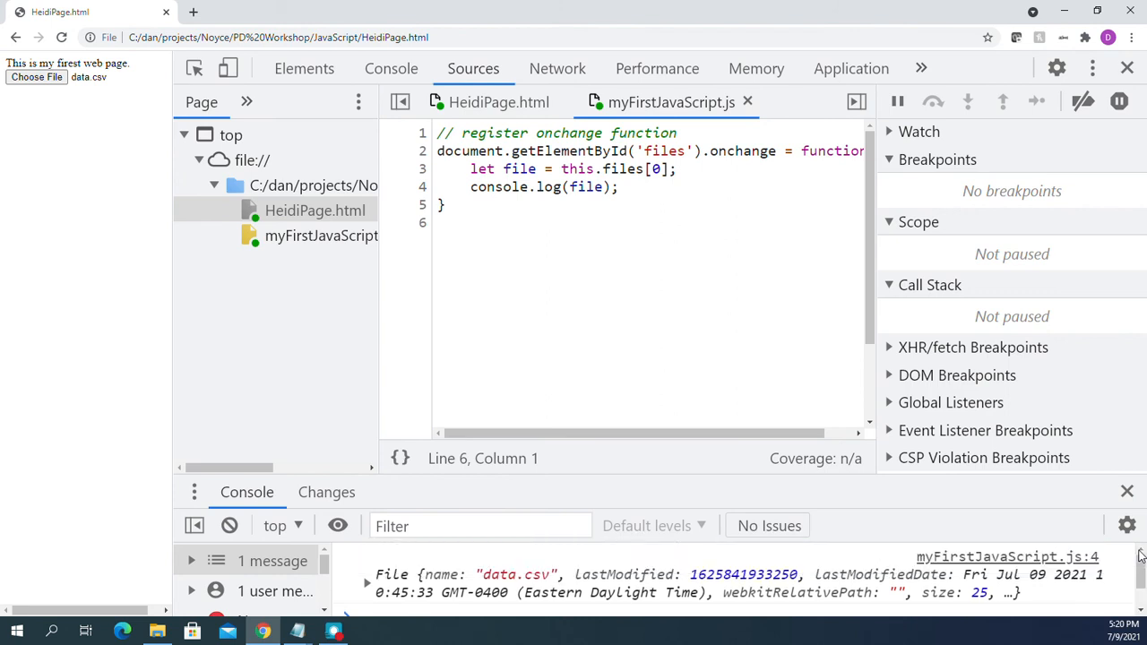
pyautogui.moveTo(516, 603)
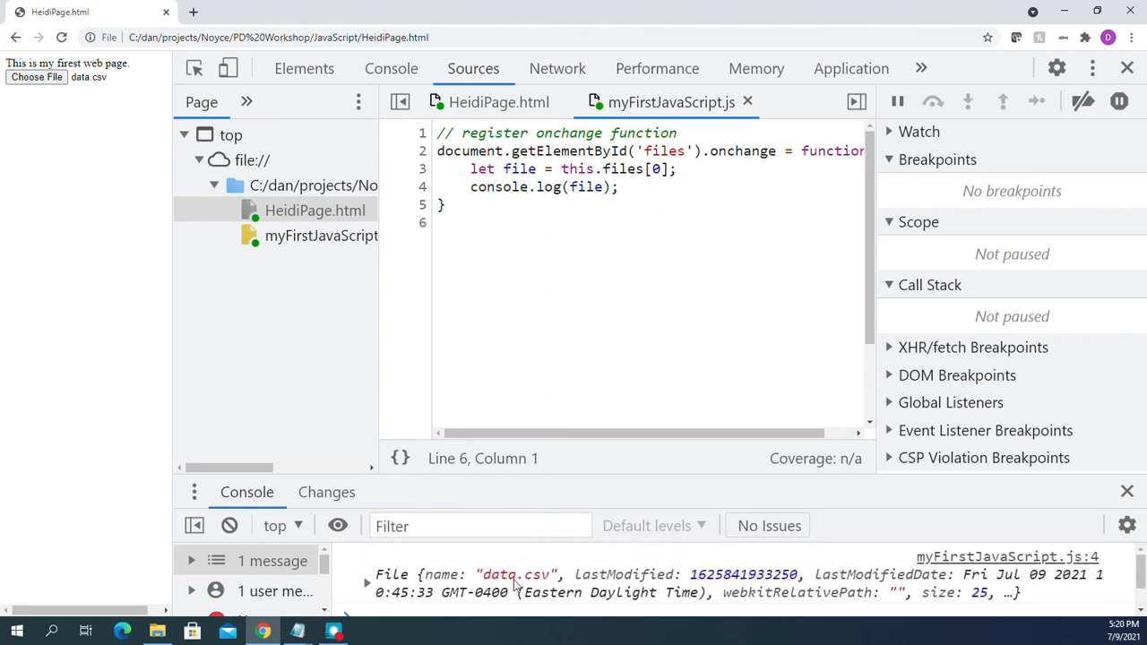
pyautogui.moveTo(701, 597)
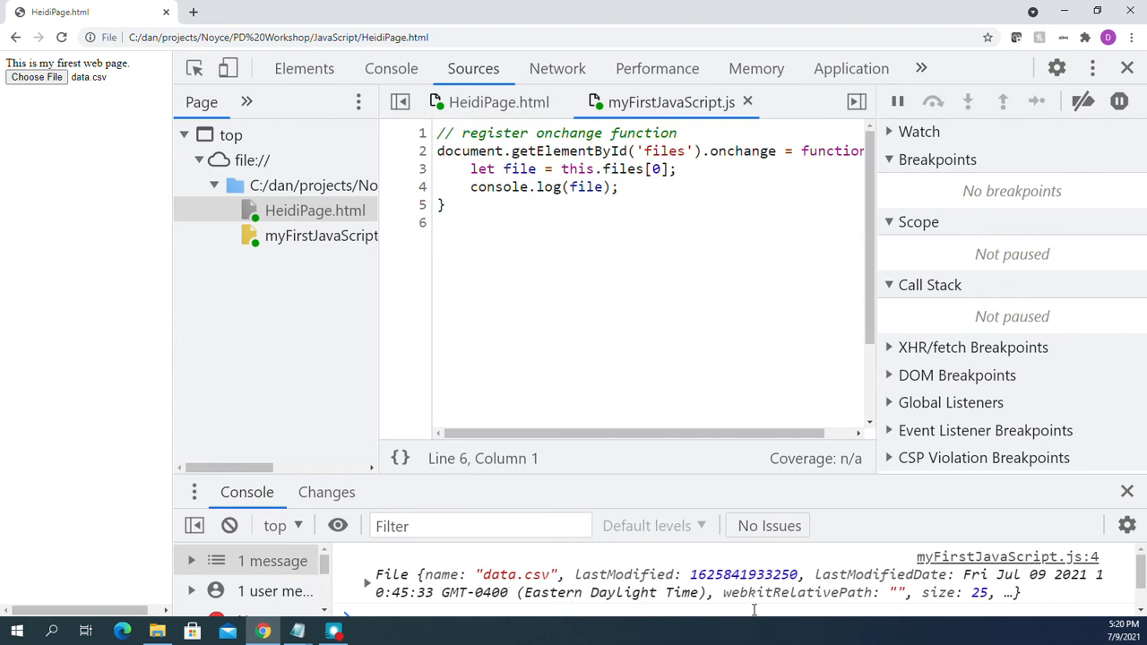
pyautogui.moveTo(738, 606)
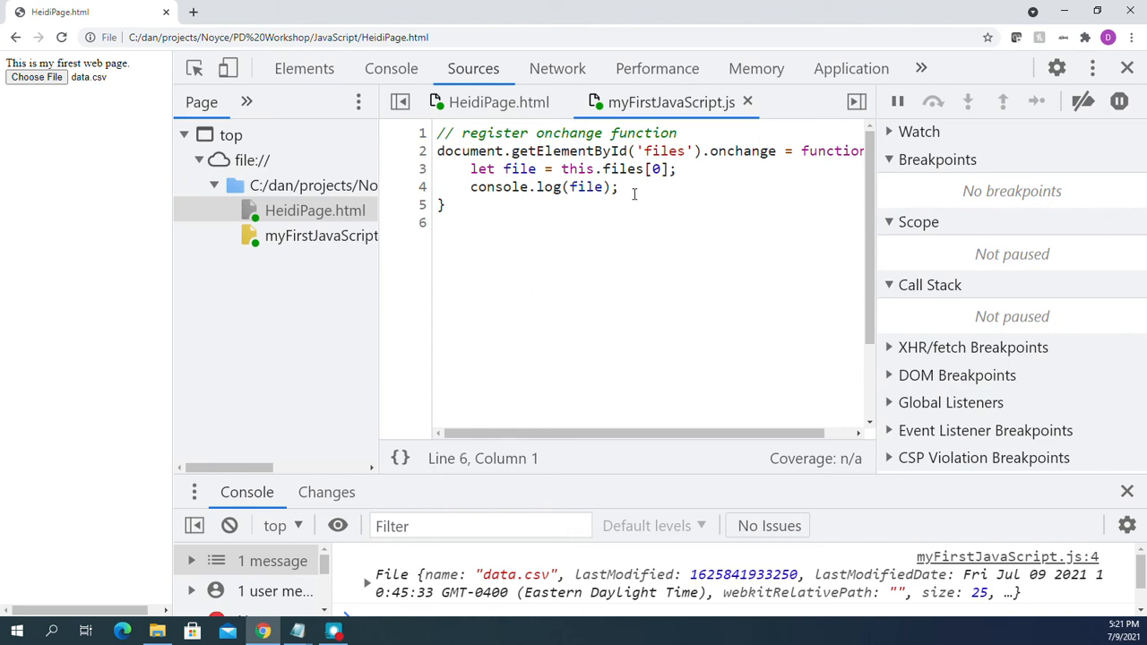
# Add a '// create a FileReader object' comment and let reader = new FileReader(); after the log line.
pyautogui.click(629, 186)
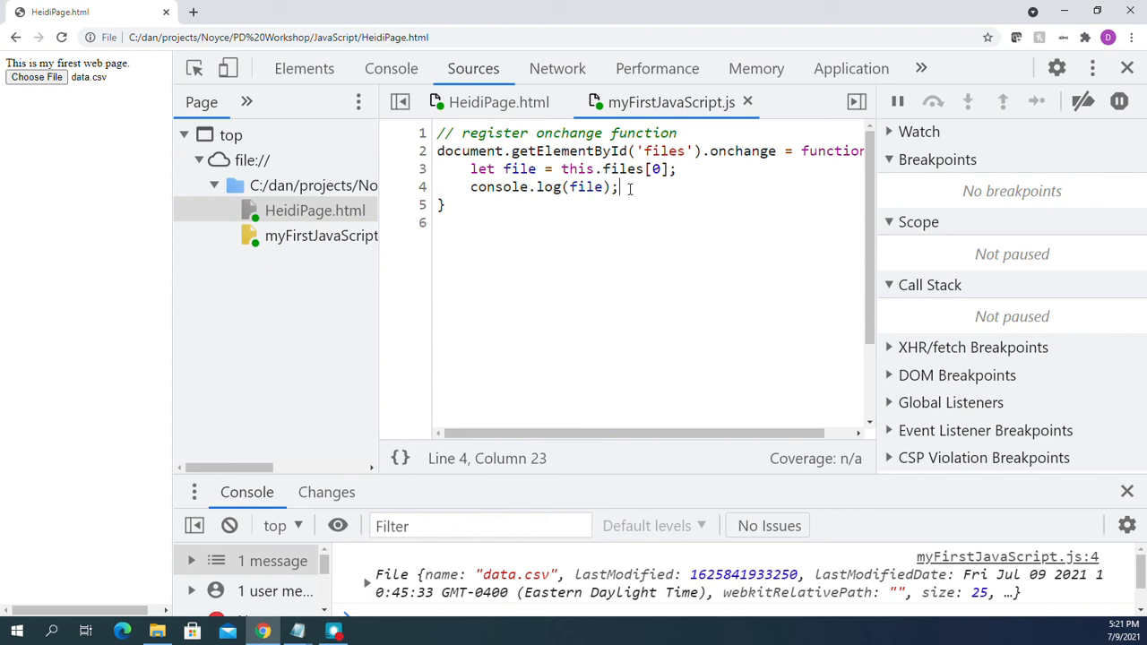
pyautogui.press('Enter')
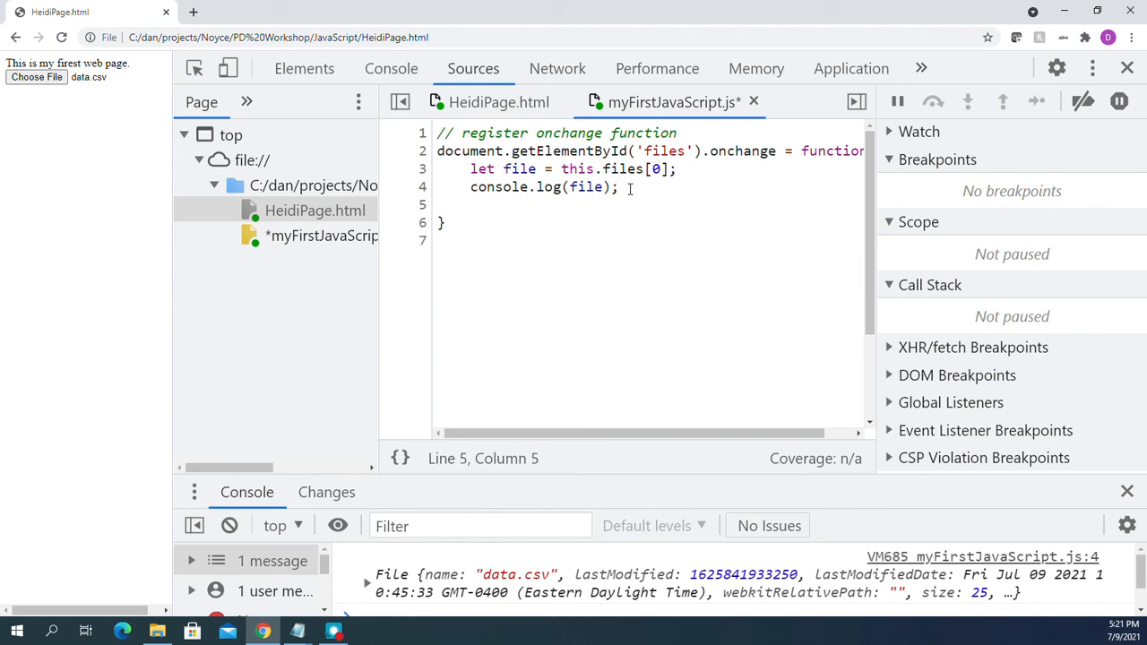
pyautogui.write('// cre')
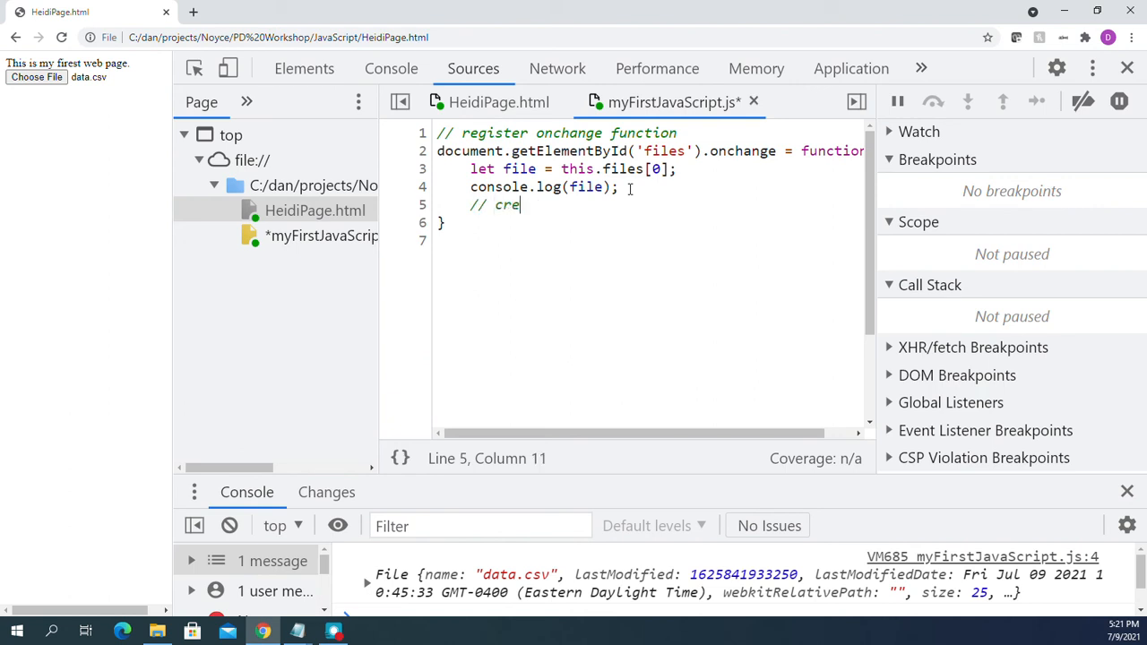
pyautogui.write('ate')
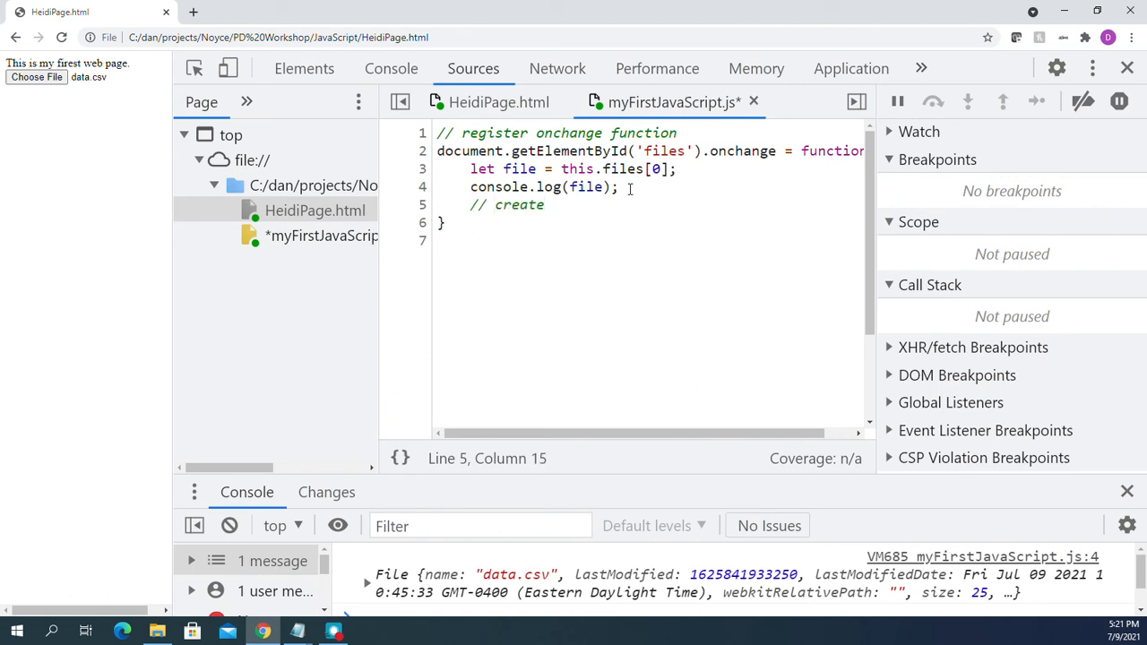
pyautogui.write('a FileRead')
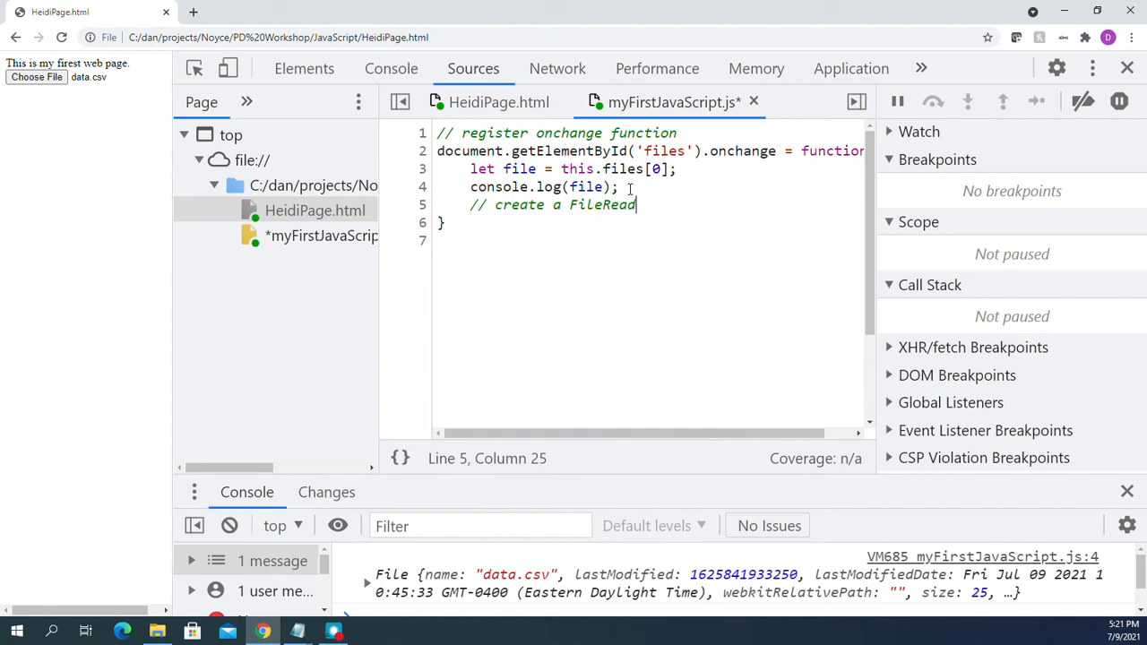
pyautogui.write('er')
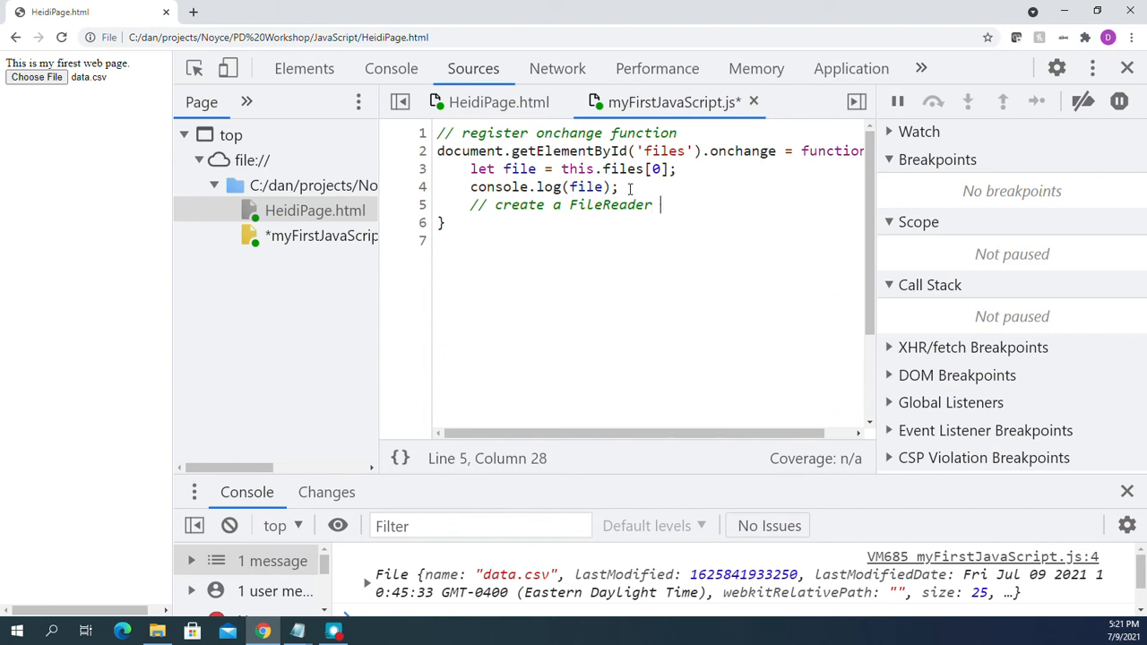
pyautogui.write('object')
pyautogui.write('let reader')
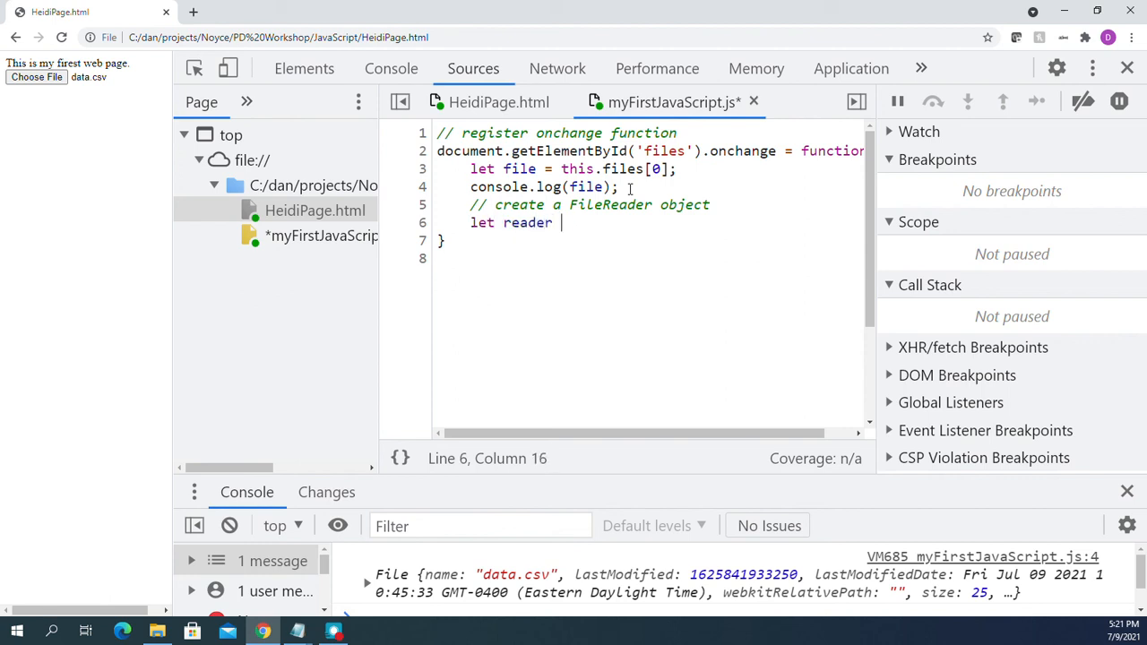
pyautogui.write('= ne')
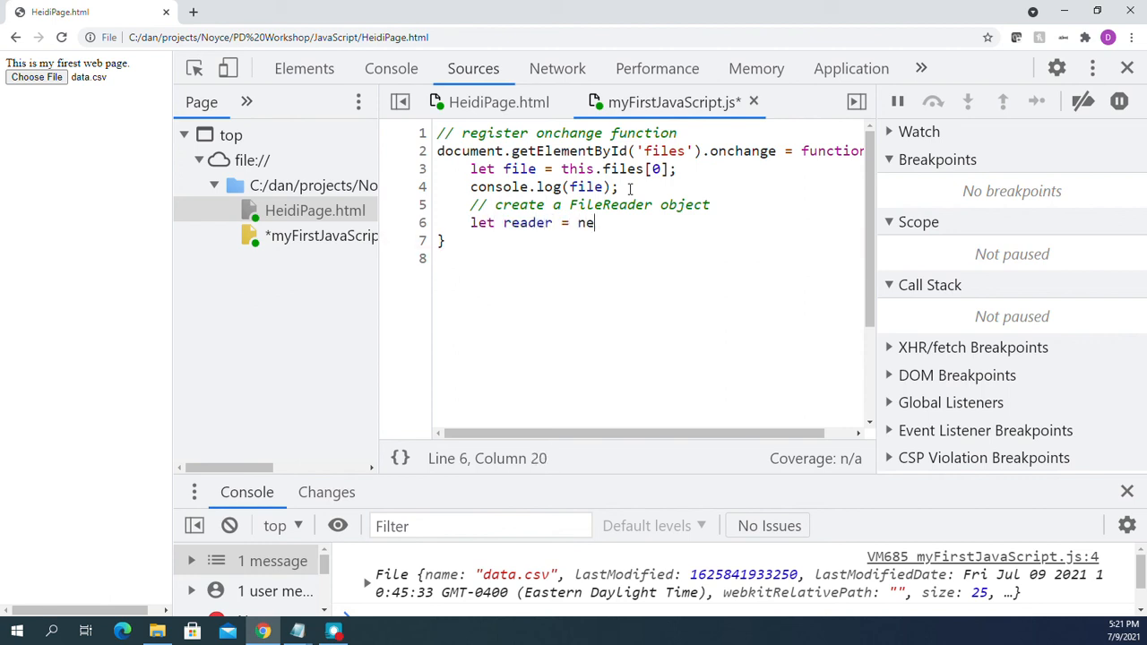
pyautogui.write('w FileReader')
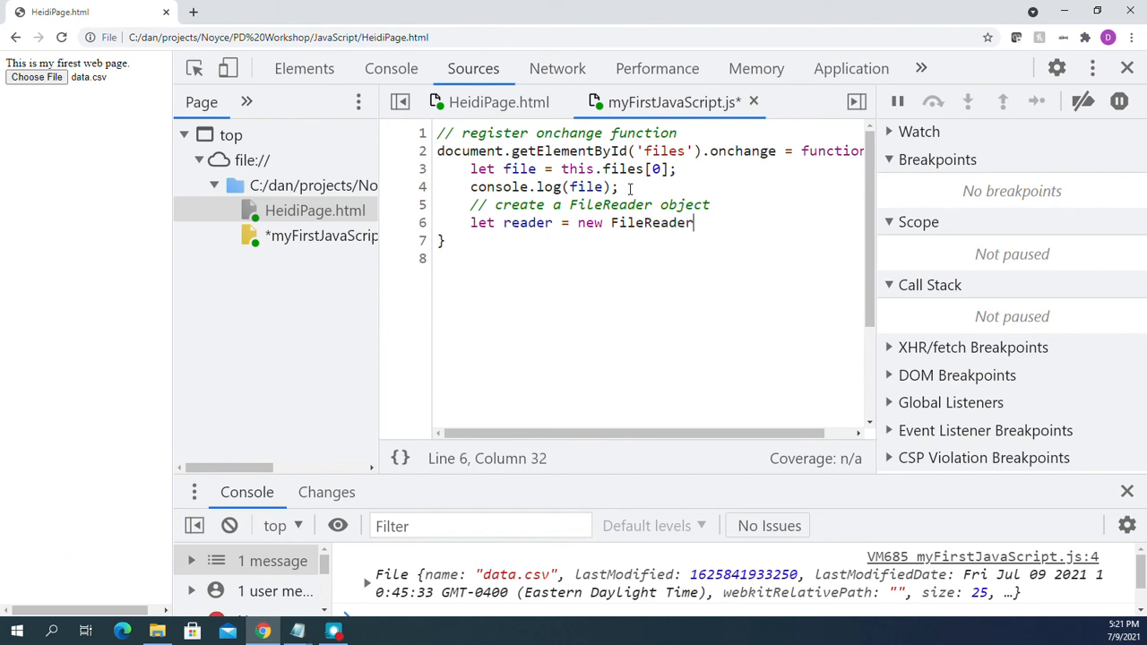
pyautogui.write('()')
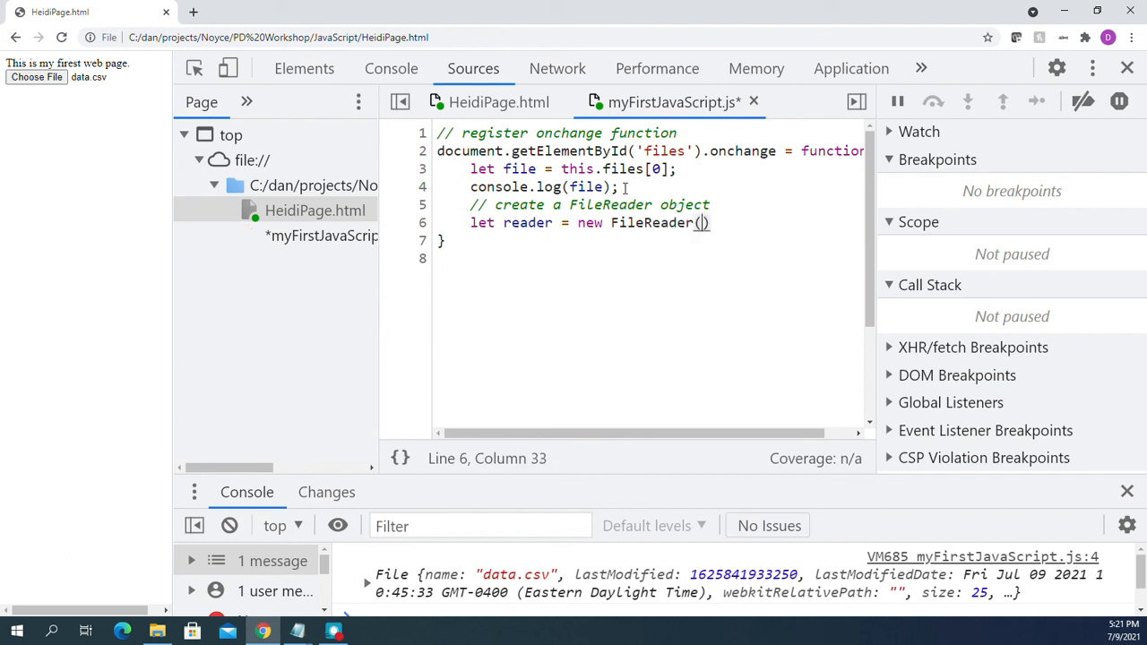
pyautogui.write(';')
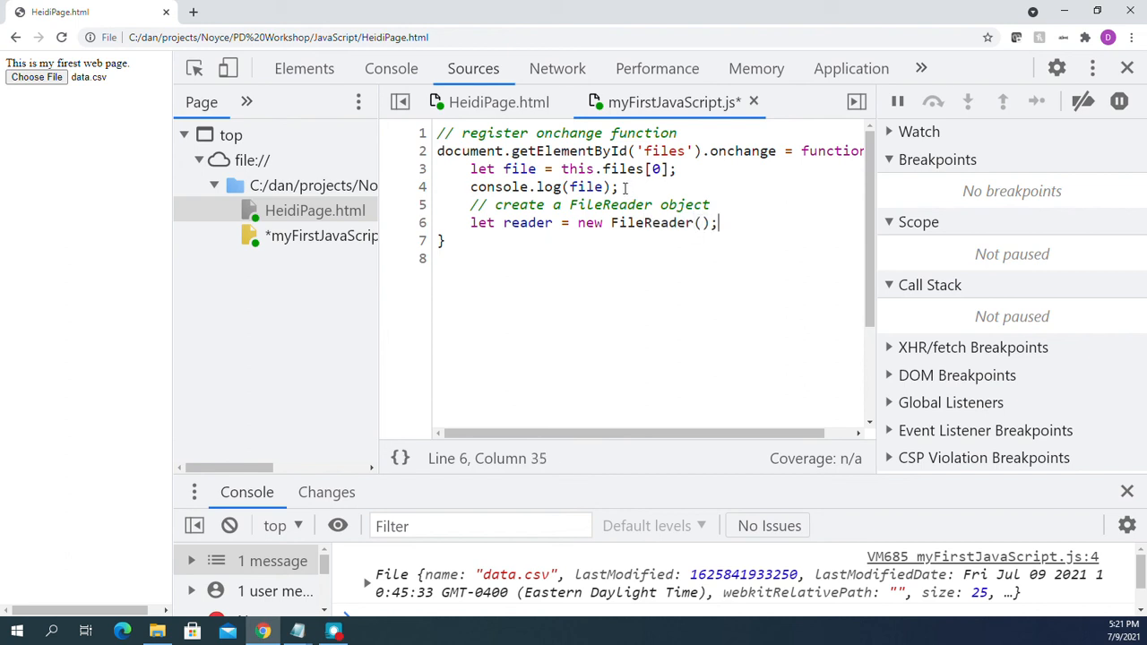
pyautogui.press('Enter')
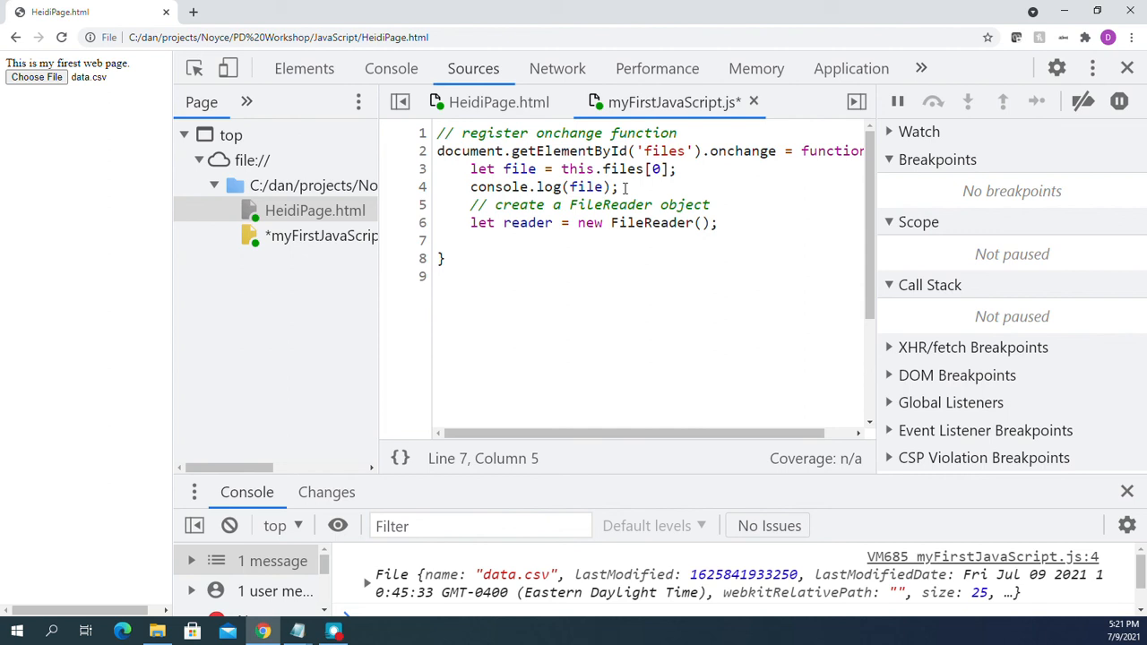
# Add a '// register onload function' comment and reader.onload = function(){ console.log(this.result); }.
pyautogui.write('//')
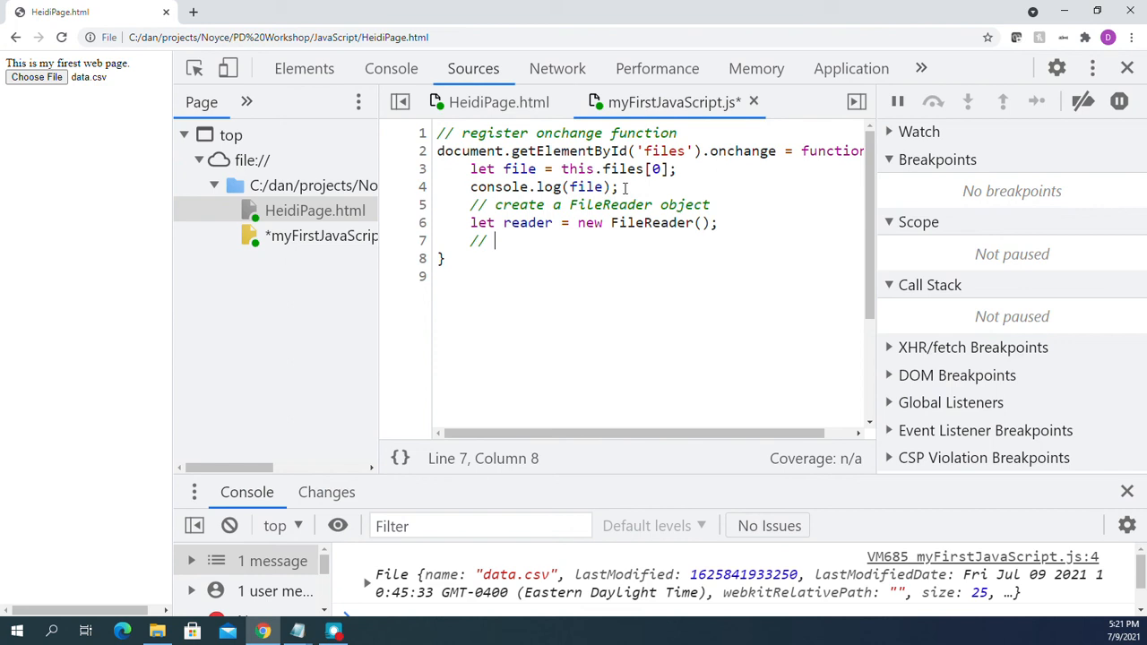
pyautogui.write('register')
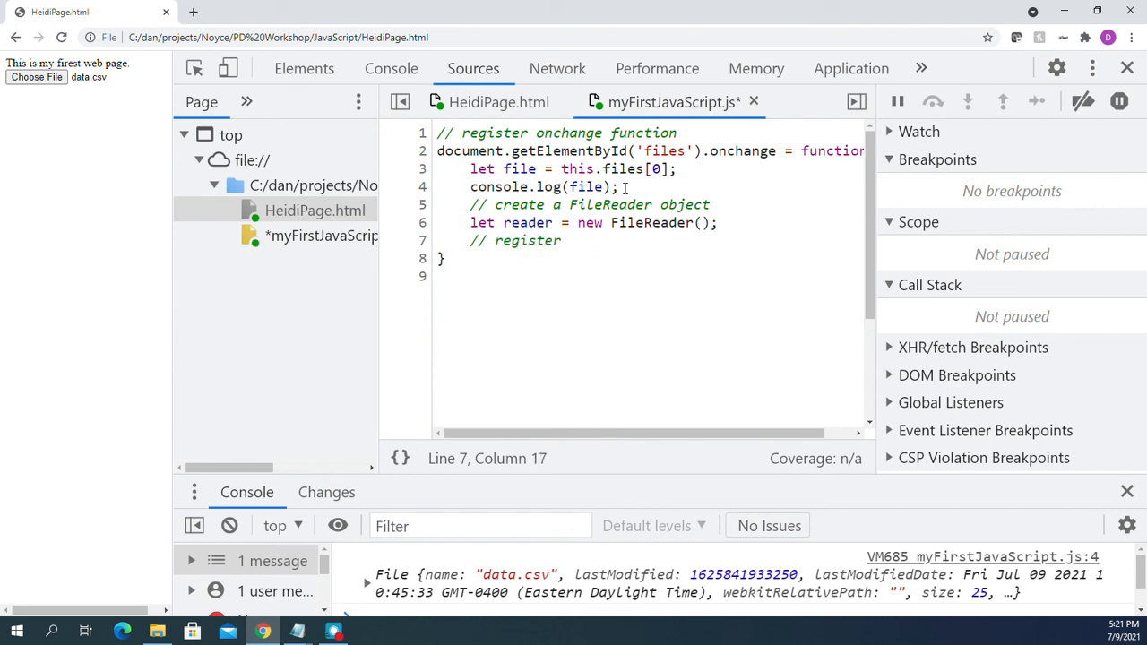
pyautogui.write('onload')
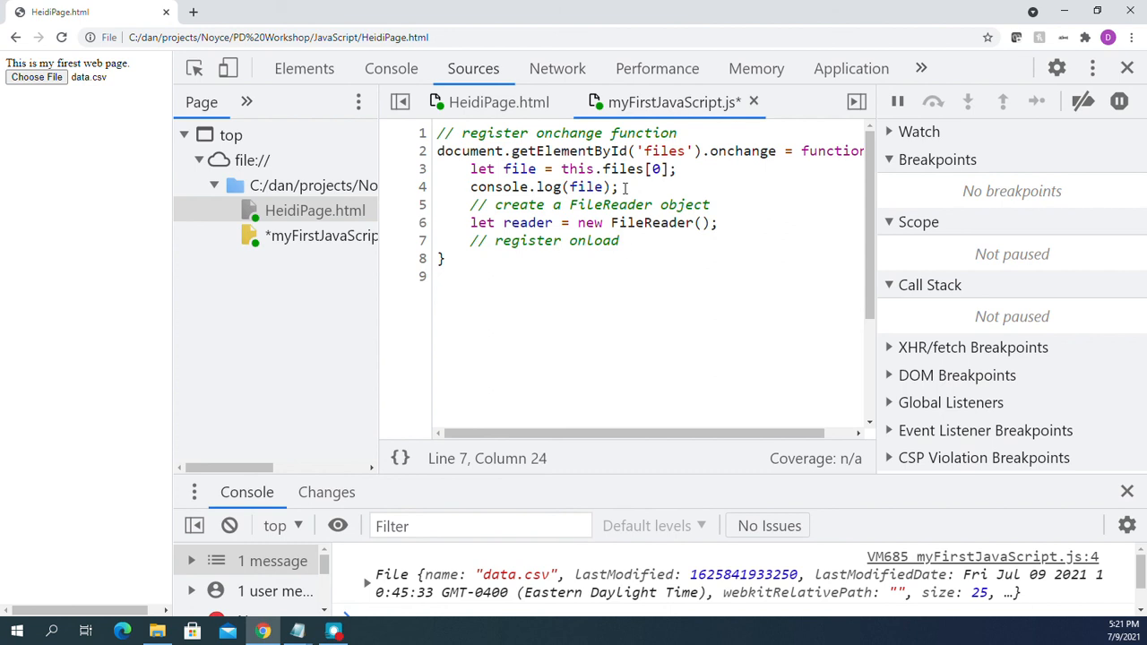
pyautogui.write('function')
pyautogui.write('reader.on')
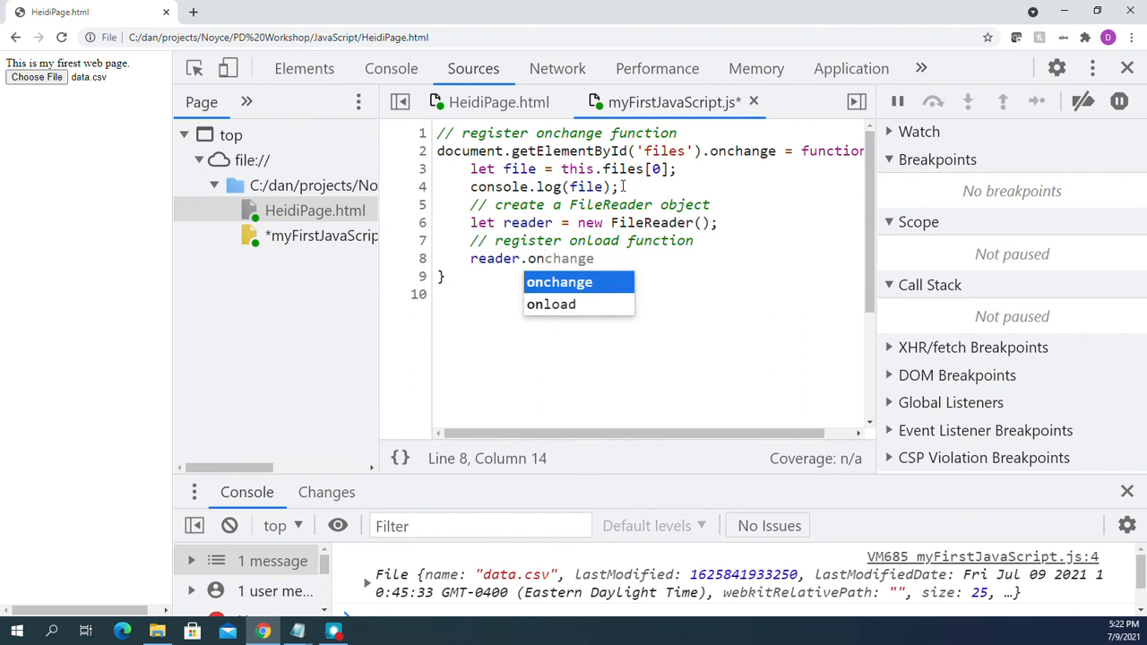
pyautogui.write('load = func')
pyautogui.press('Enter')
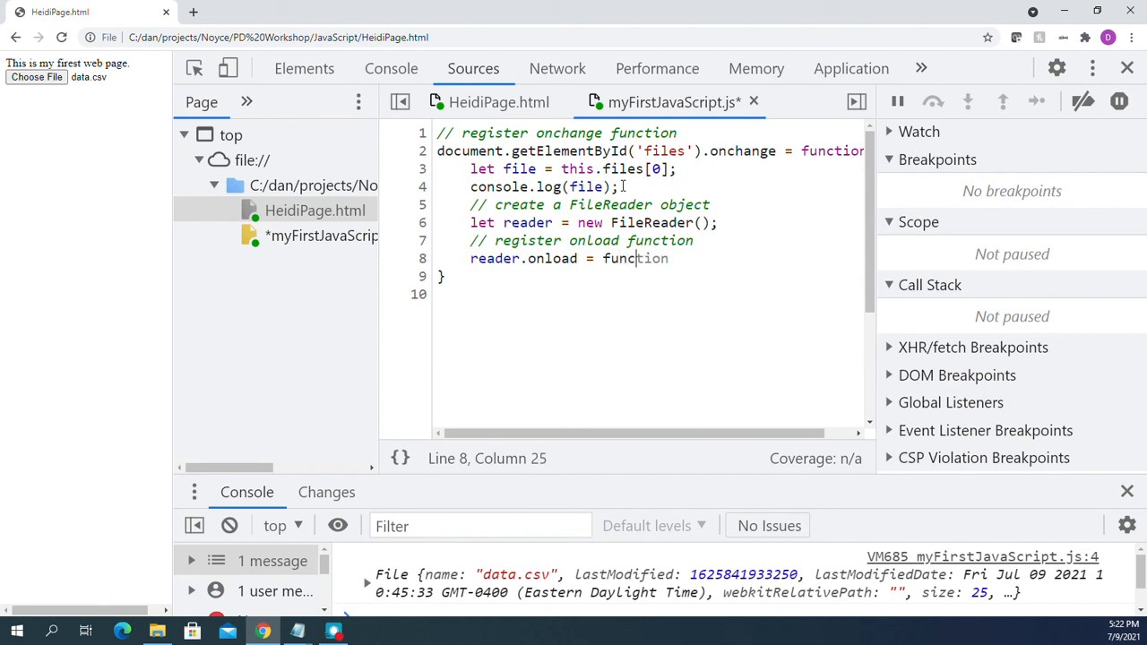
pyautogui.write('()')
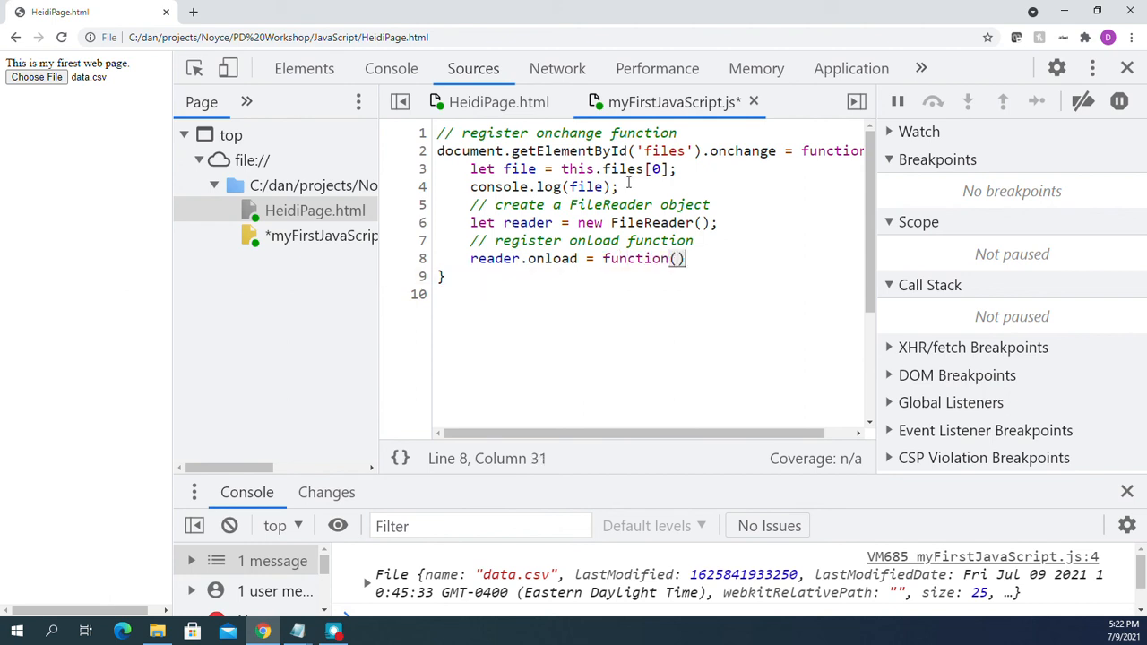
pyautogui.write('{')
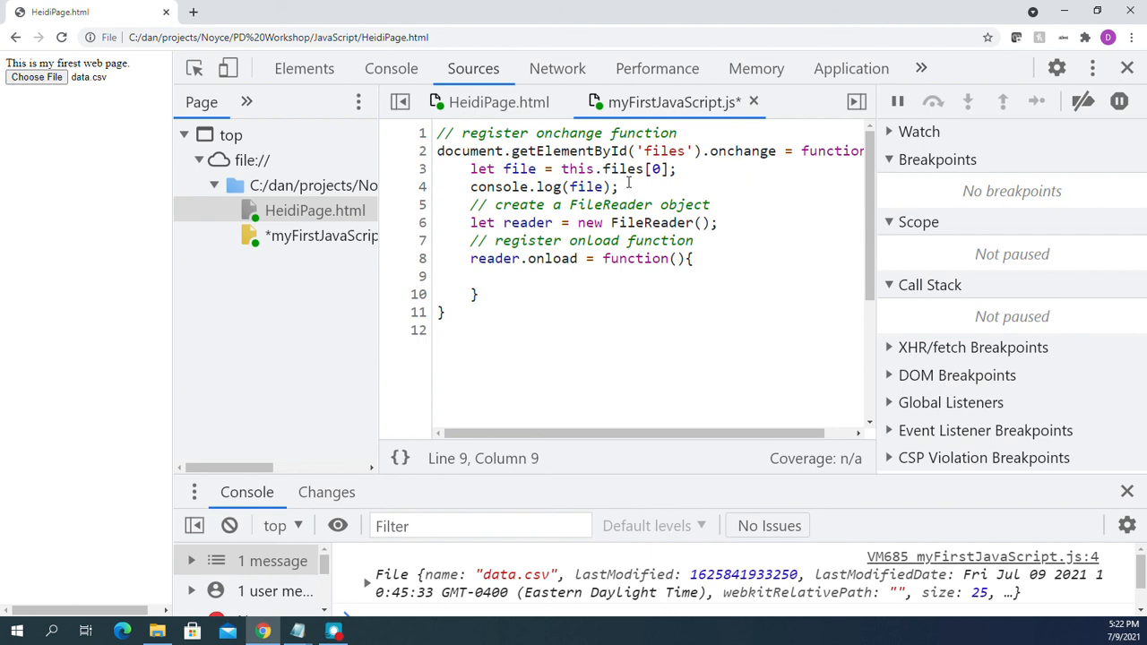
pyautogui.write('console.log(')
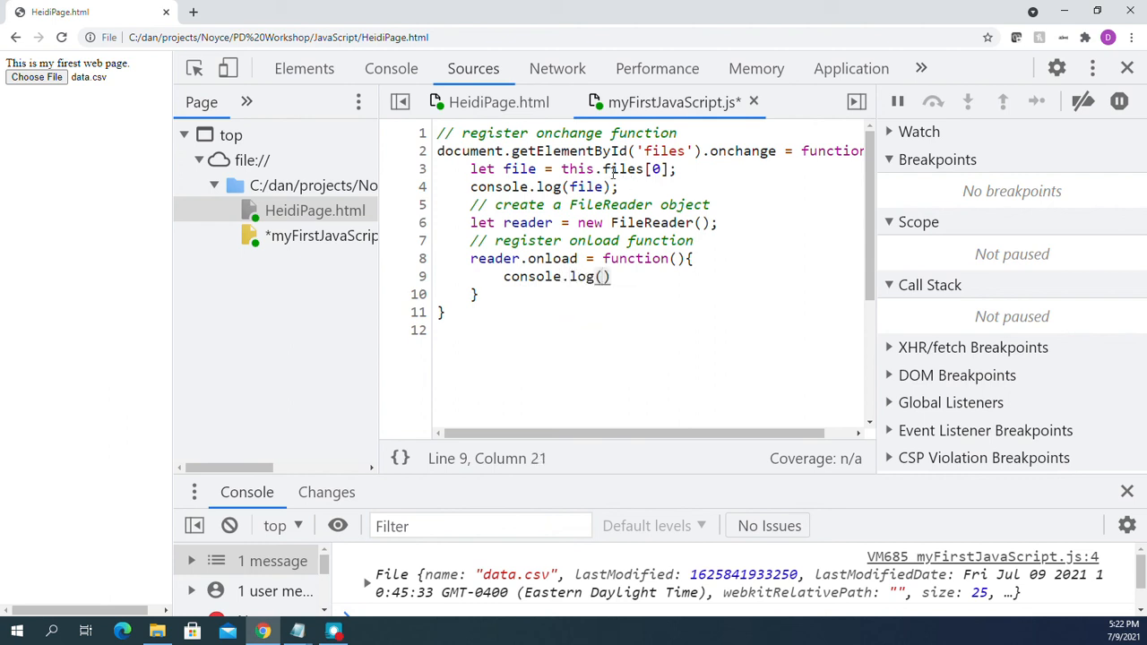
pyautogui.write('this.')
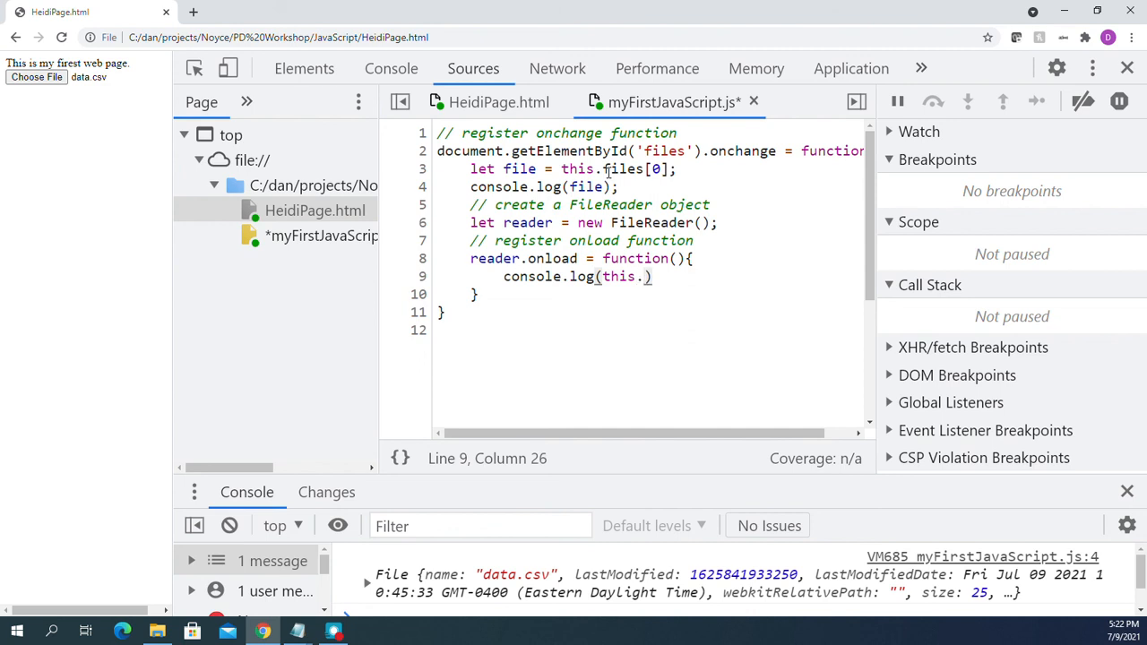
pyautogui.write('result')
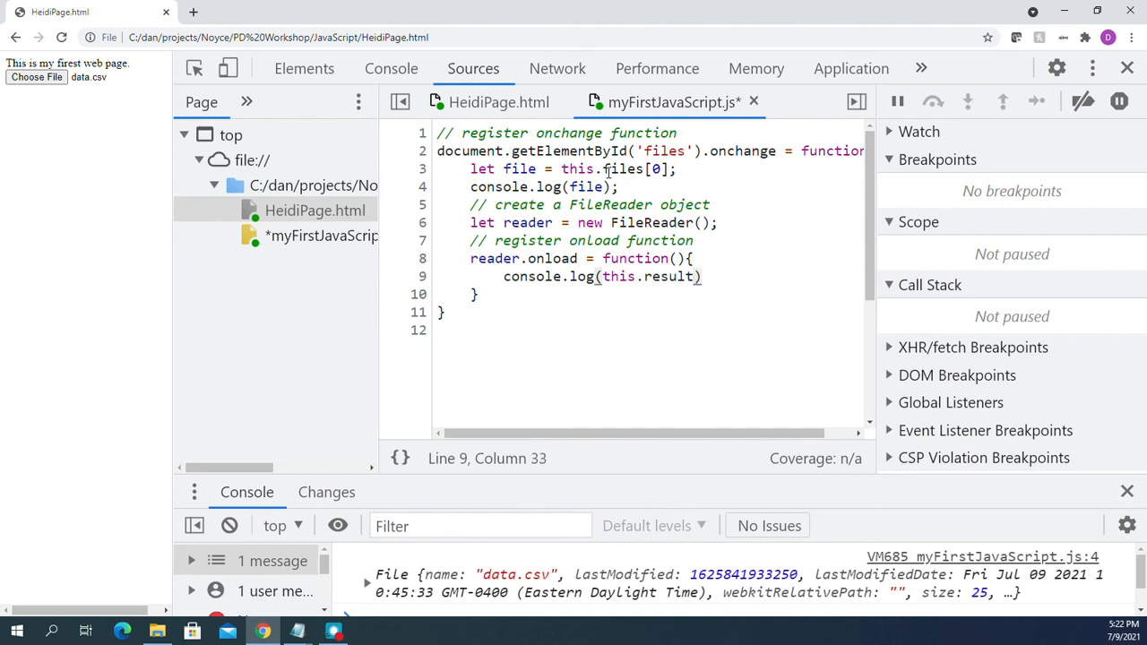
pyautogui.write(';')
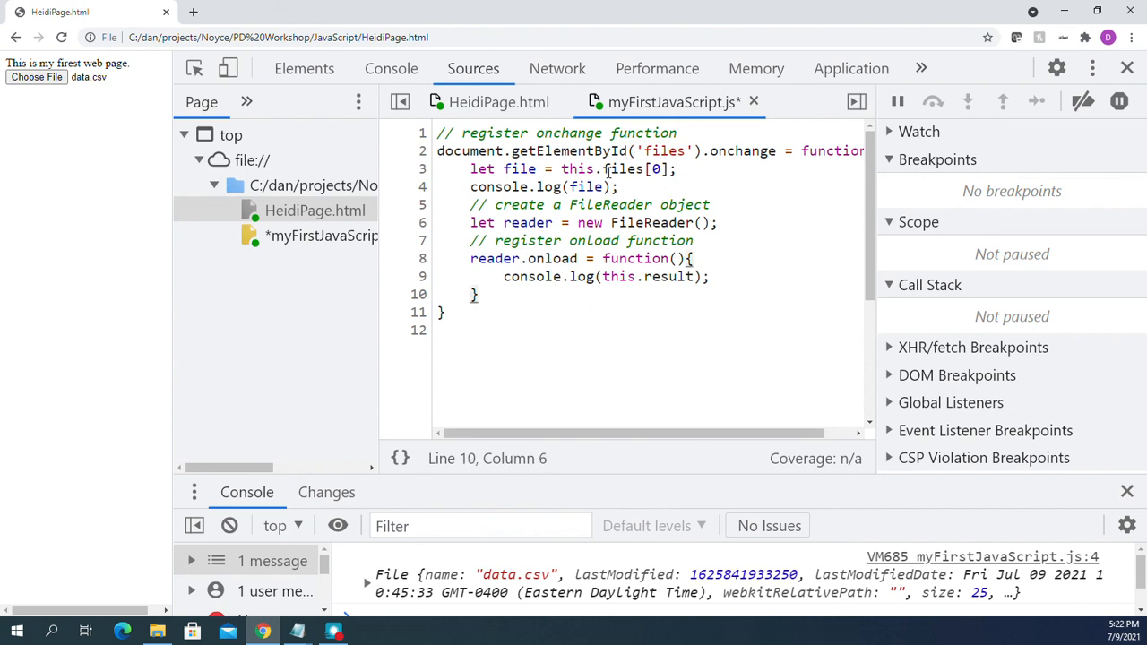
pyautogui.press('Enter')
pyautogui.write('//')
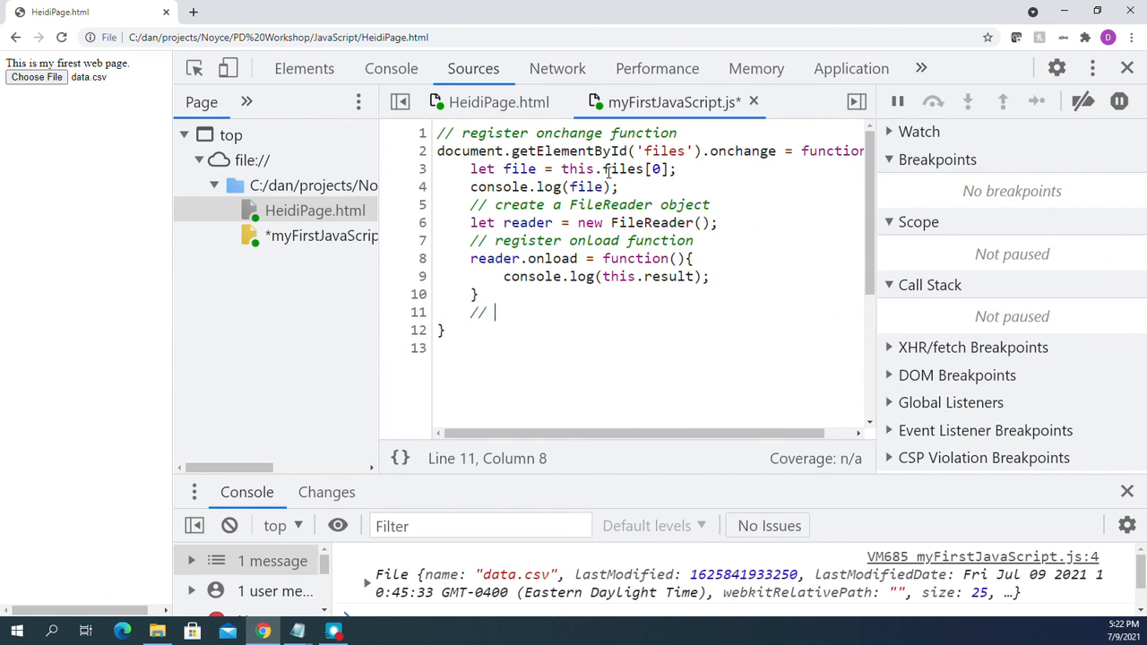
# Add a '// read the file' comment and reader.readAsText(file); to close the handler.
pyautogui.write('read')
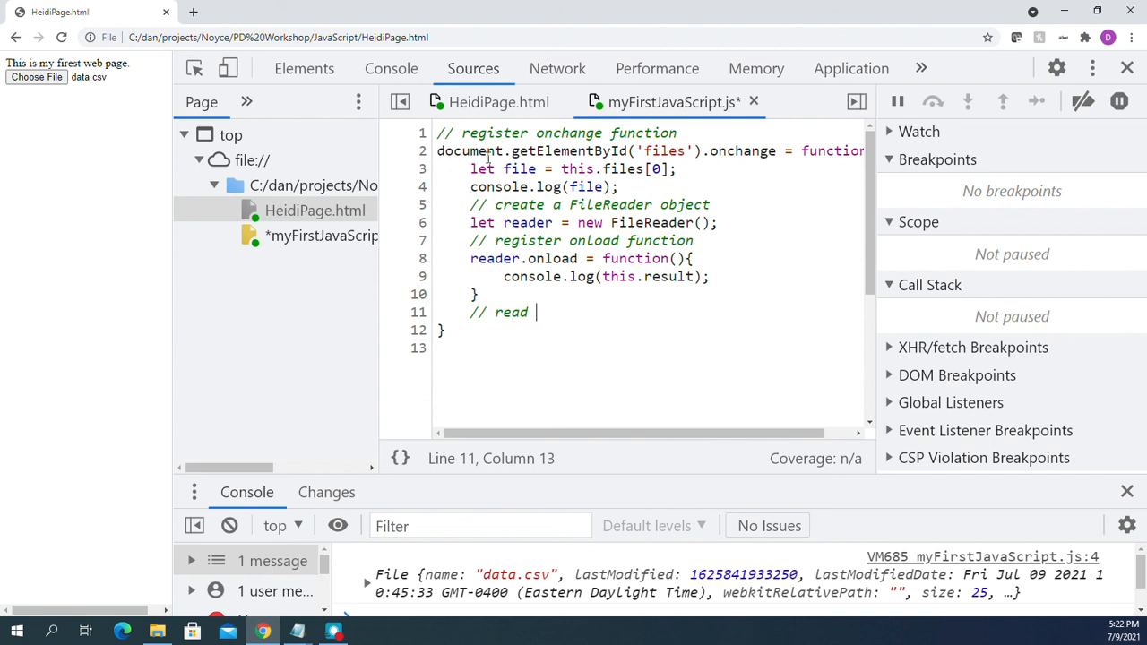
pyautogui.moveTo(760, 161)
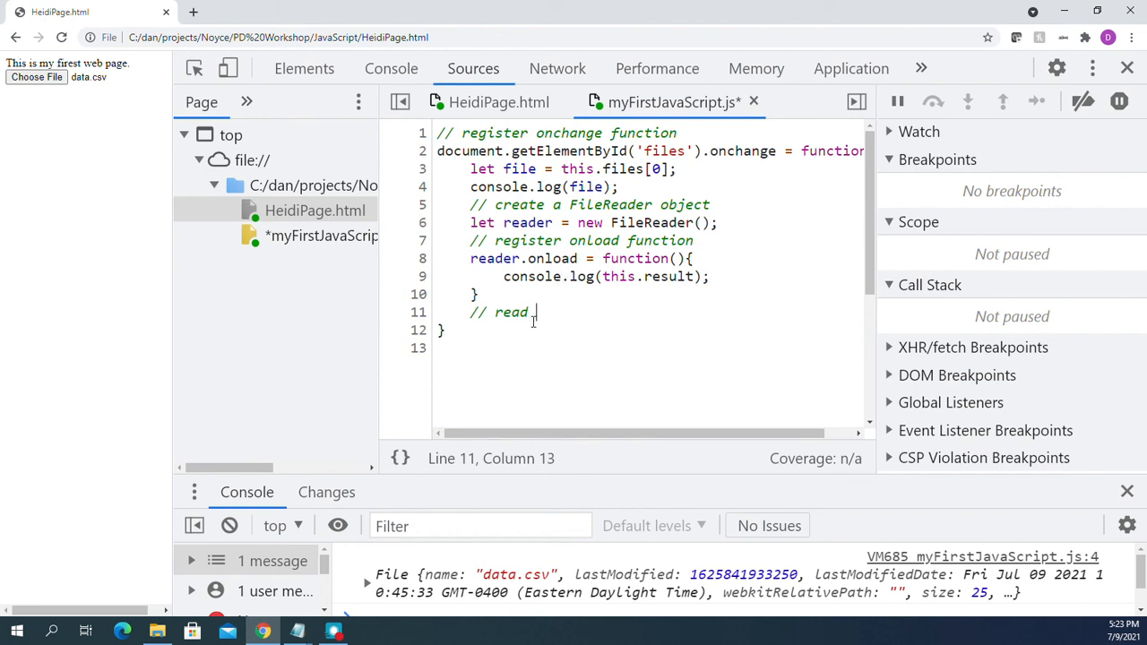
pyautogui.write('this')
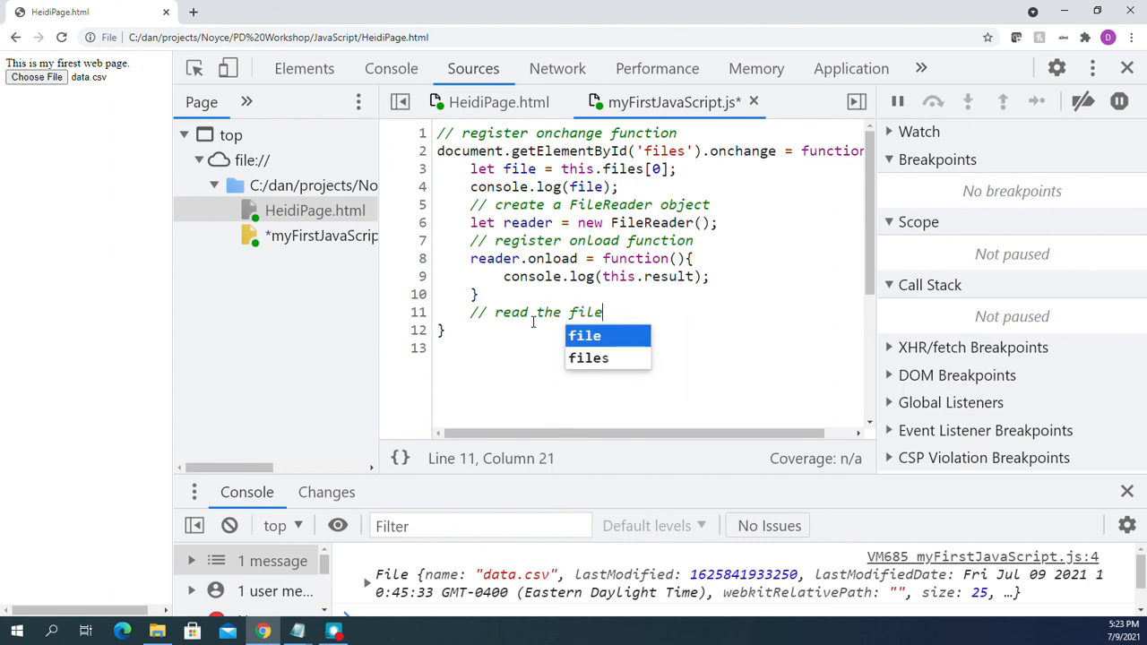
pyautogui.press('Escape')
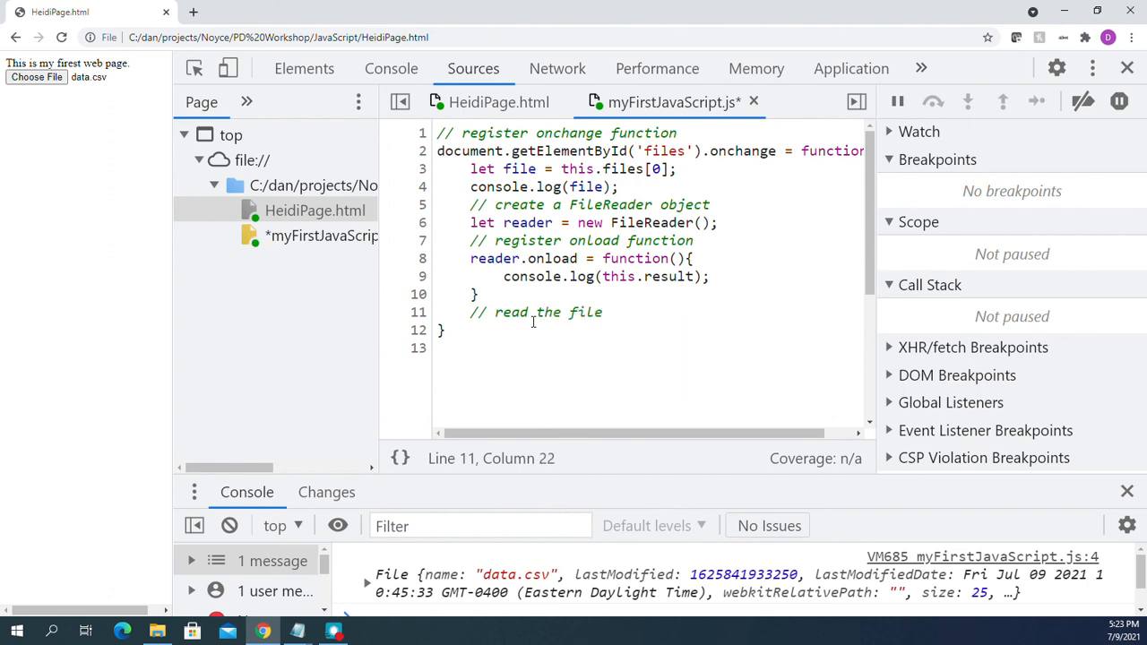
pyautogui.press('Enter')
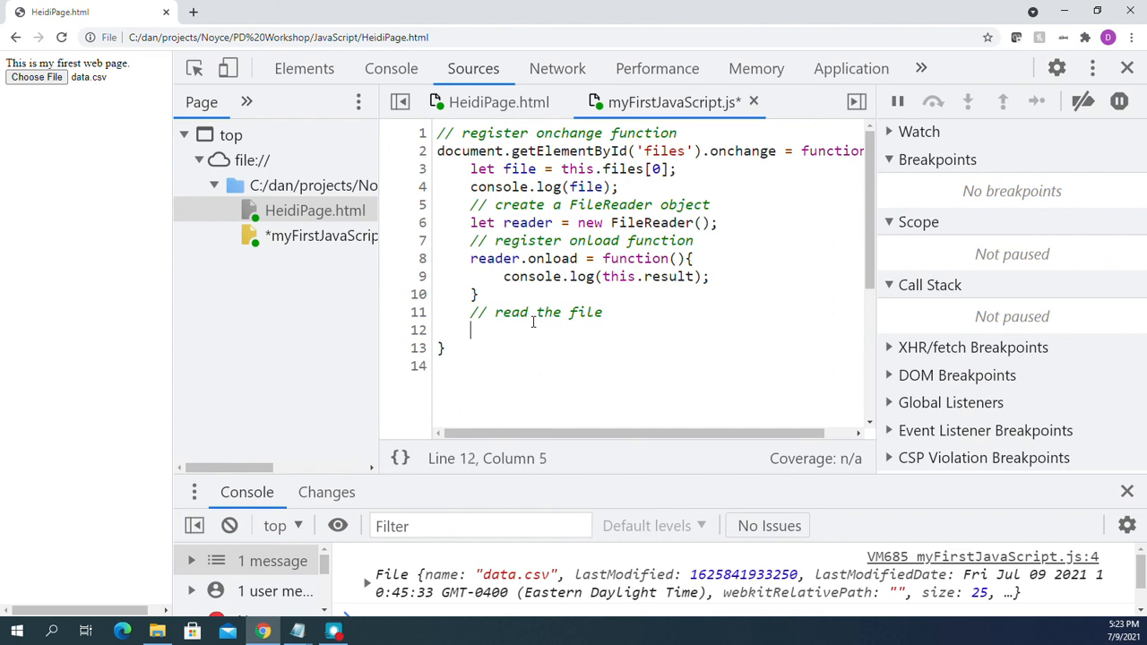
pyautogui.write('reader')
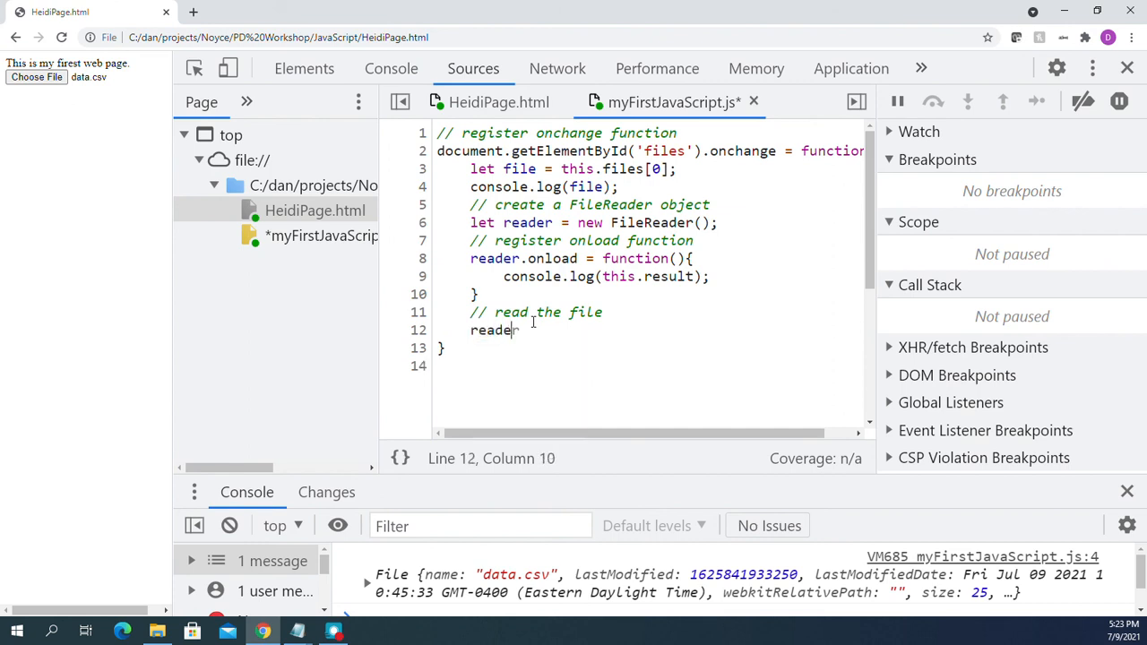
pyautogui.write('.reader.read')
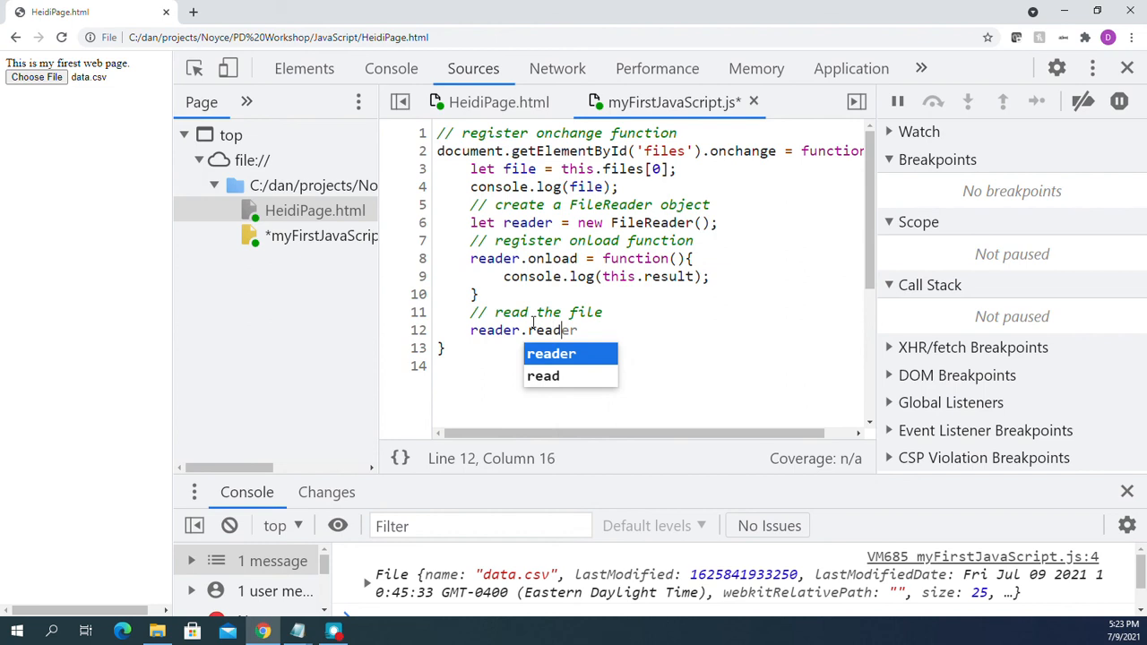
pyautogui.write('AsTex')
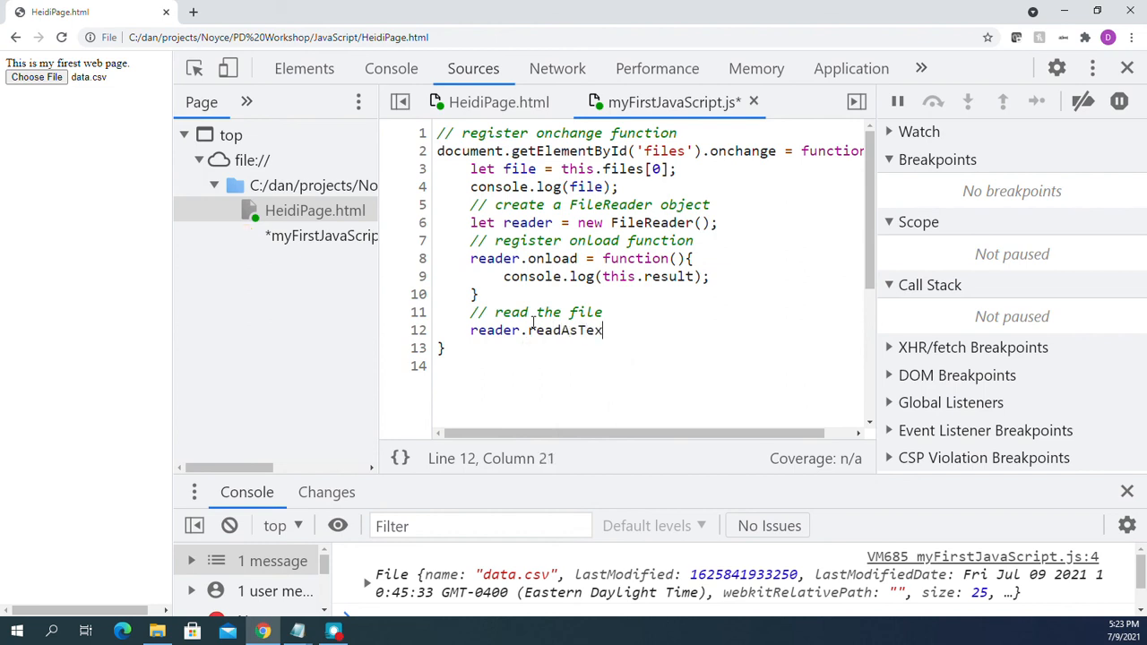
pyautogui.write('t()')
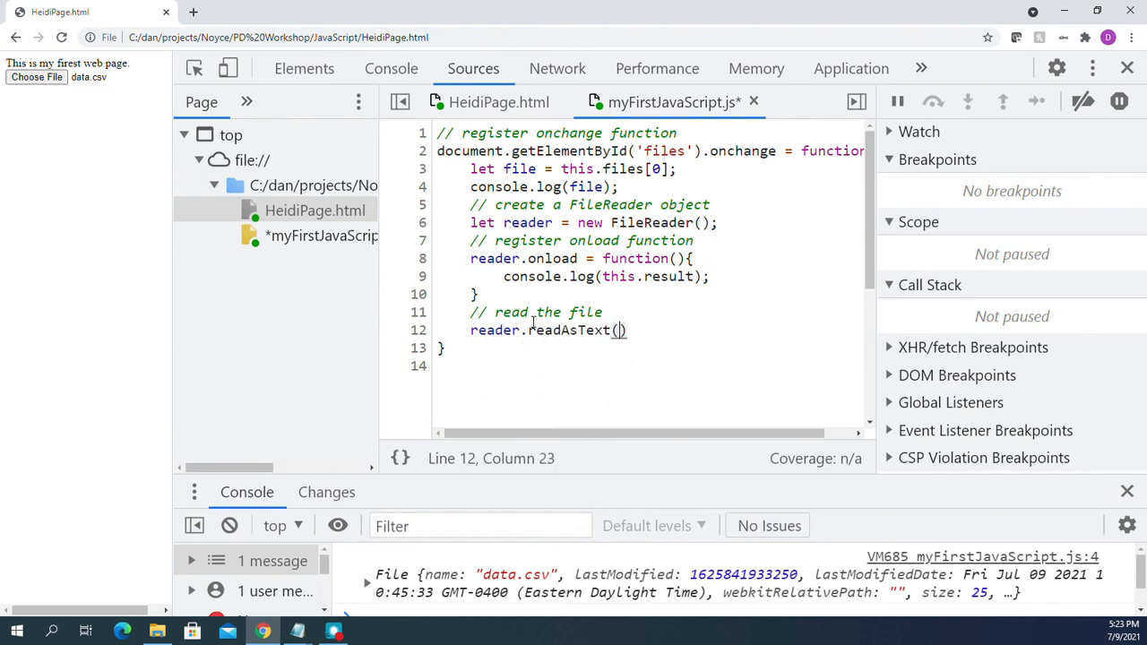
pyautogui.write('file')
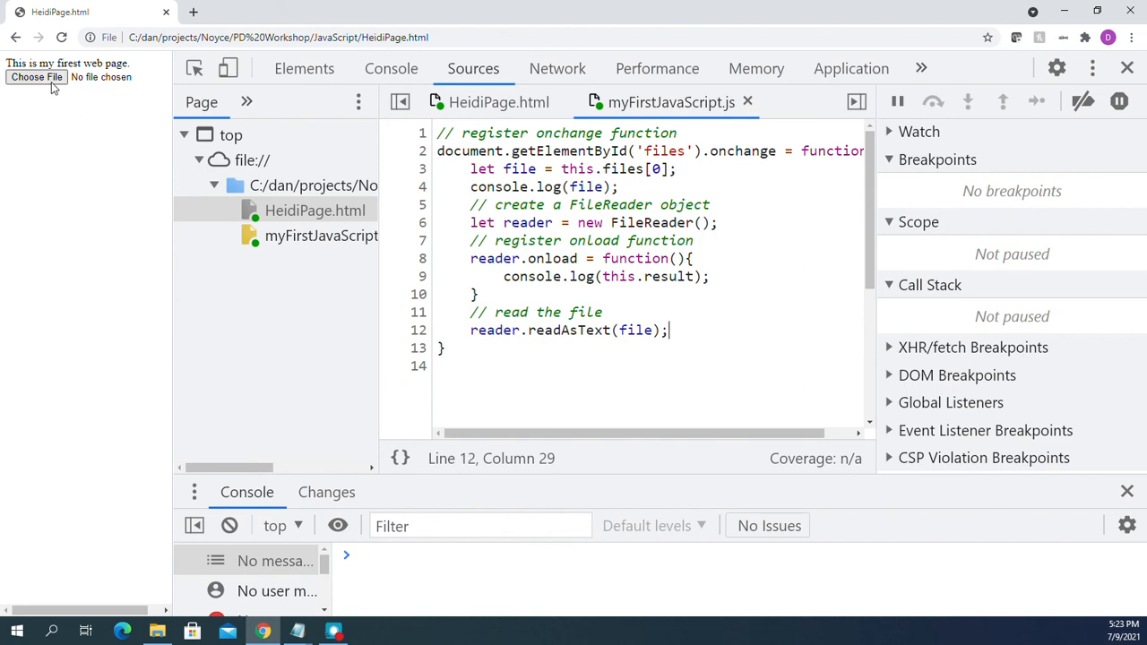
# Load data.csv again so the console prints its contents 1, 2, 3, 5, 8, 13, 21, 34.
pyautogui.click(36, 83)
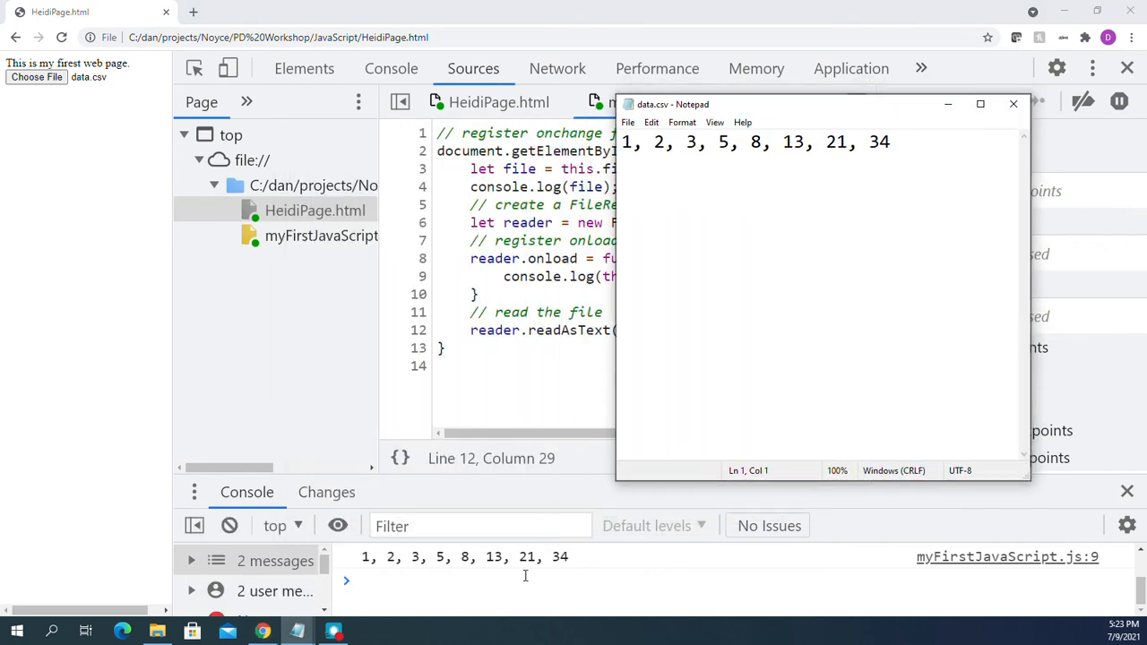
pyautogui.moveTo(537, 577)
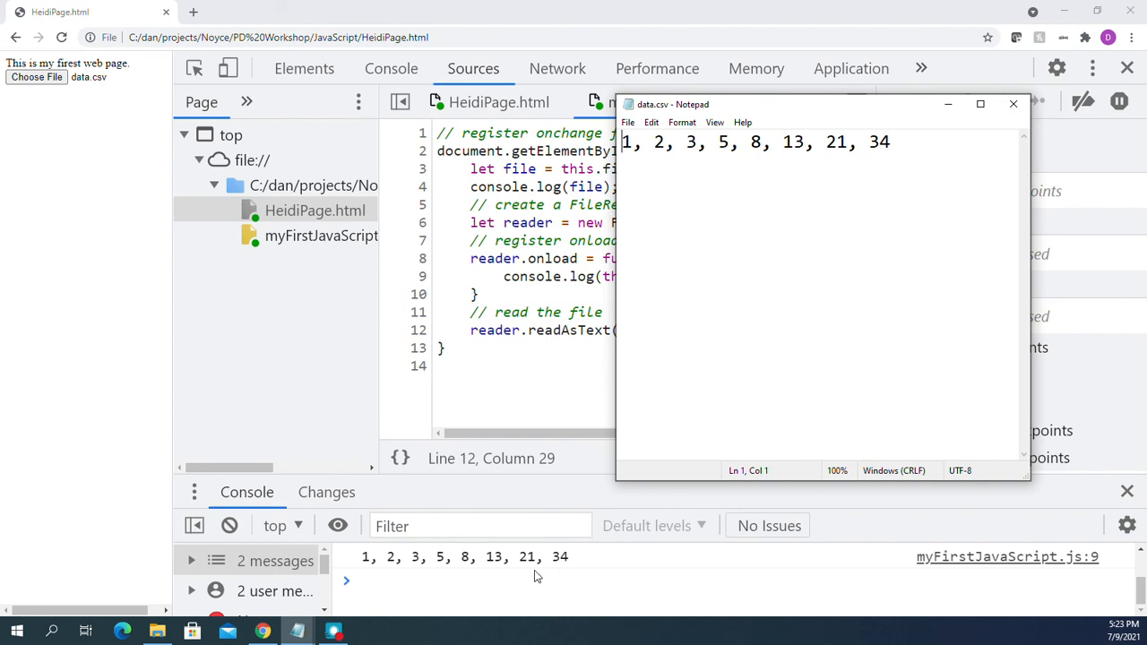
pyautogui.moveTo(1014, 125)
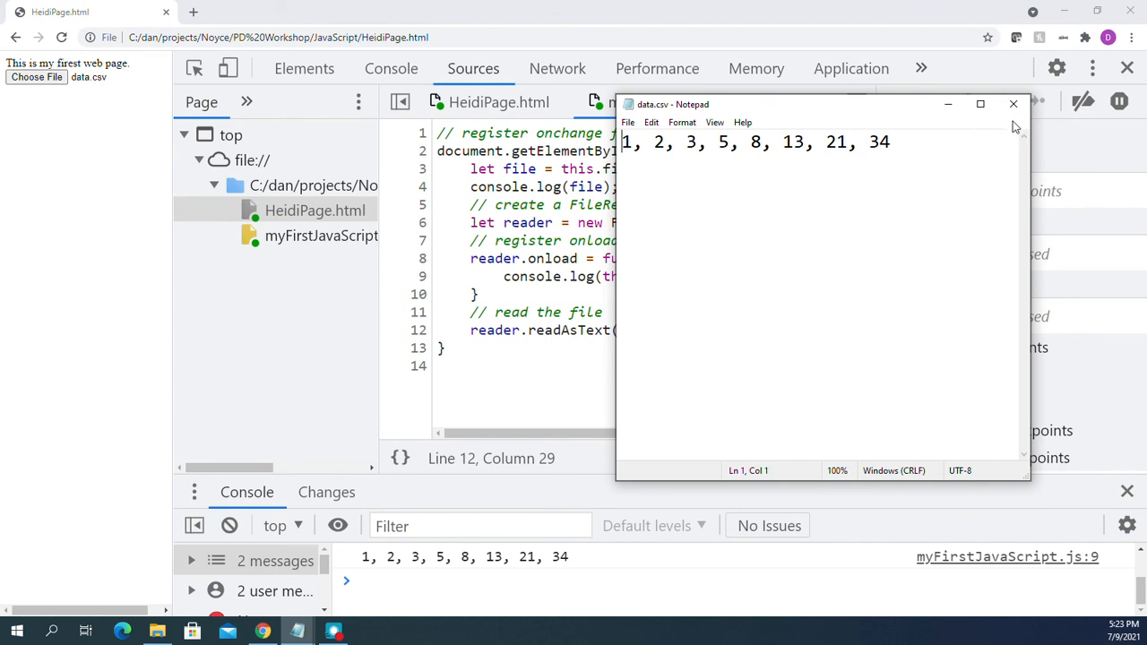
pyautogui.moveTo(139, 462)
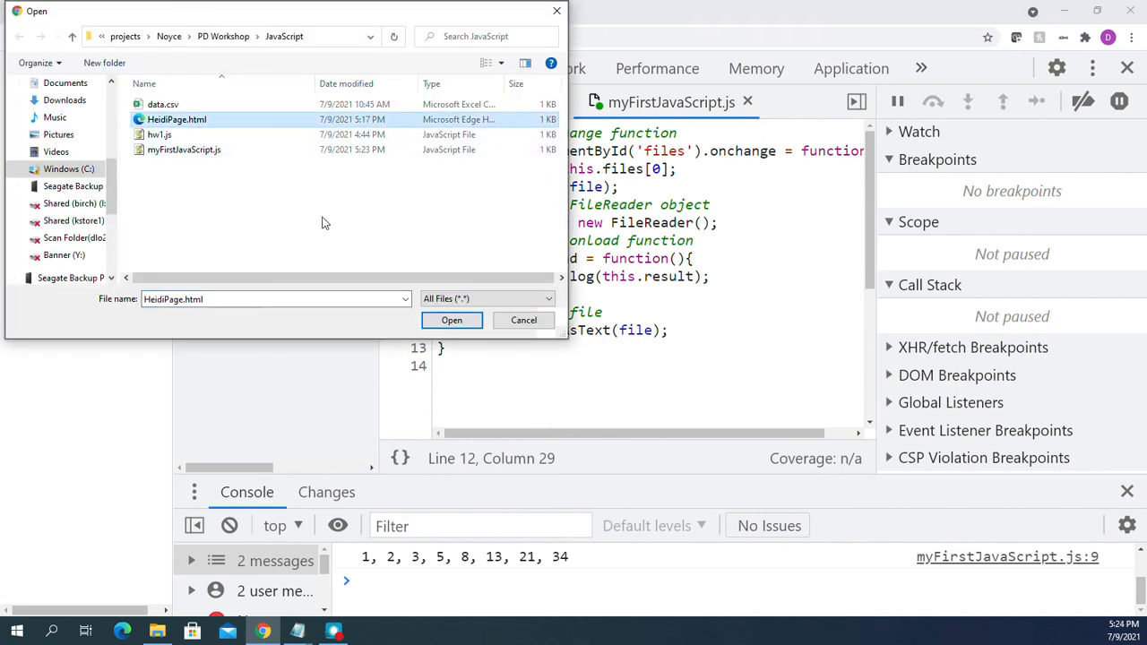
# Load HeidiPage.html so the console logs its file details and HTML source.
pyautogui.click(452, 319)
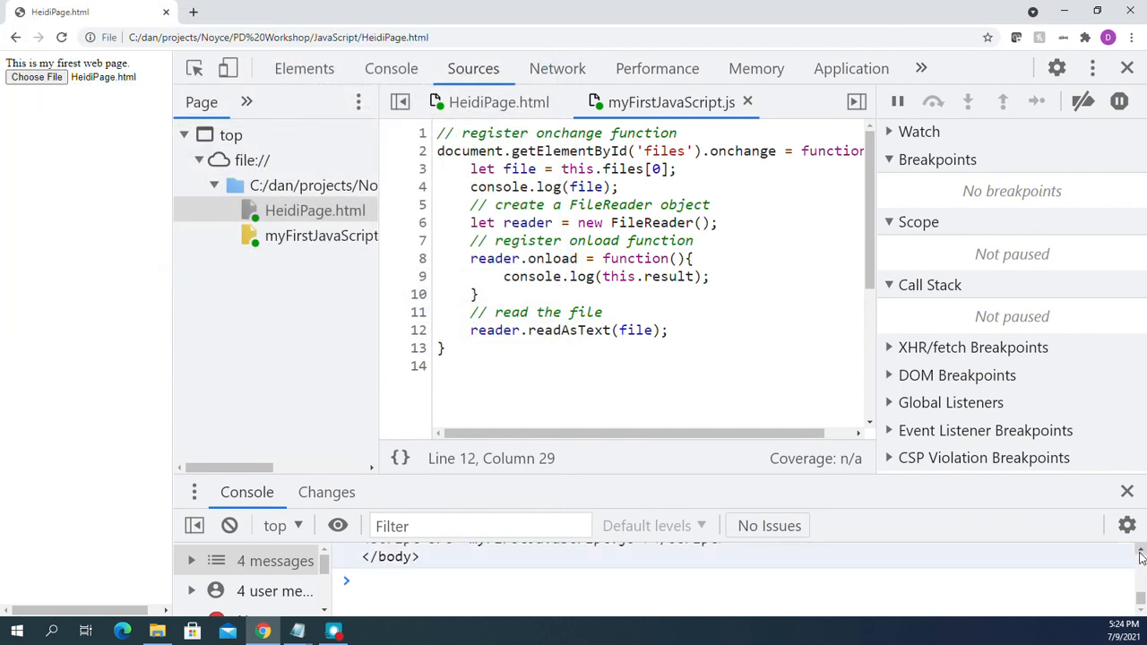
pyautogui.scroll(-3)
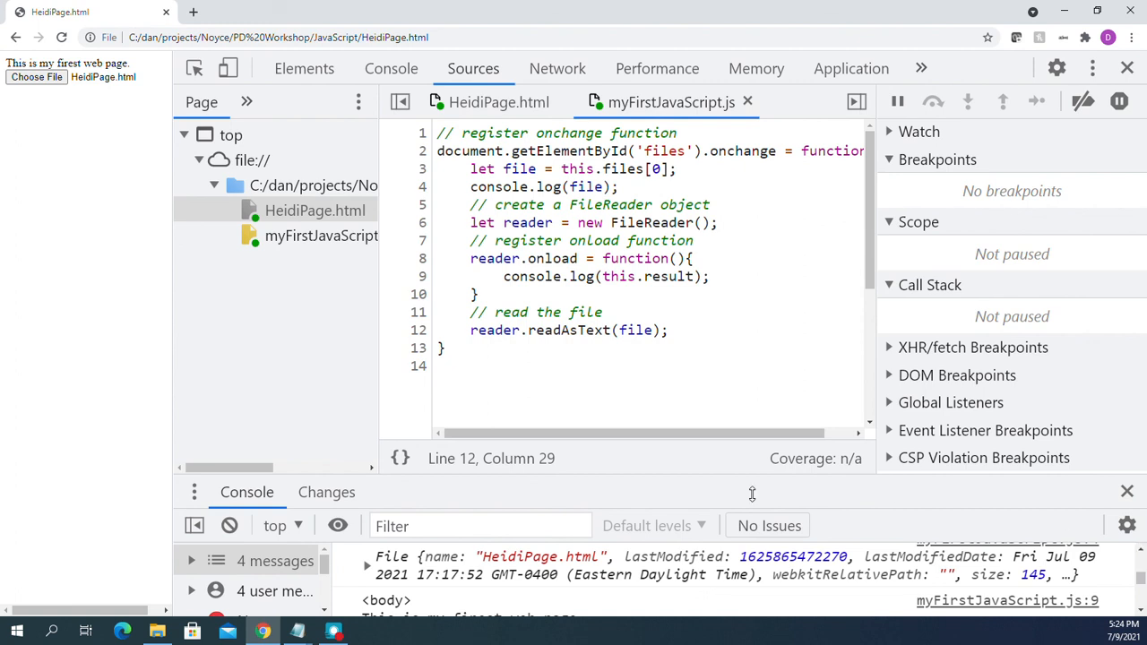
pyautogui.moveTo(14, 587)
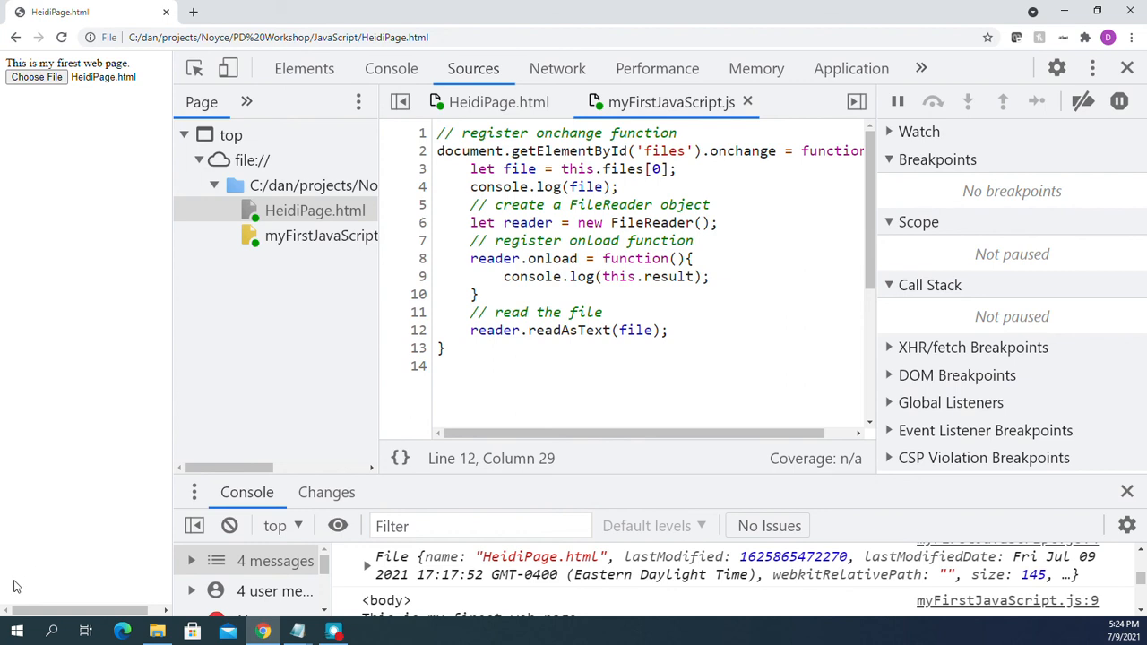